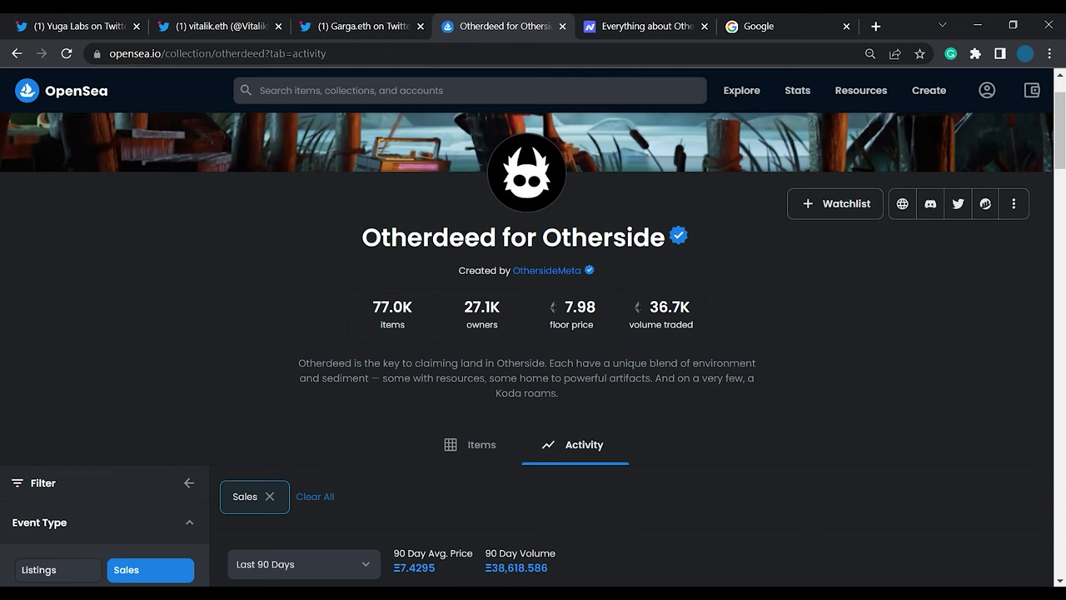
Scroll through the Otherdeed overview's Holders & Traders and Transactions charts and back up.
{"action": "scroll", "scroll_direction": "down", "scroll_amount": 3}
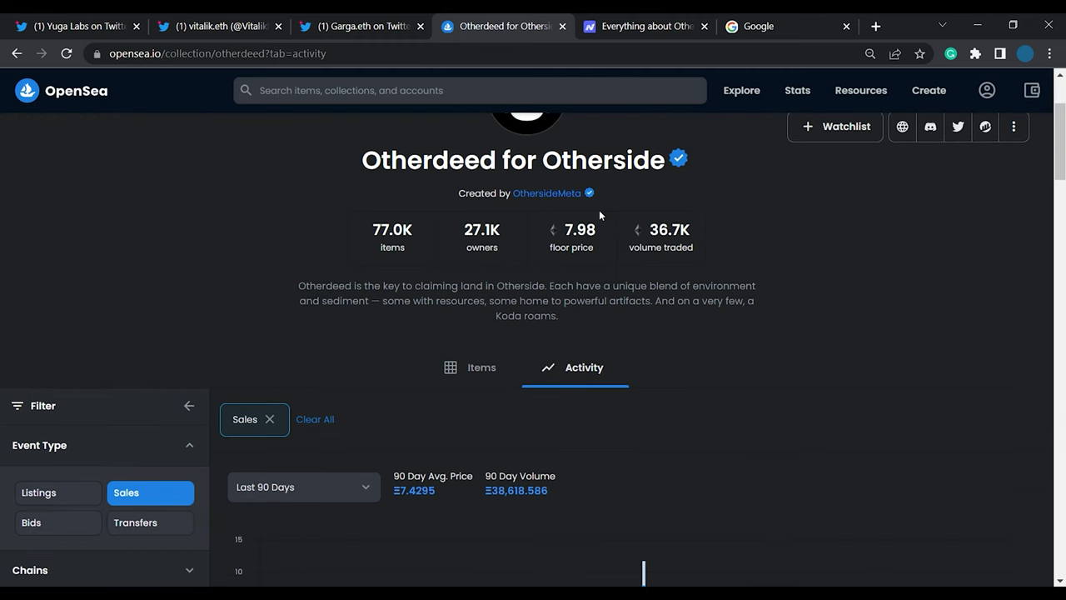
{"action": "scroll", "scroll_direction": "up", "scroll_amount": 3}
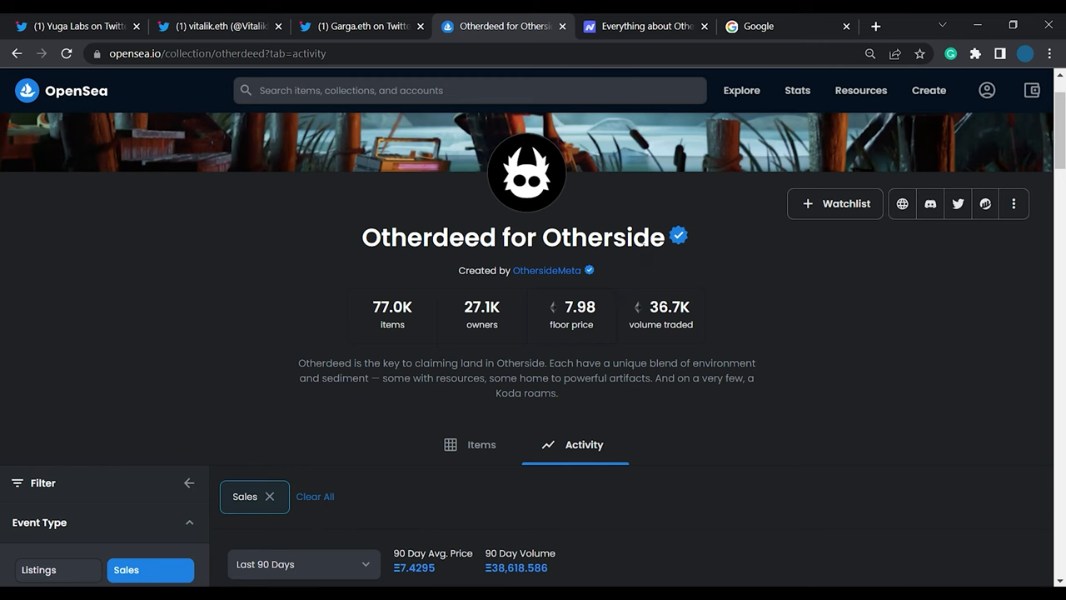
{"action": "scroll", "scroll_direction": "down", "scroll_amount": 3}
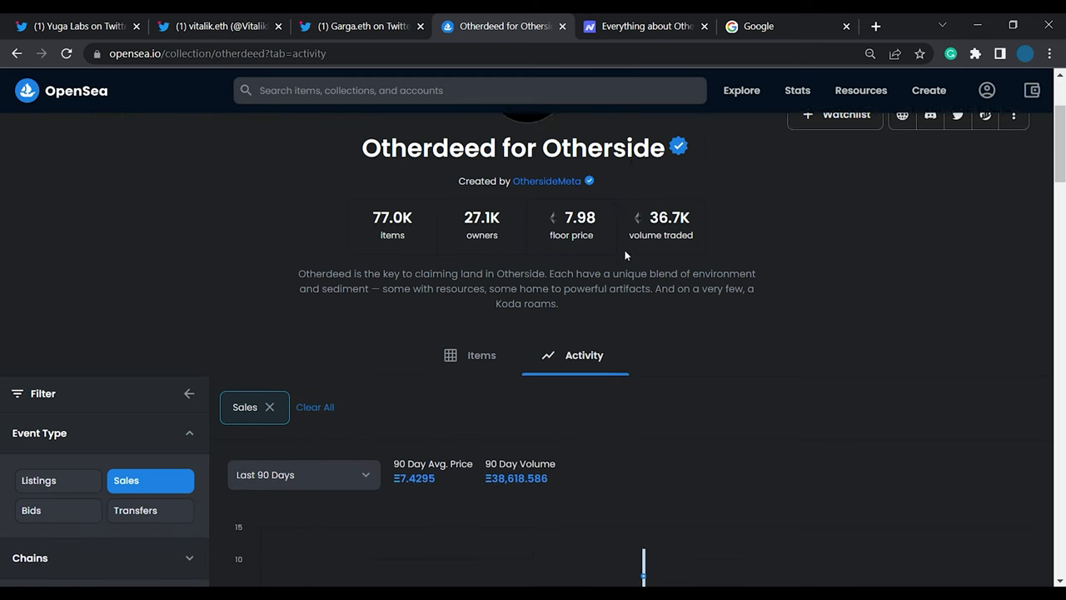
{"action": "scroll", "scroll_direction": "down", "scroll_amount": 3}
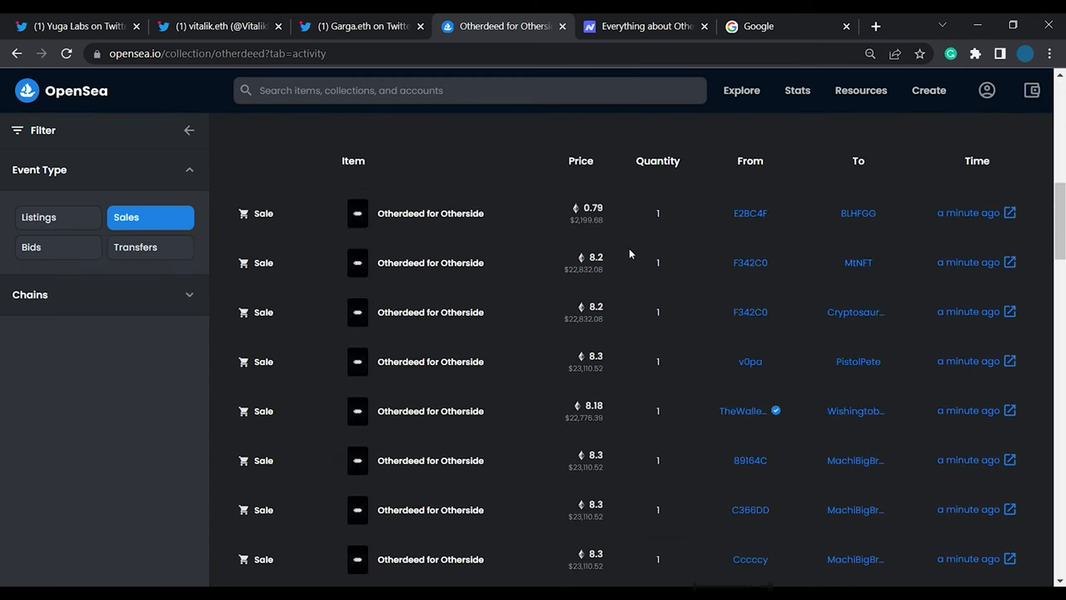
{"action": "mouse_move", "coordinate": [630, 252]}
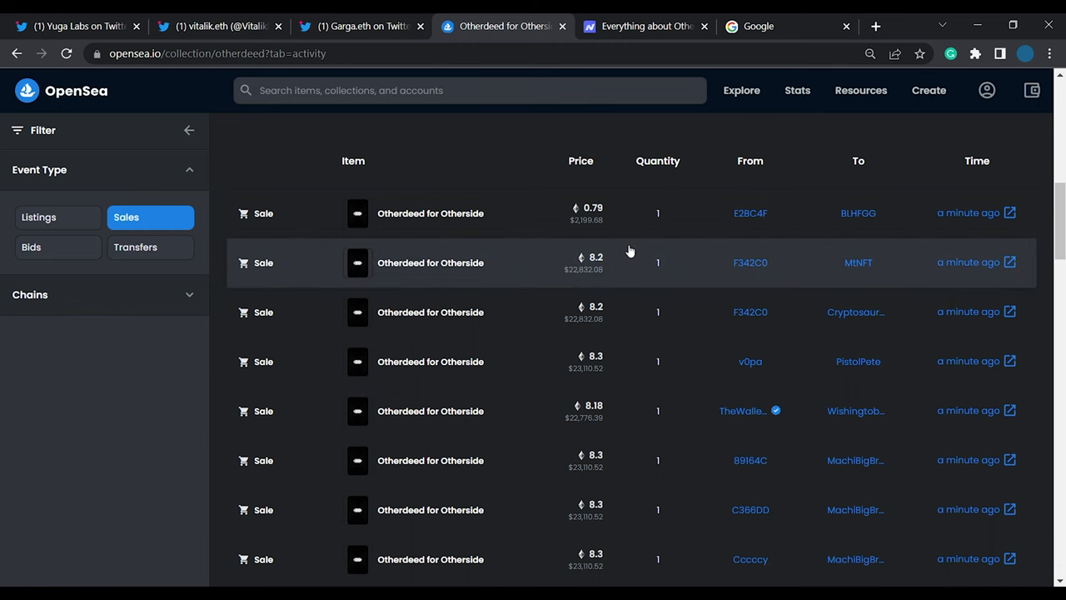
{"action": "scroll", "scroll_direction": "down", "scroll_amount": 3}
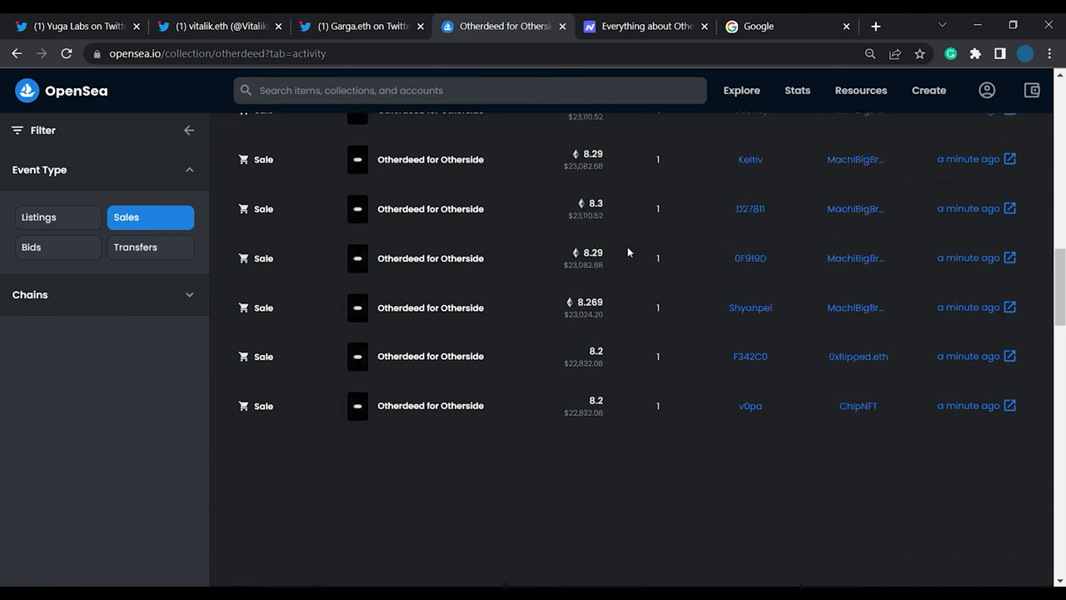
{"action": "scroll", "scroll_direction": "down", "scroll_amount": 3}
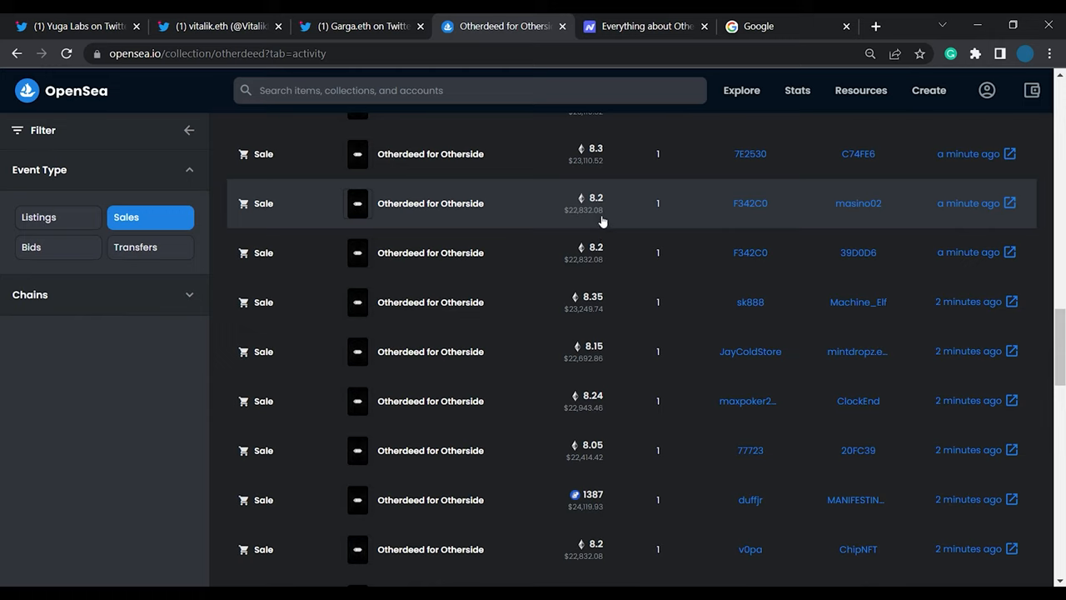
{"action": "scroll", "scroll_direction": "up", "scroll_amount": 3}
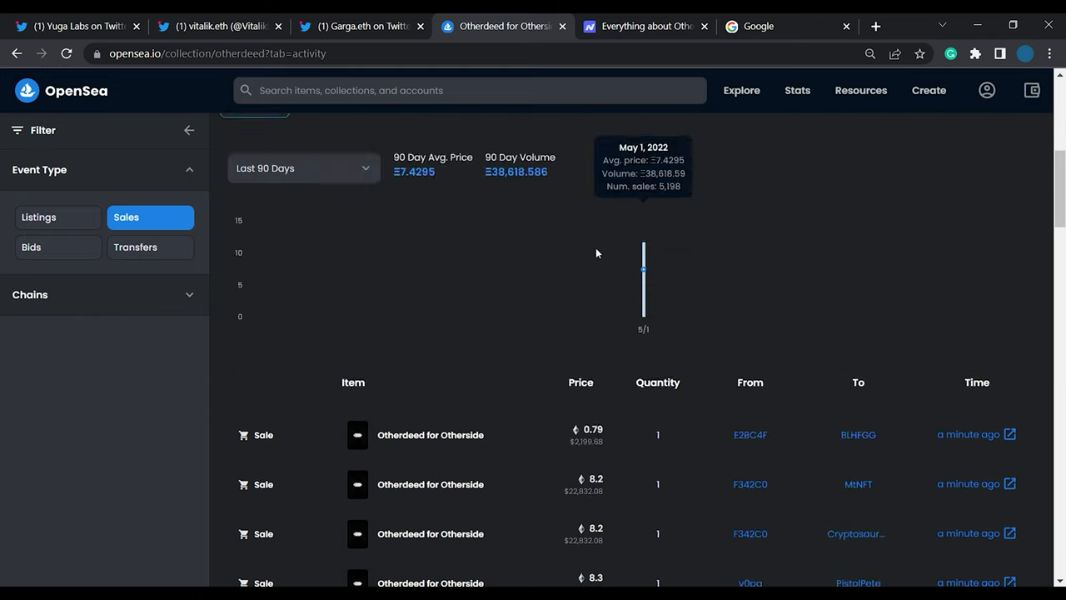
{"action": "scroll", "scroll_direction": "up", "scroll_amount": 3}
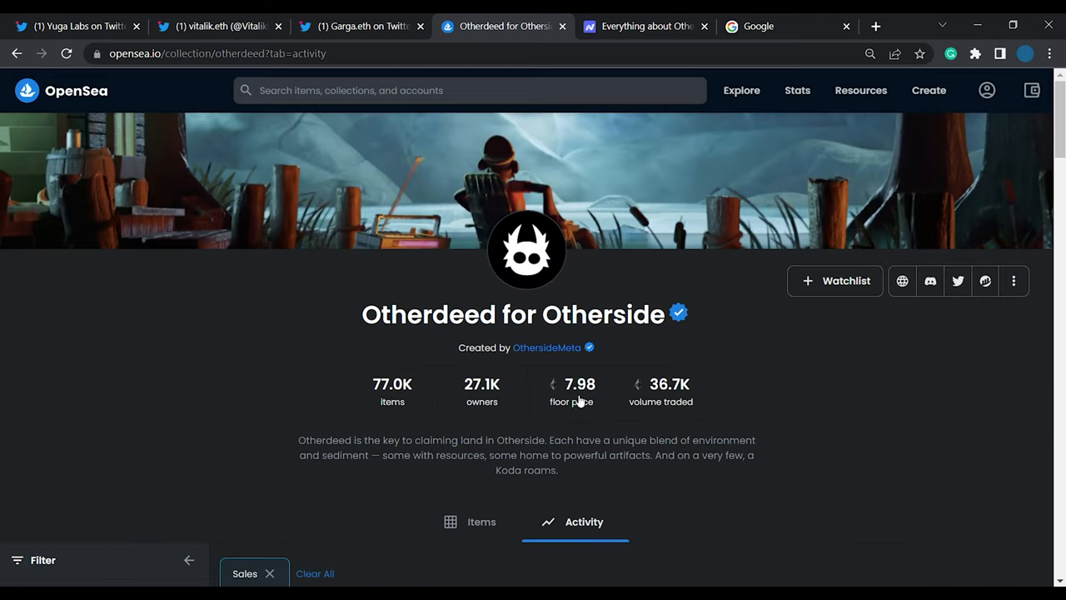
{"action": "mouse_move", "coordinate": [573, 427]}
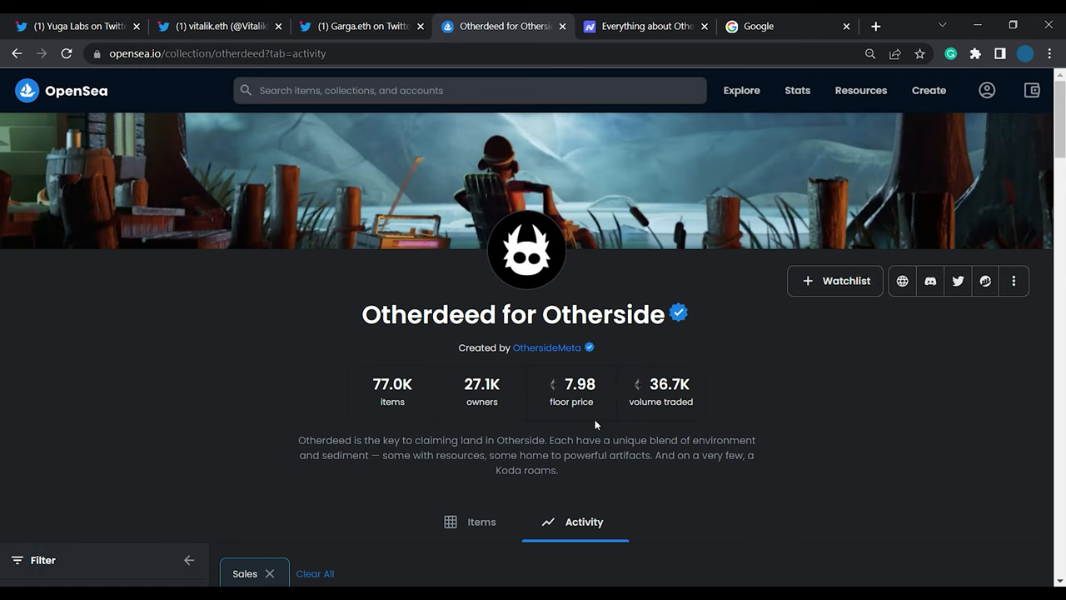
{"action": "mouse_move", "coordinate": [677, 420]}
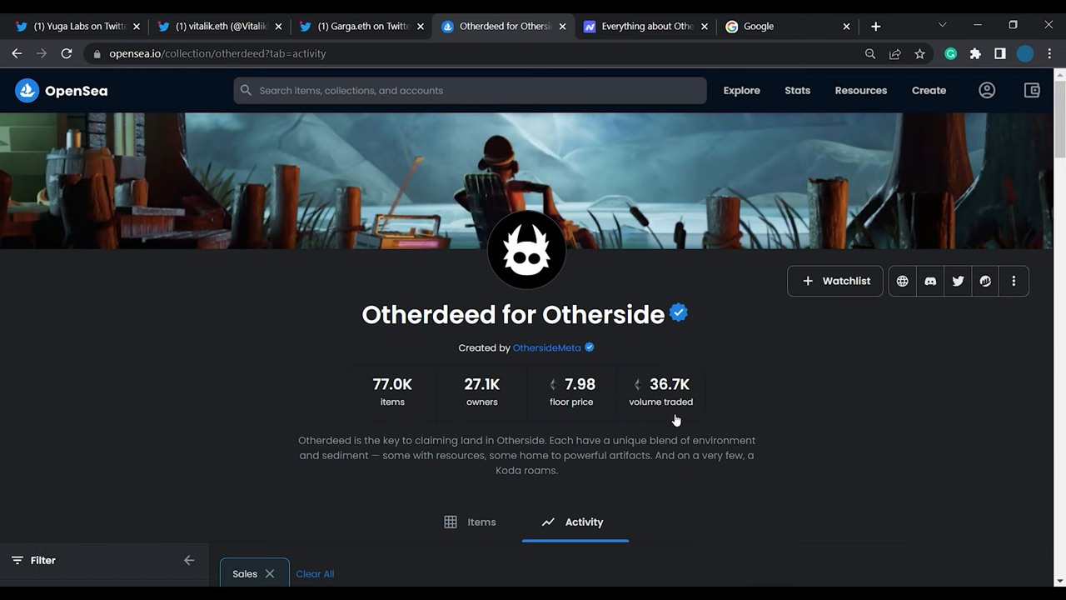
{"action": "mouse_move", "coordinate": [659, 400]}
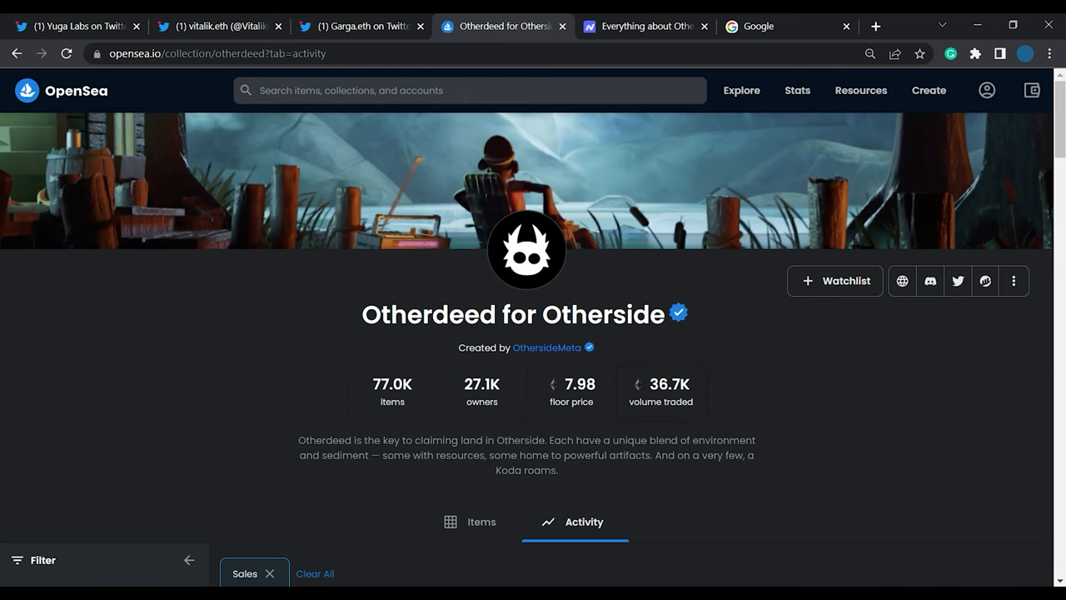
{"action": "mouse_move", "coordinate": [540, 392]}
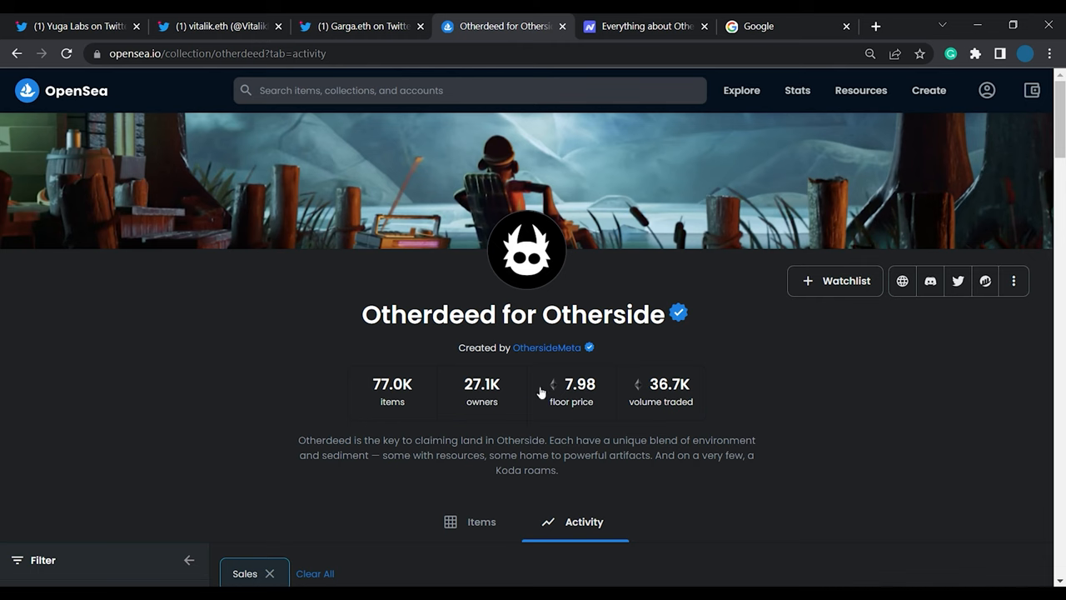
{"action": "mouse_move", "coordinate": [547, 348]}
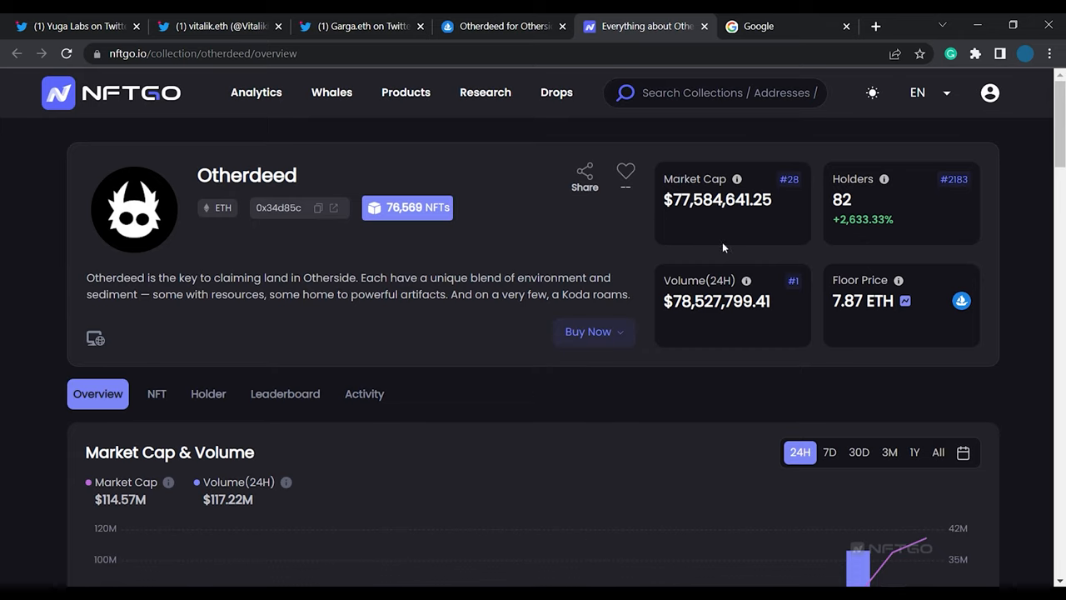
{"action": "mouse_move", "coordinate": [687, 220]}
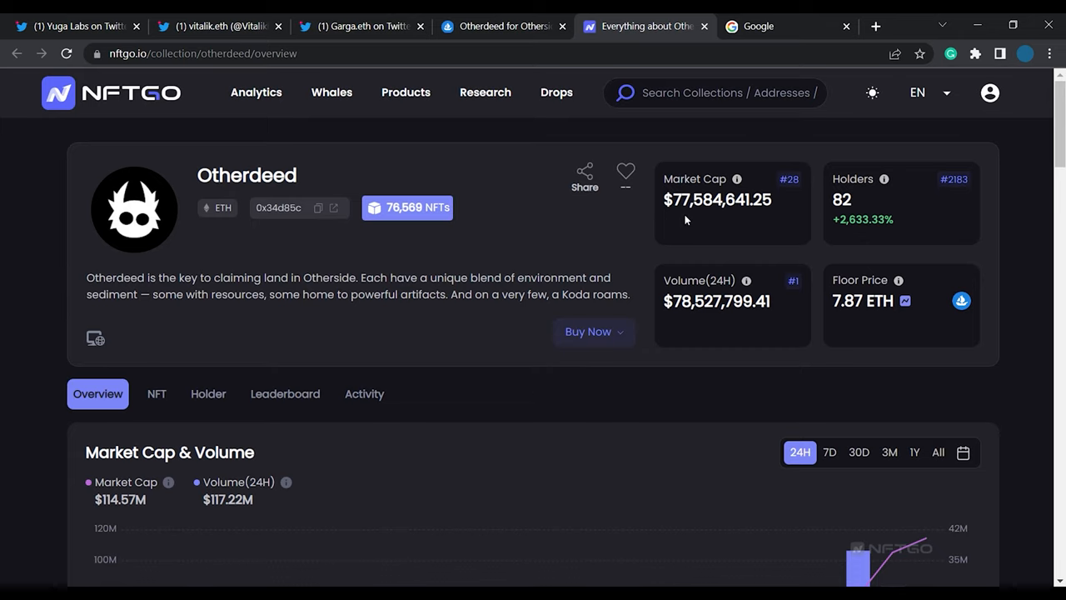
Review the lower charts again, then return to the Market Cap & Volume section at the top.
{"action": "scroll", "scroll_direction": "down", "scroll_amount": 3}
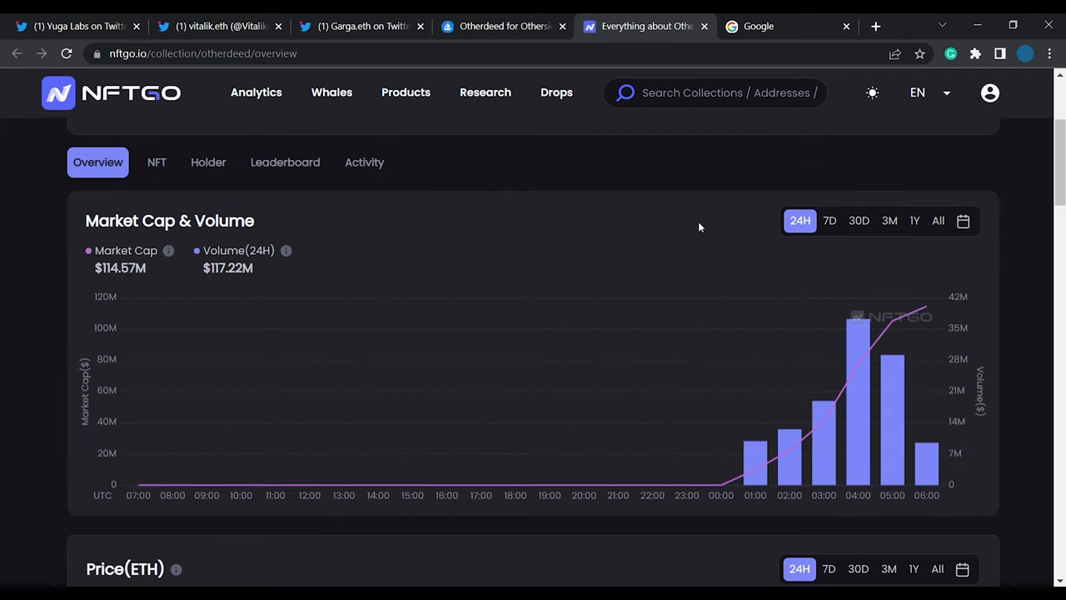
{"action": "mouse_move", "coordinate": [689, 238]}
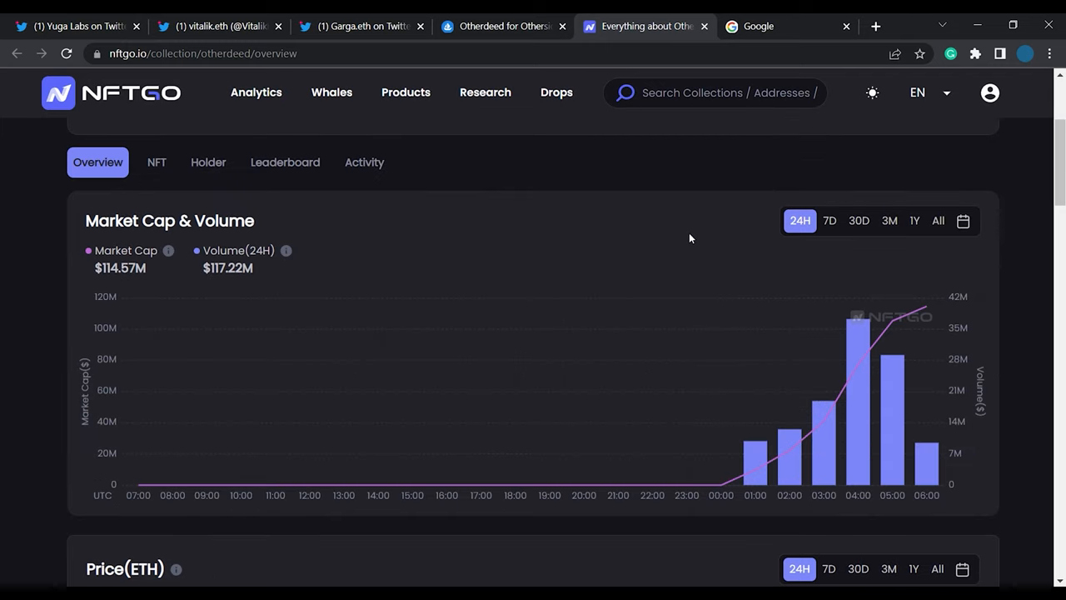
{"action": "mouse_move", "coordinate": [677, 286]}
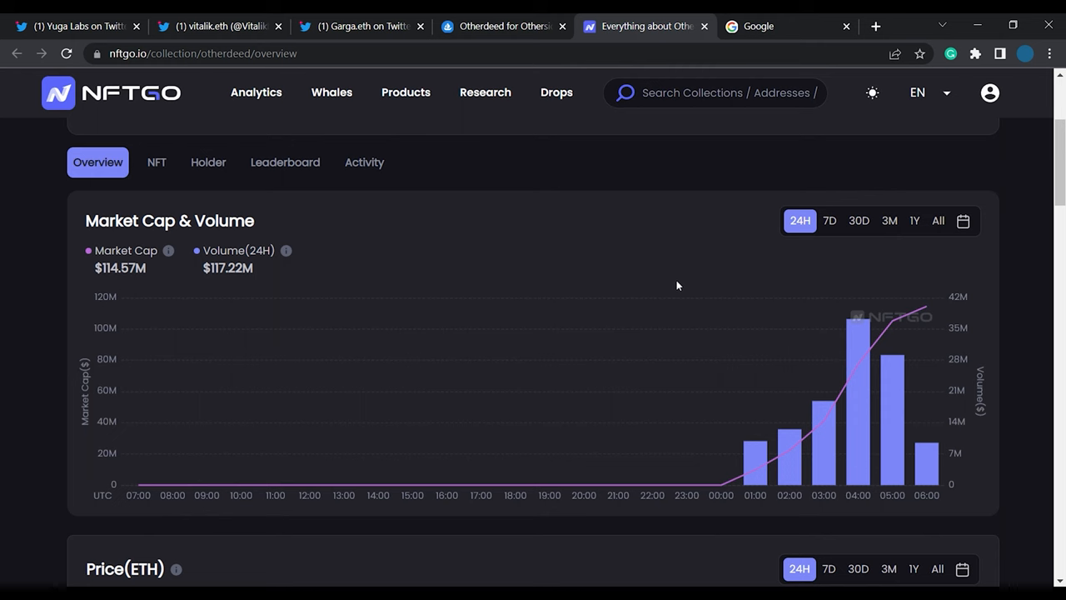
{"action": "mouse_move", "coordinate": [653, 301]}
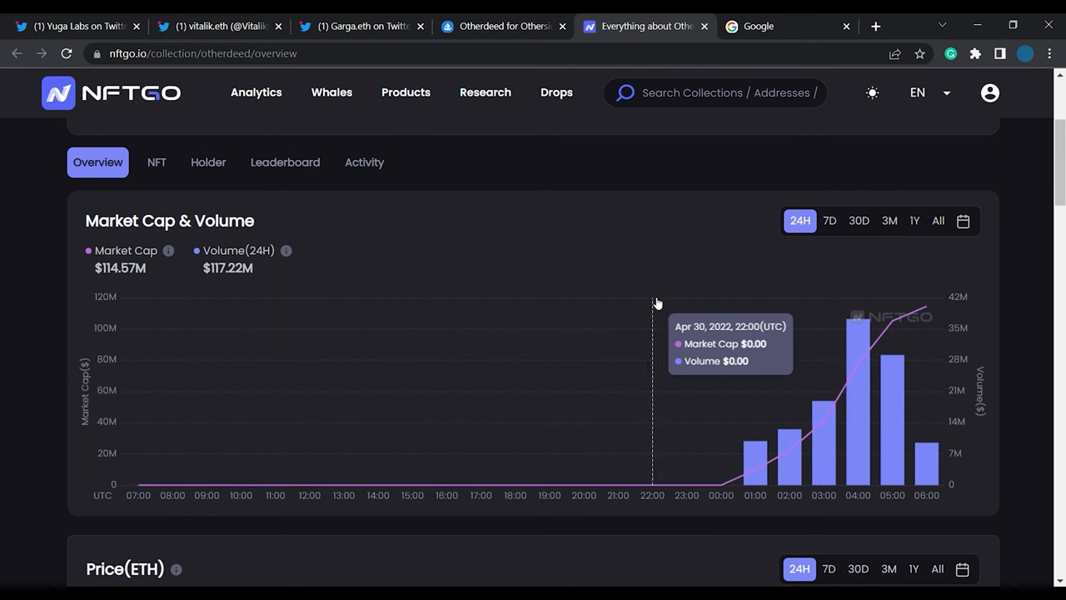
{"action": "scroll", "scroll_direction": "down", "scroll_amount": 3}
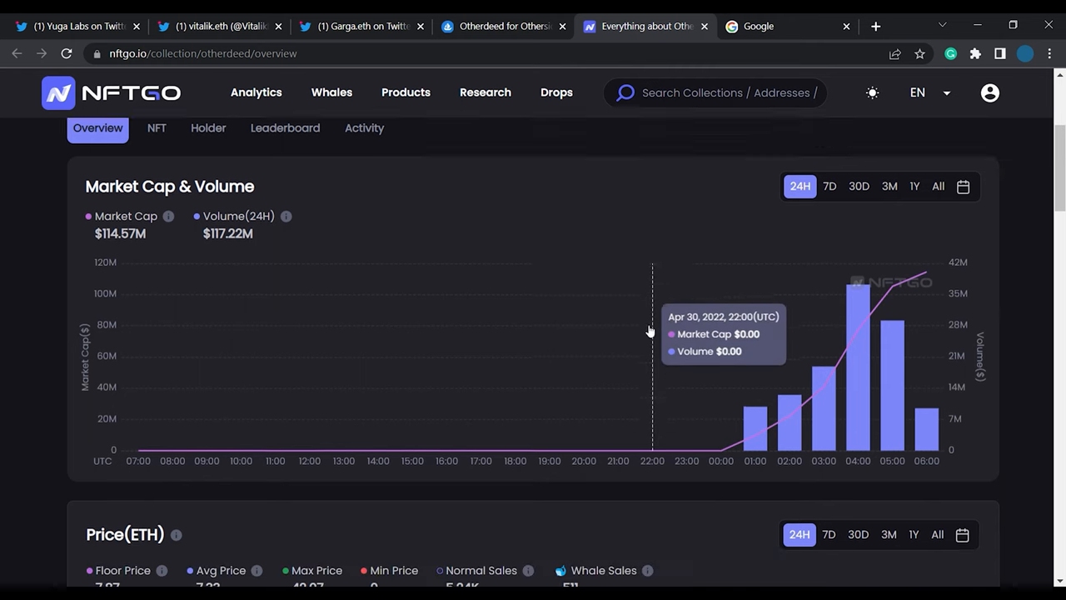
{"action": "scroll", "scroll_direction": "down", "scroll_amount": 3}
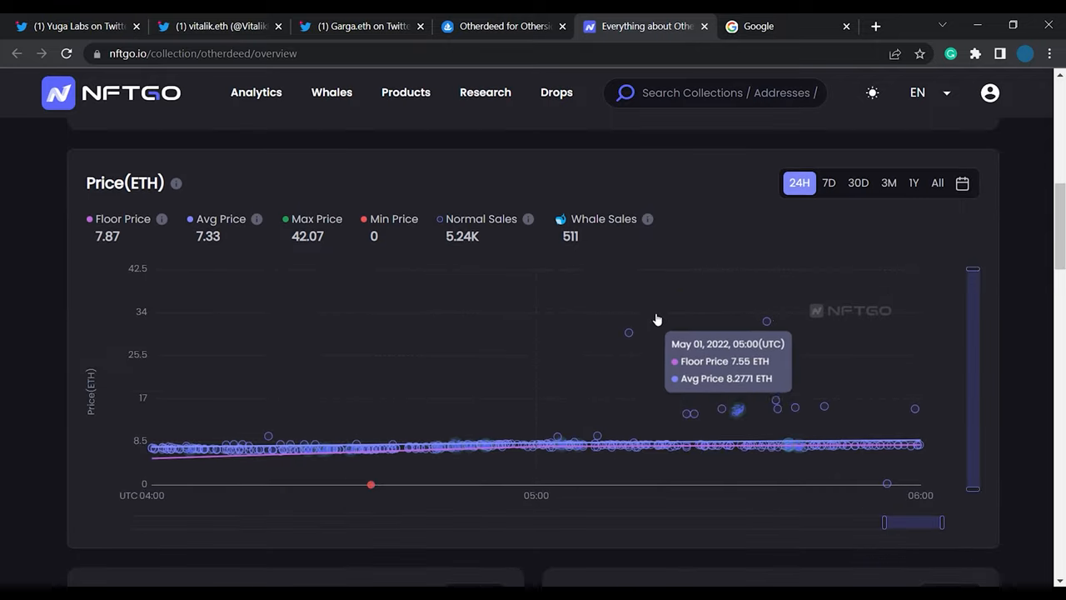
{"action": "scroll", "scroll_direction": "down", "scroll_amount": 3}
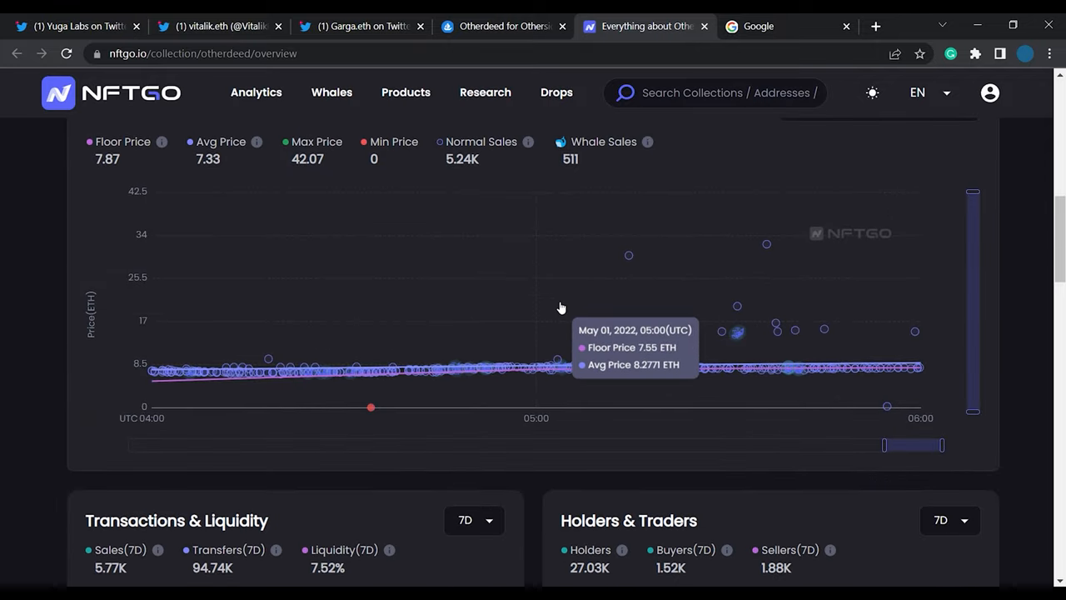
{"action": "mouse_move", "coordinate": [492, 425]}
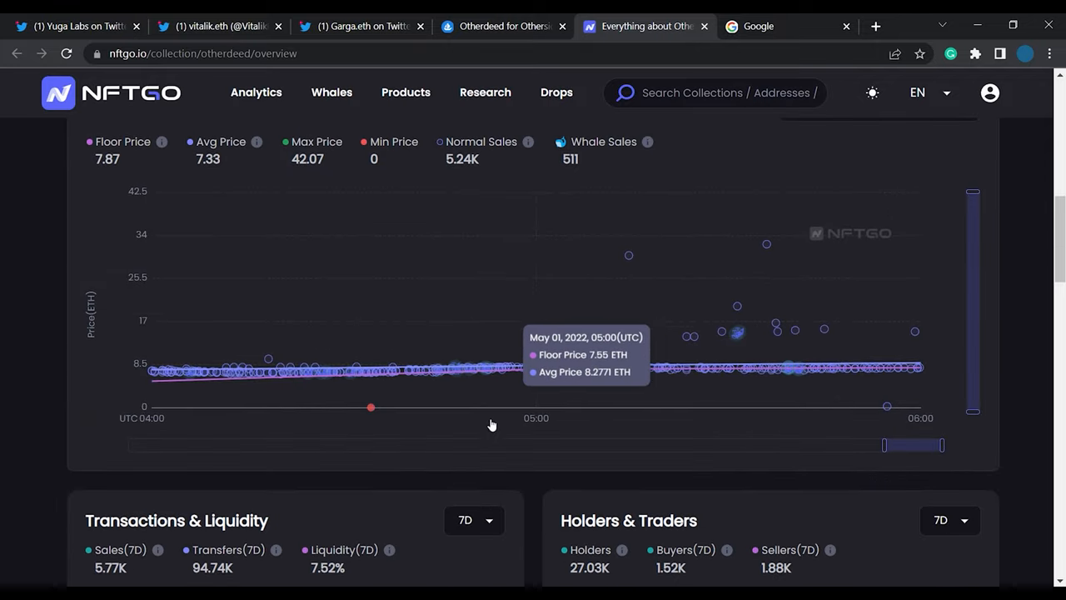
{"action": "mouse_move", "coordinate": [503, 410]}
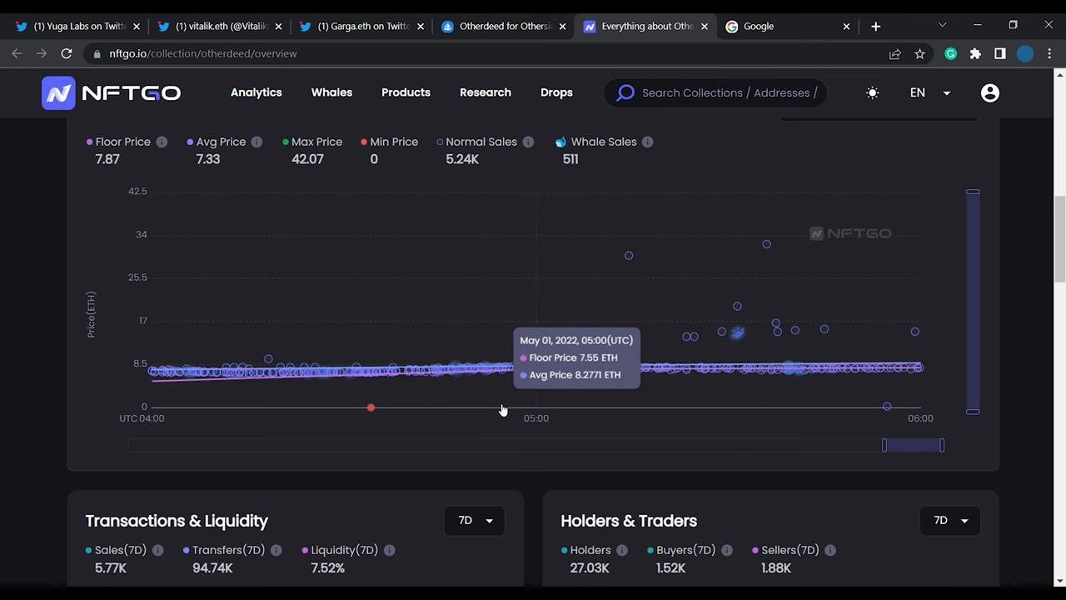
{"action": "mouse_move", "coordinate": [670, 370]}
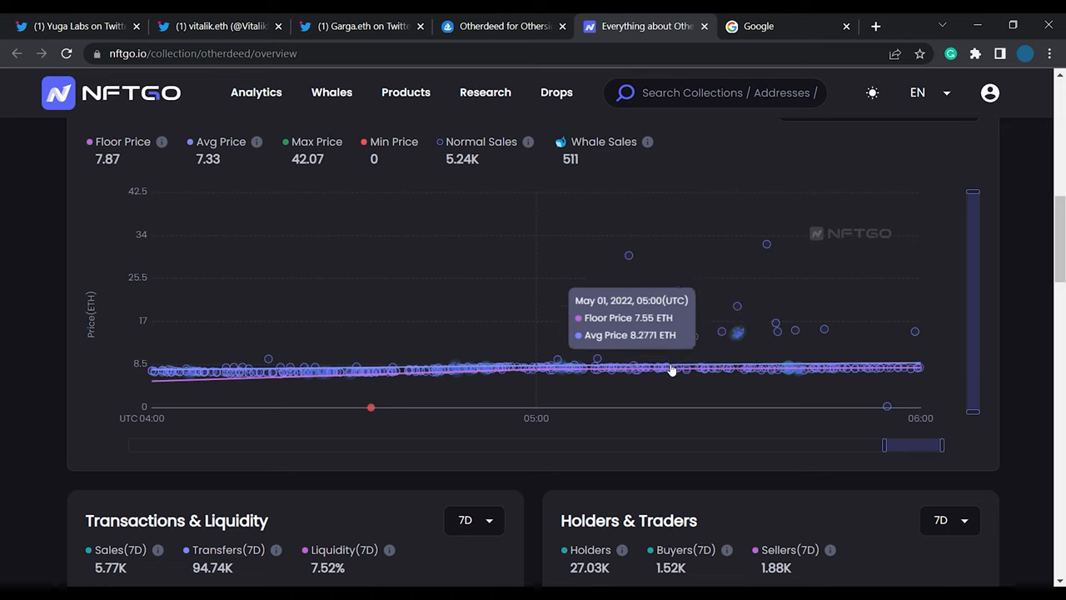
{"action": "scroll", "scroll_direction": "down", "scroll_amount": 3}
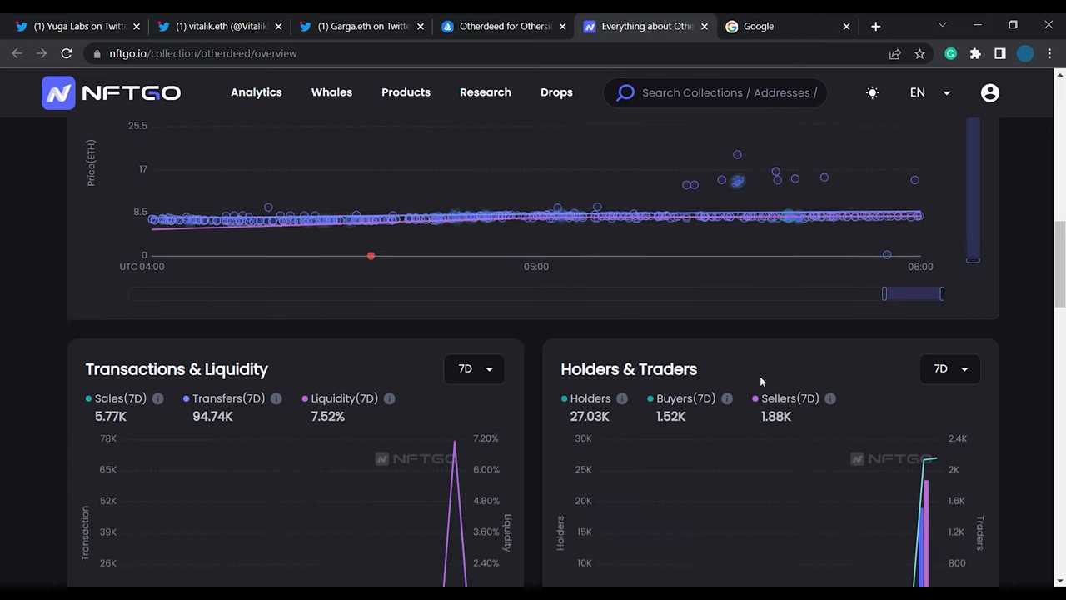
{"action": "scroll", "scroll_direction": "down", "scroll_amount": 3}
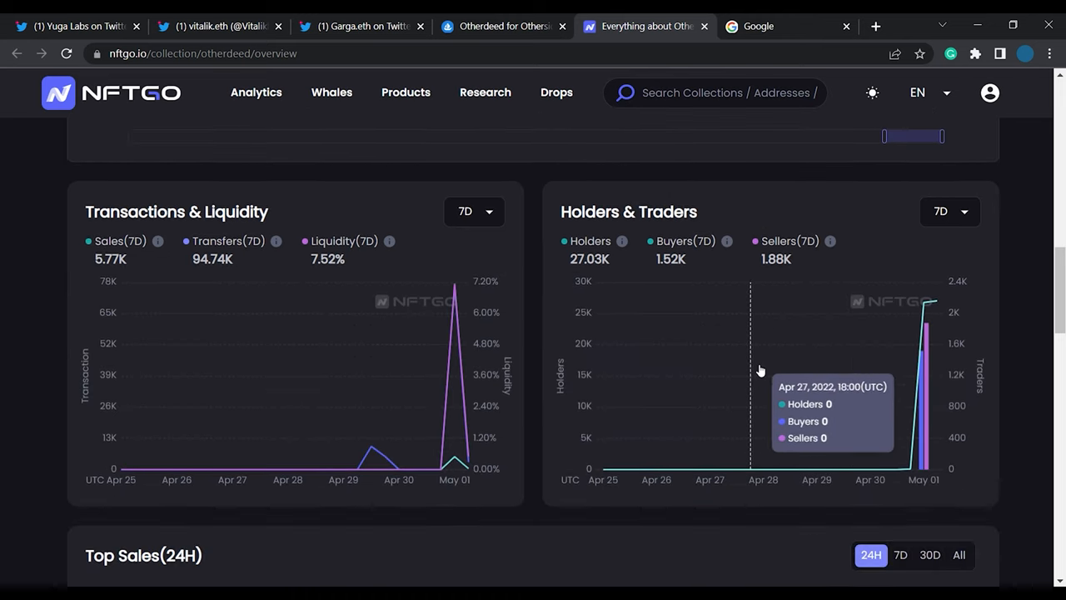
{"action": "mouse_move", "coordinate": [816, 335]}
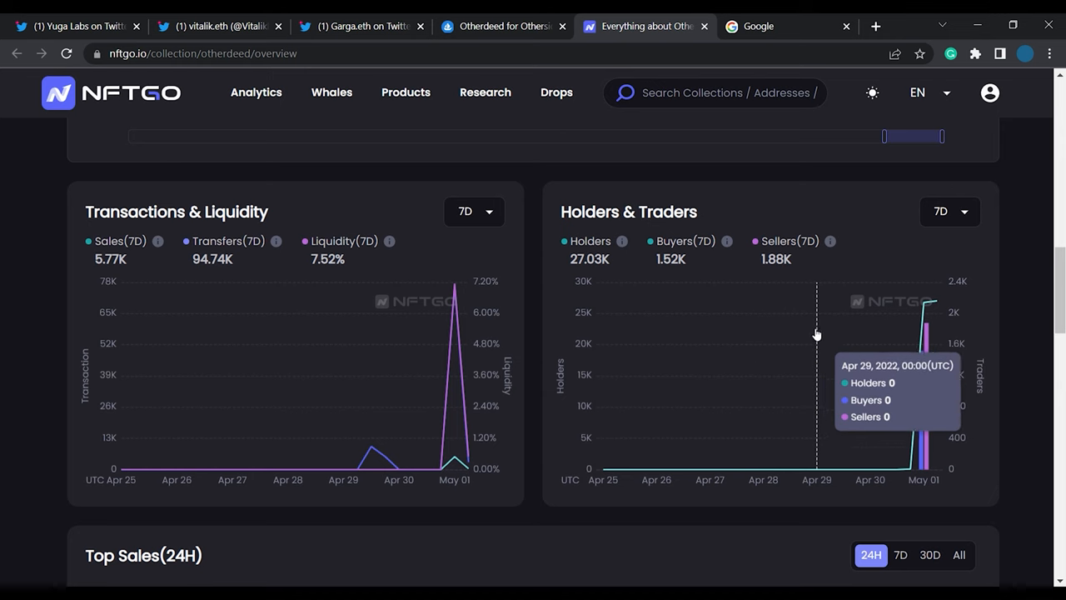
{"action": "scroll", "scroll_direction": "down", "scroll_amount": 3}
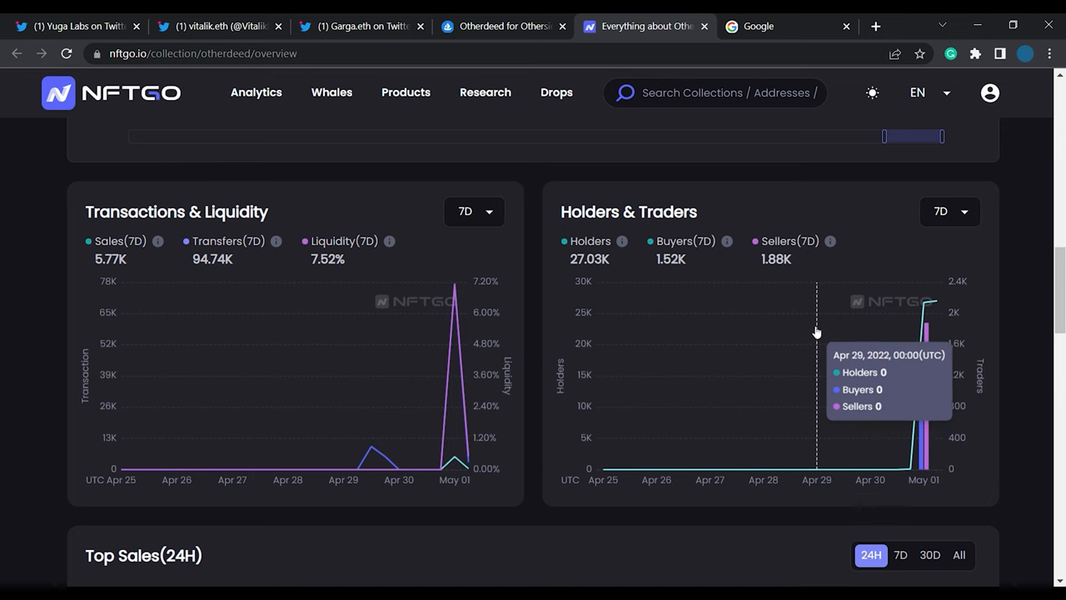
{"action": "mouse_move", "coordinate": [813, 331]}
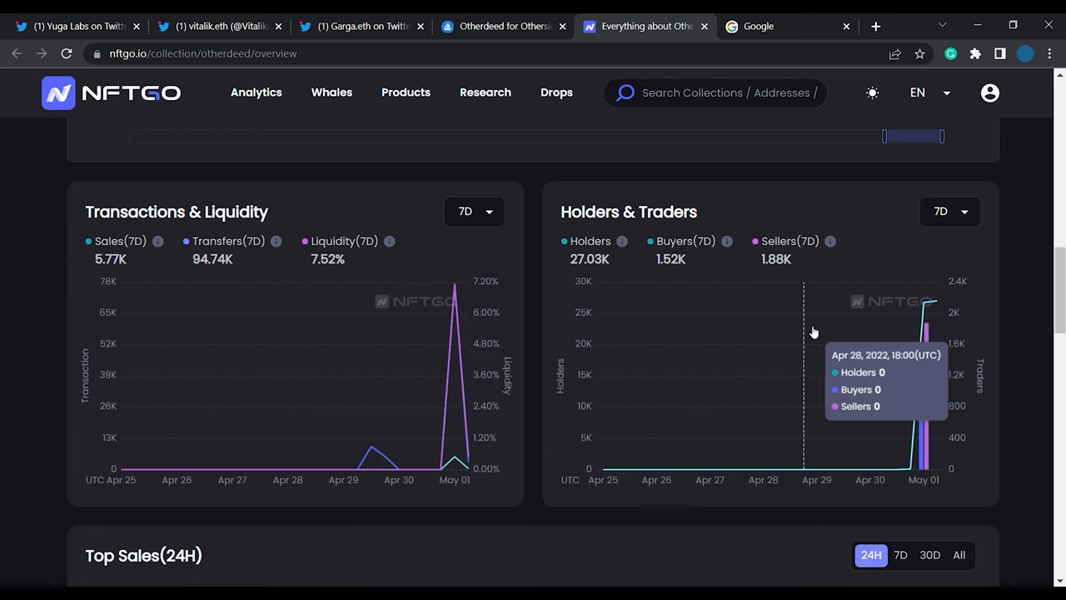
{"action": "scroll", "scroll_direction": "up", "scroll_amount": 3}
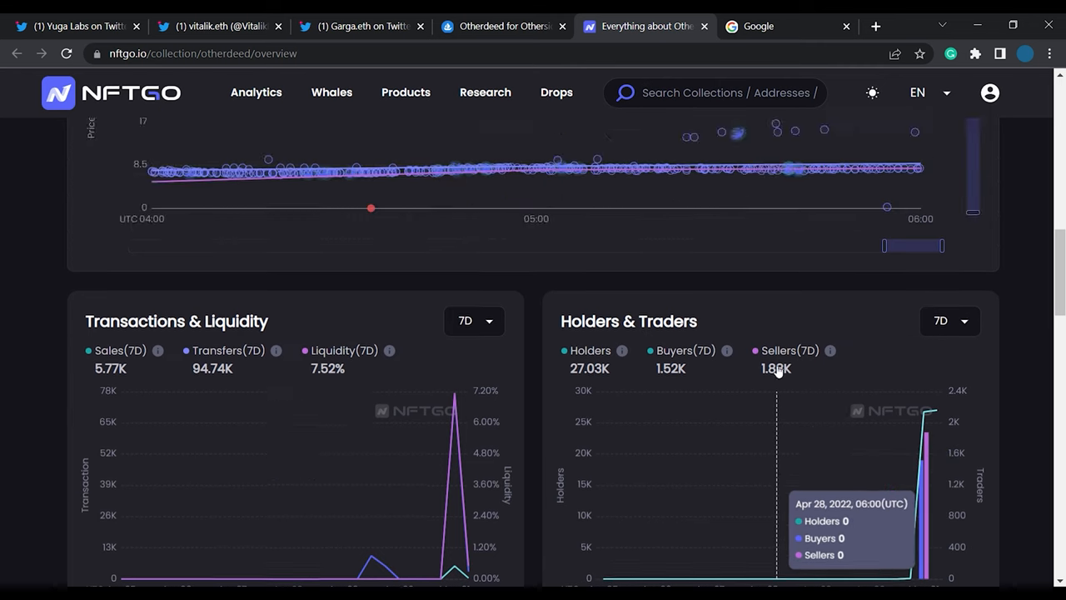
{"action": "scroll", "scroll_direction": "up", "scroll_amount": 3}
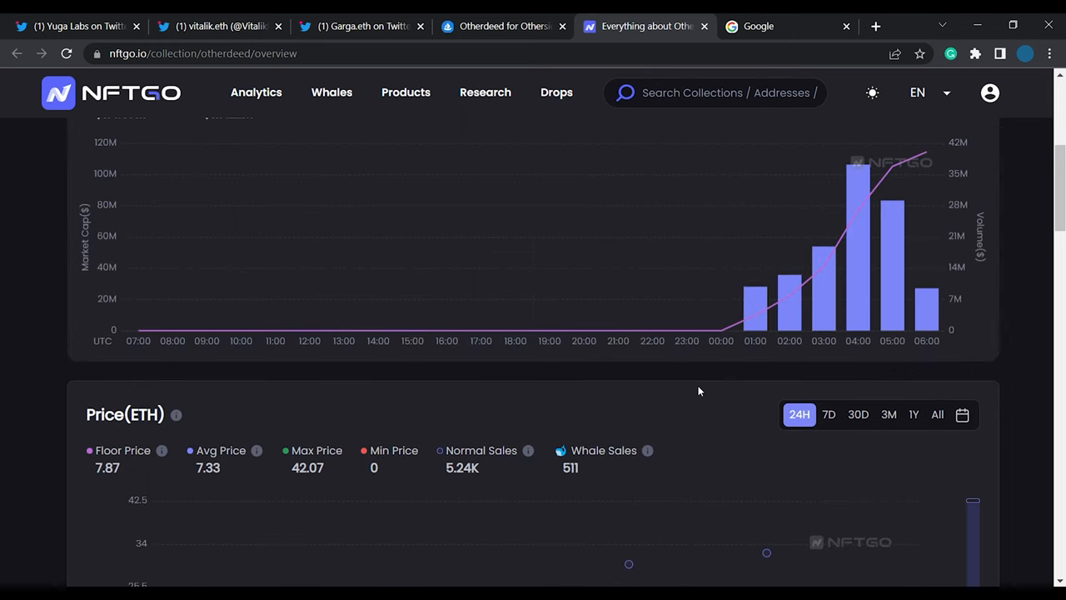
{"action": "scroll", "scroll_direction": "up", "scroll_amount": 3}
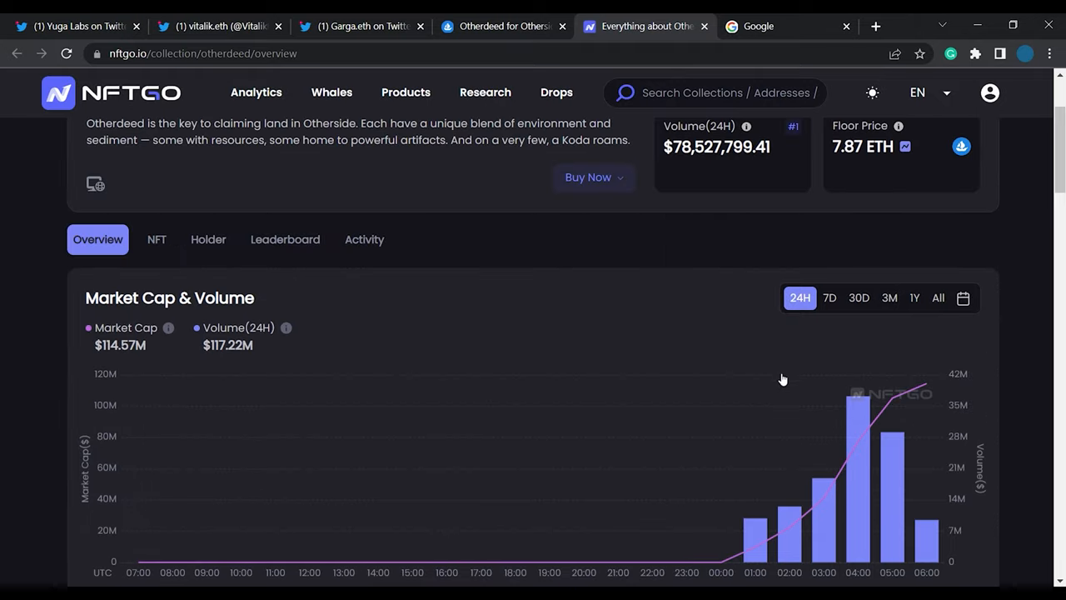
{"action": "mouse_move", "coordinate": [51, 140]}
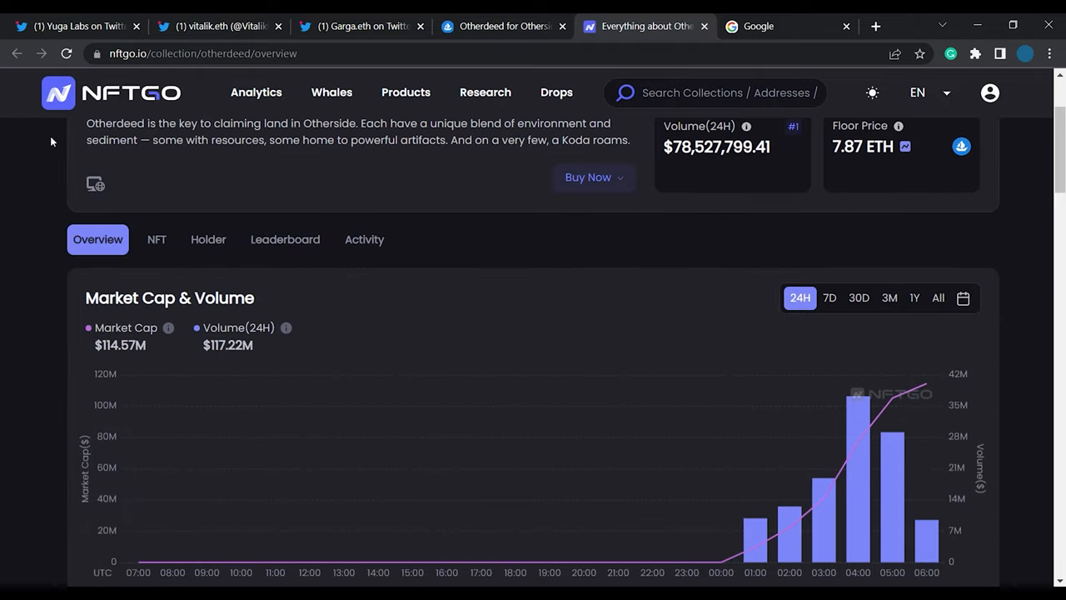
Bring up the Yuga Labs Otherdeed mint thread and read its opening tweets on demand and gas.
{"action": "left_click", "coordinate": [75, 27]}
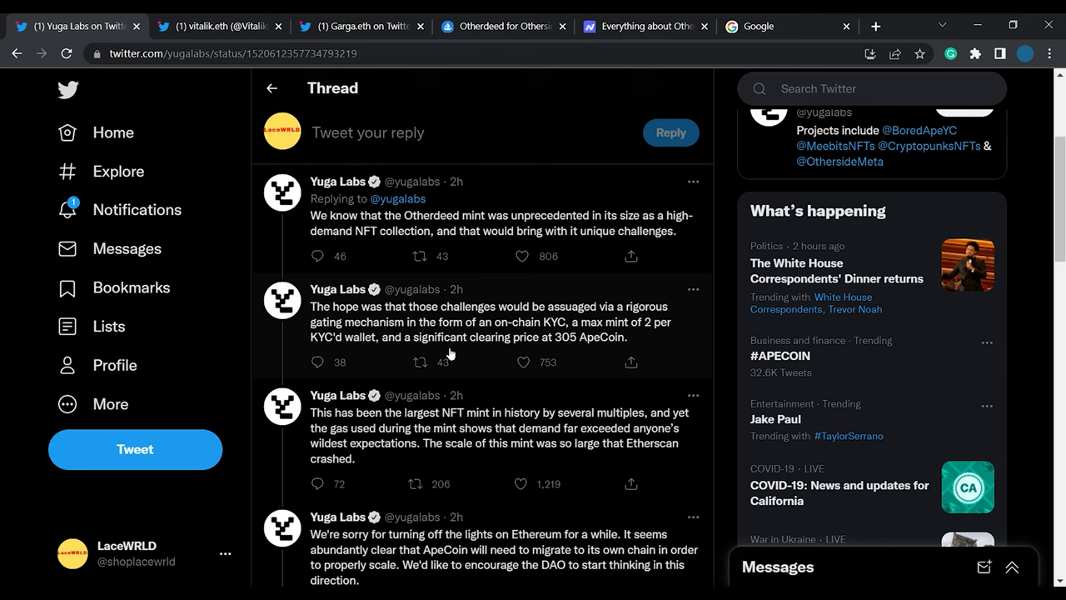
{"action": "scroll", "scroll_direction": "up", "scroll_amount": 3}
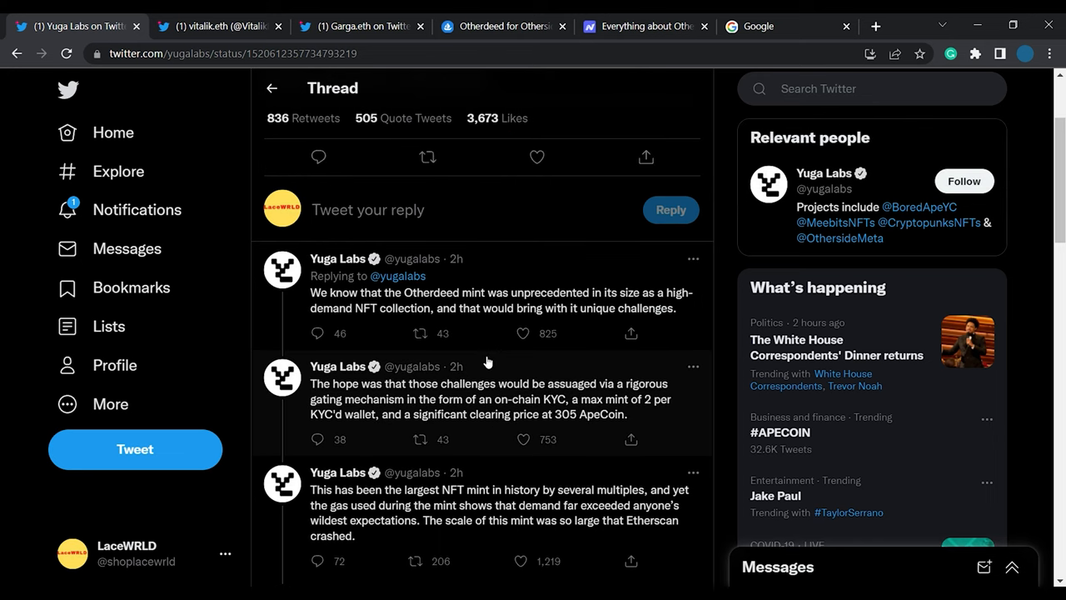
{"action": "left_click", "coordinate": [426, 333]}
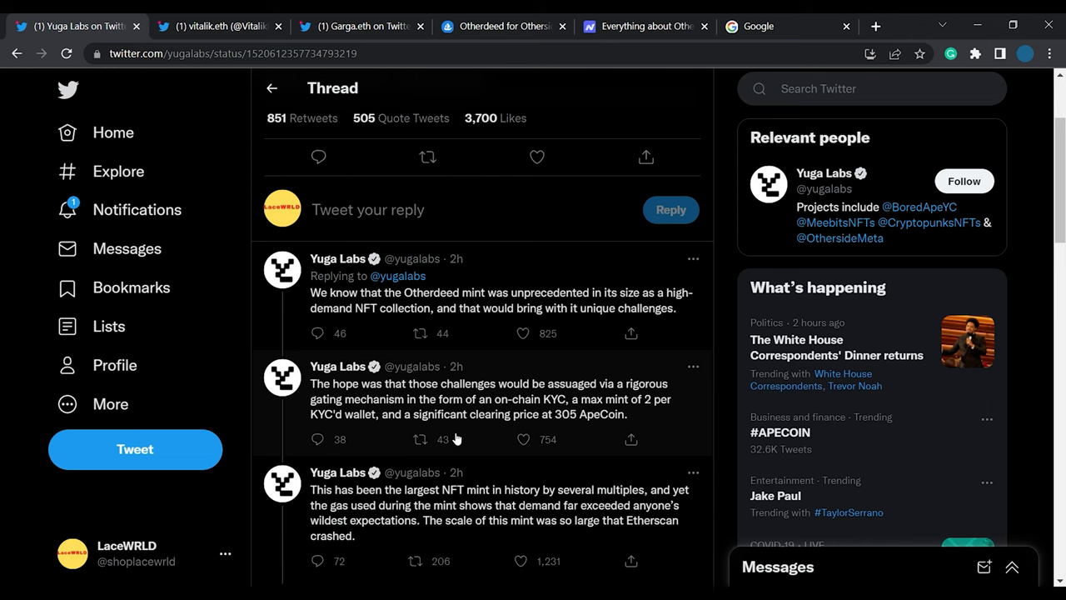
{"action": "mouse_move", "coordinate": [487, 394]}
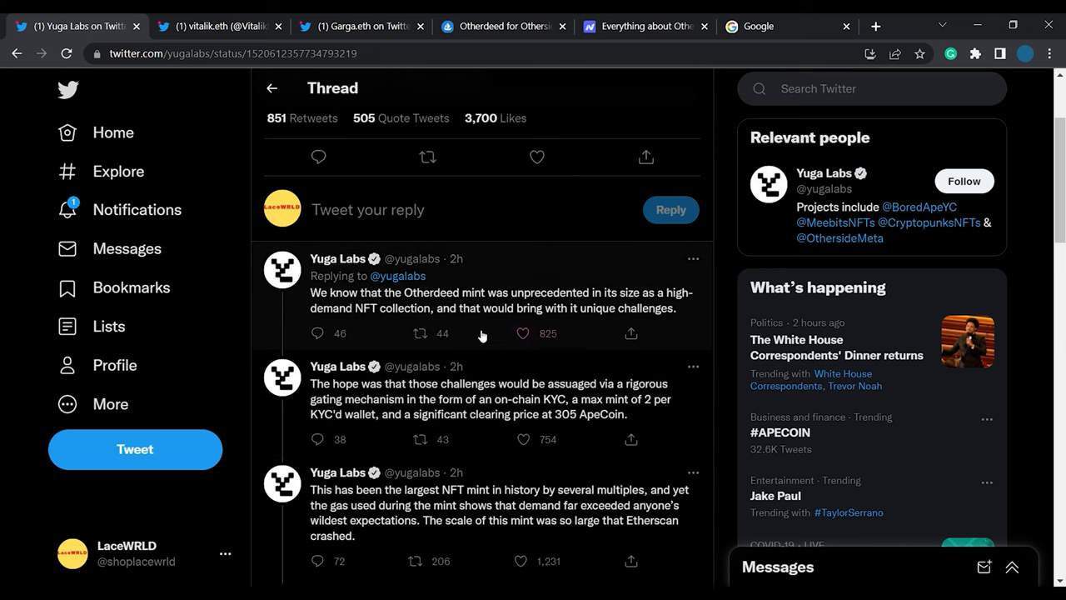
{"action": "scroll", "scroll_direction": "down", "scroll_amount": 3}
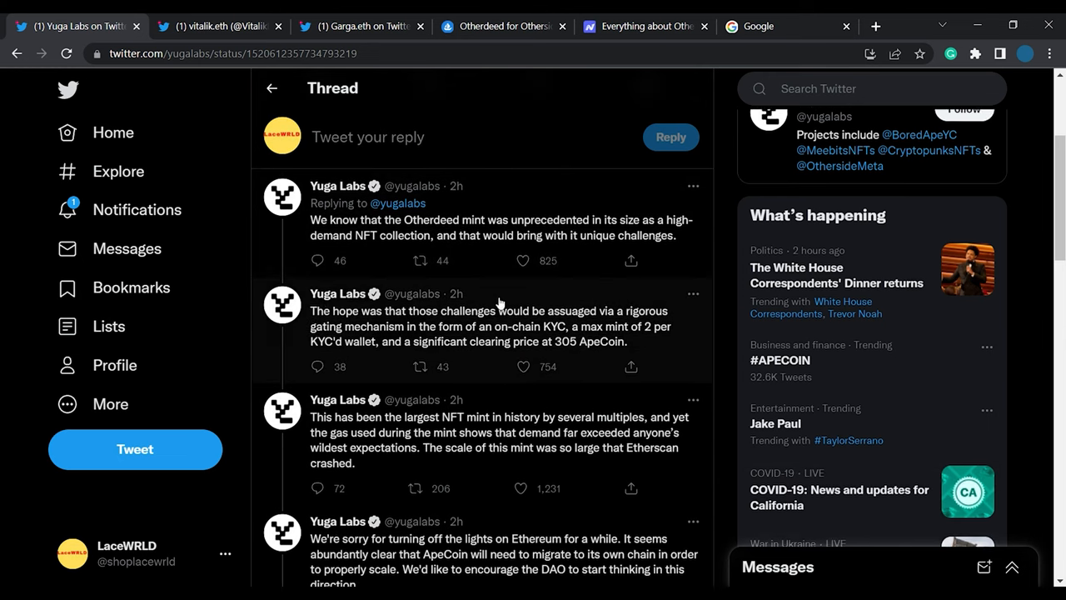
{"action": "scroll", "scroll_direction": "up", "scroll_amount": 3}
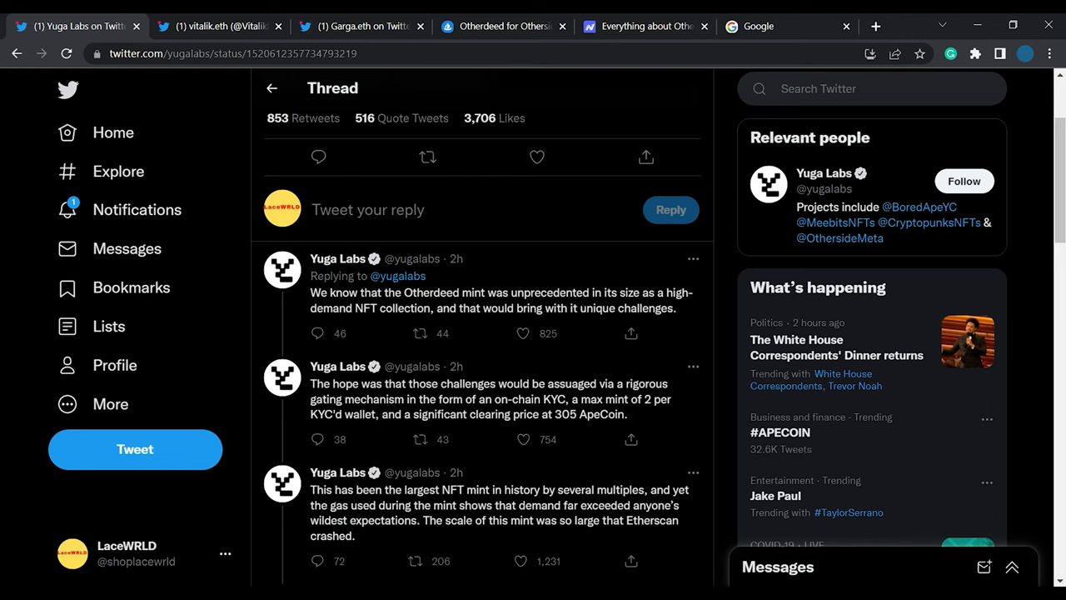
{"action": "mouse_move", "coordinate": [479, 252]}
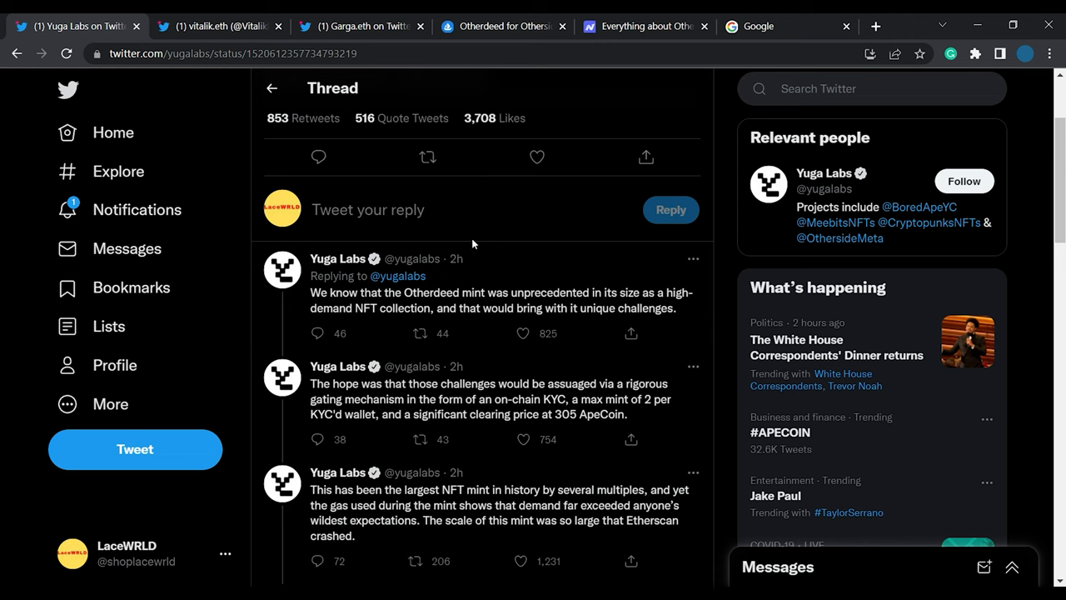
{"action": "mouse_move", "coordinate": [520, 252]}
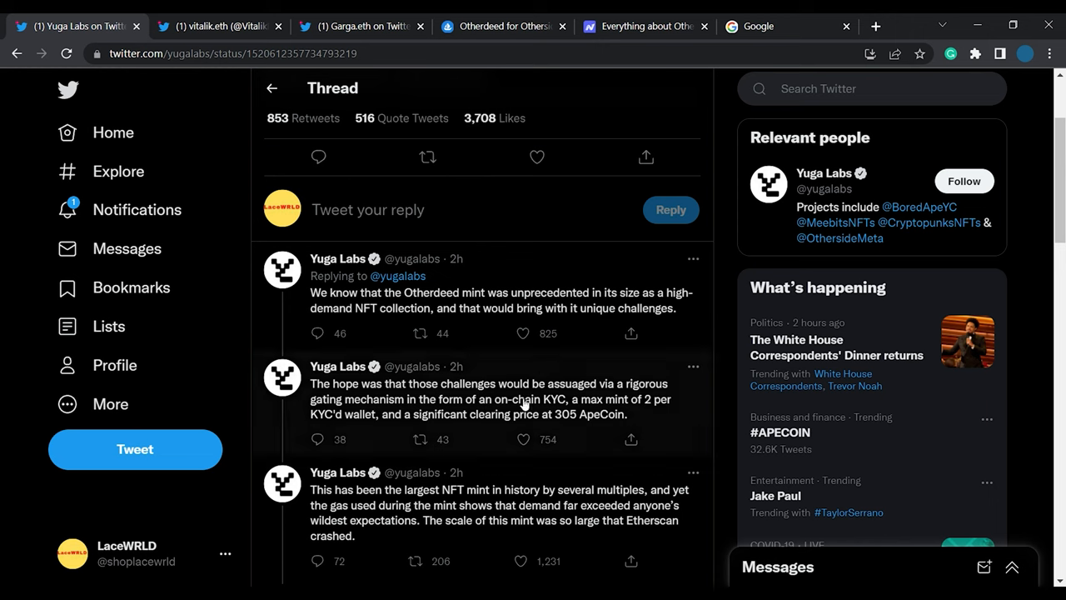
{"action": "mouse_move", "coordinate": [595, 243]}
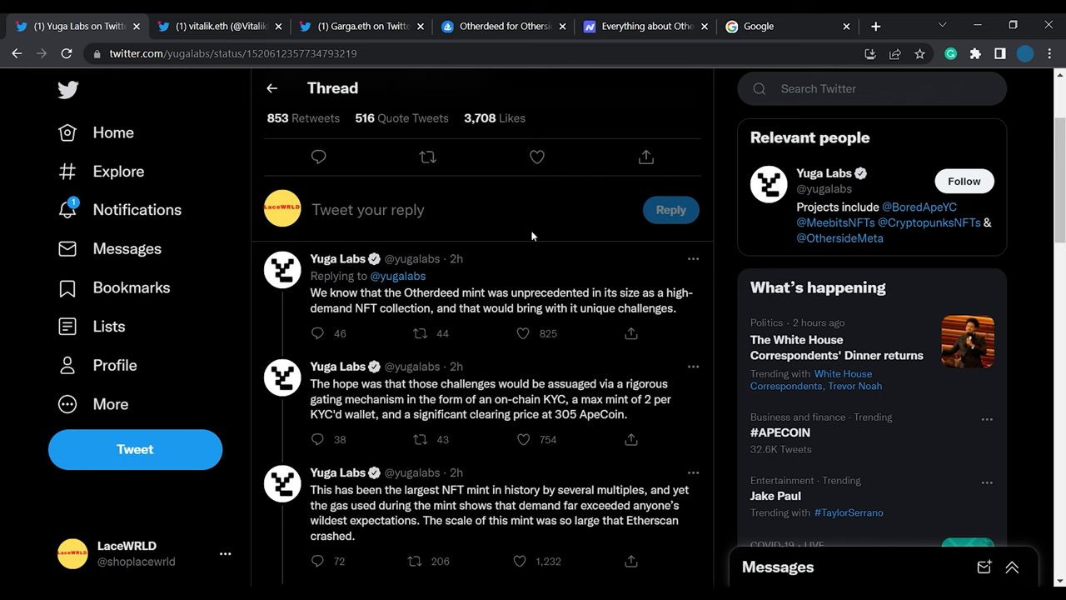
Continue down the thread to the ApeCoin migration and failed-transactions tweets.
{"action": "scroll", "scroll_direction": "down", "scroll_amount": 3}
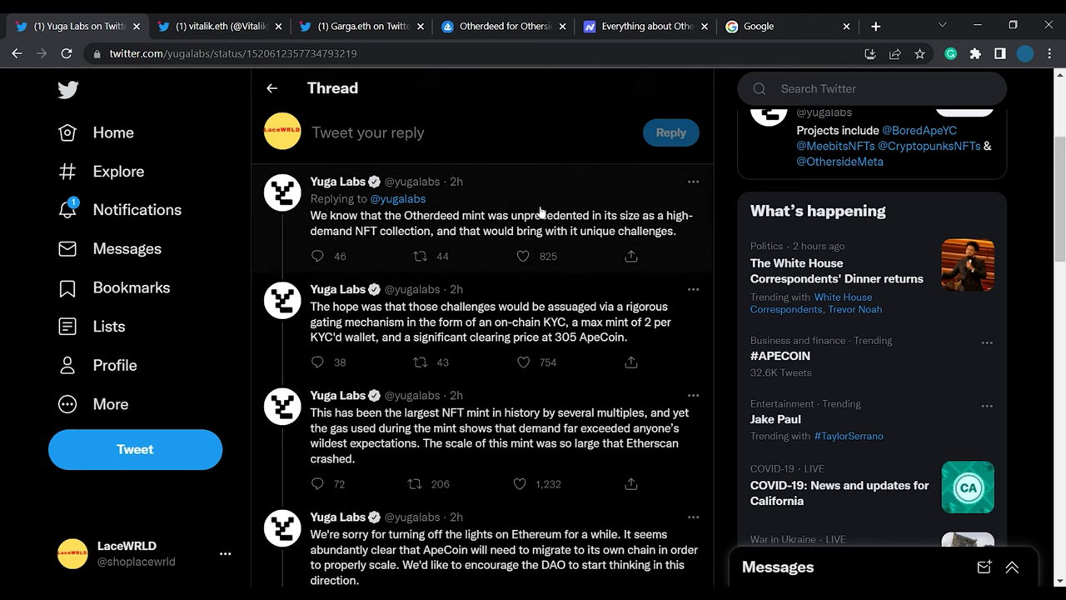
{"action": "mouse_move", "coordinate": [487, 249]}
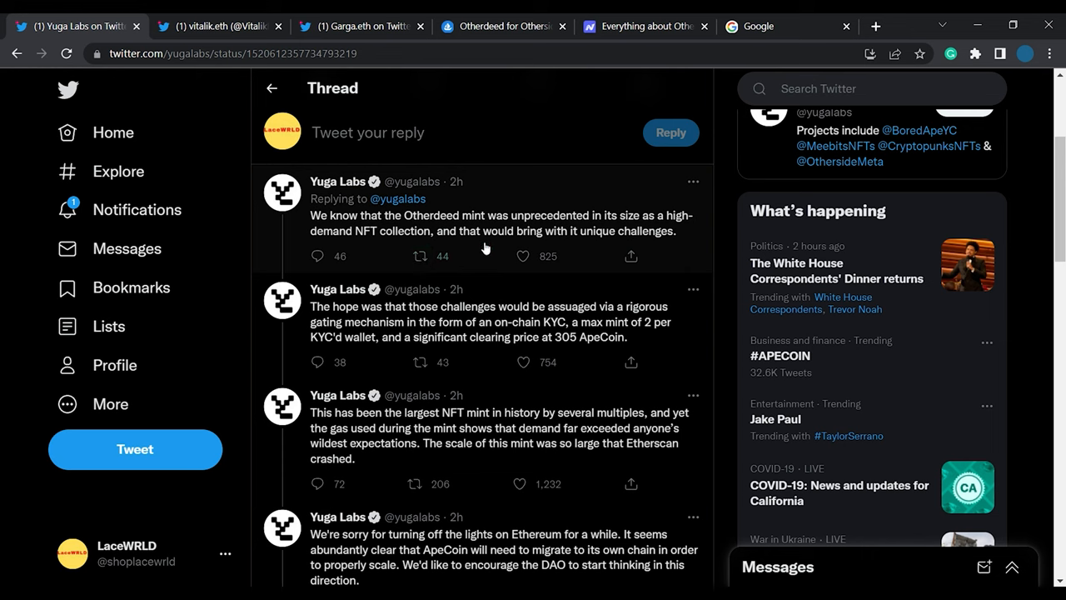
{"action": "mouse_move", "coordinate": [629, 236]}
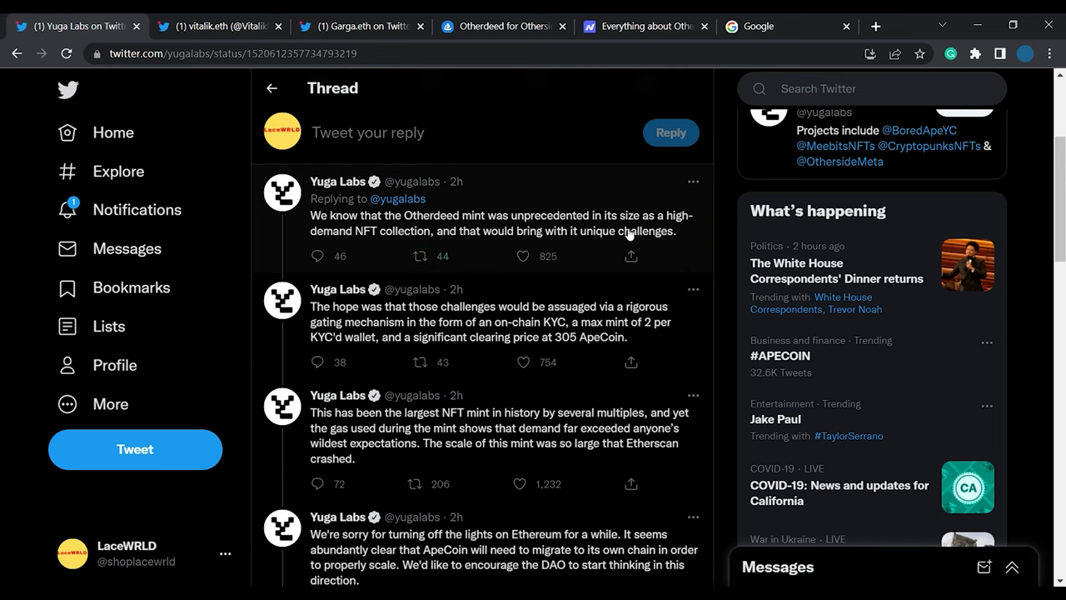
{"action": "mouse_move", "coordinate": [507, 252]}
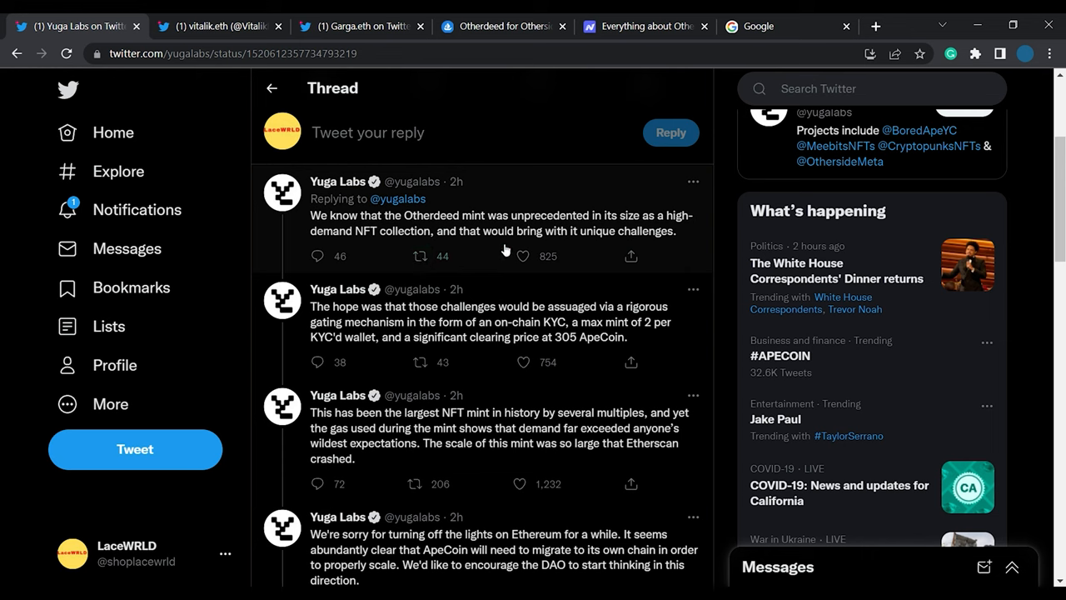
{"action": "mouse_move", "coordinate": [487, 252]}
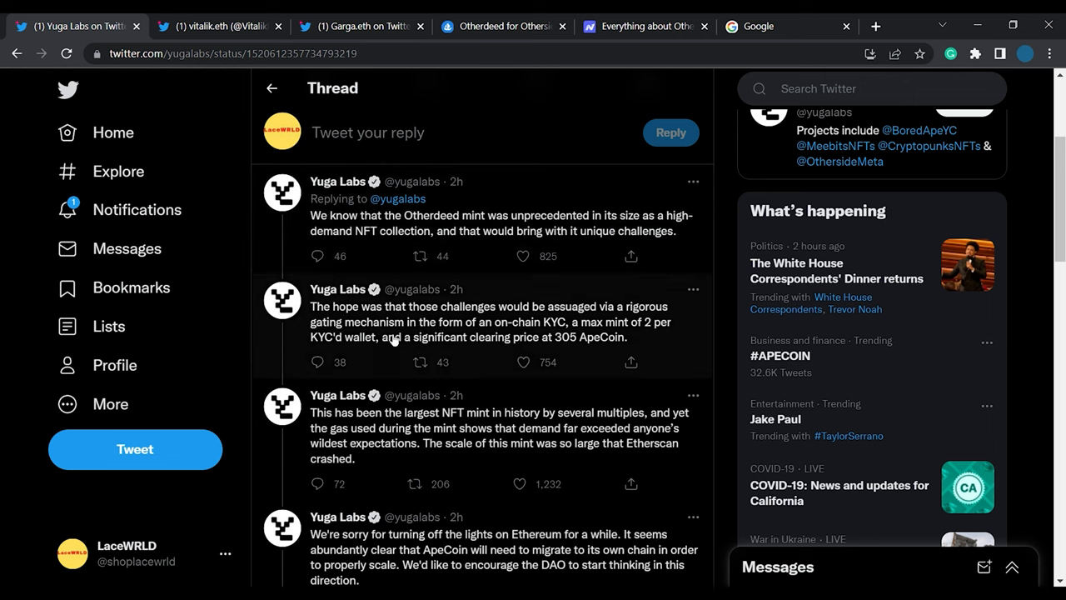
{"action": "mouse_move", "coordinate": [396, 360]}
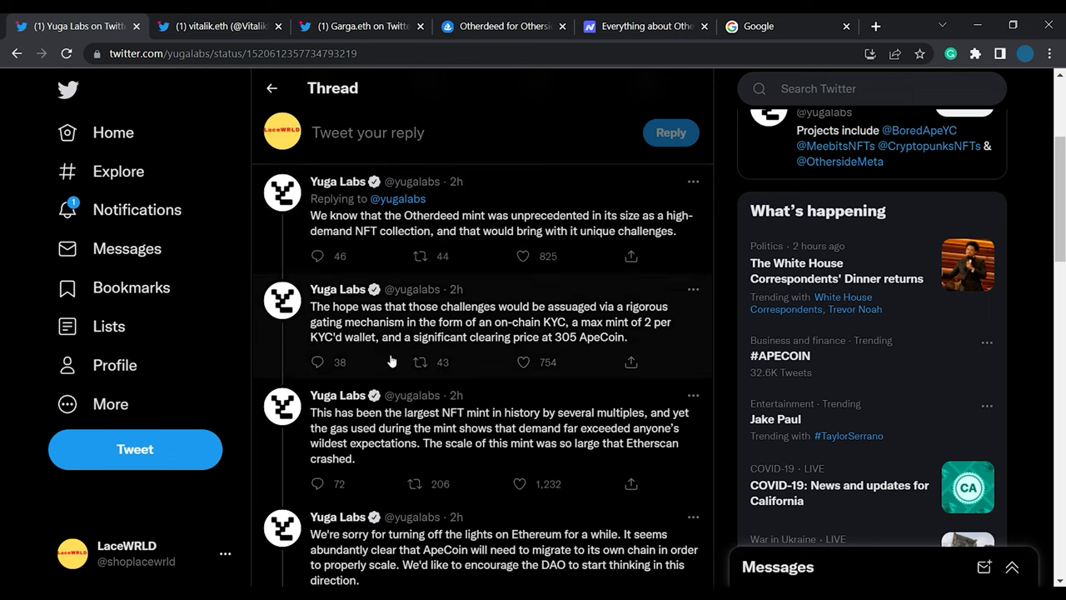
{"action": "left_click", "coordinate": [524, 256]}
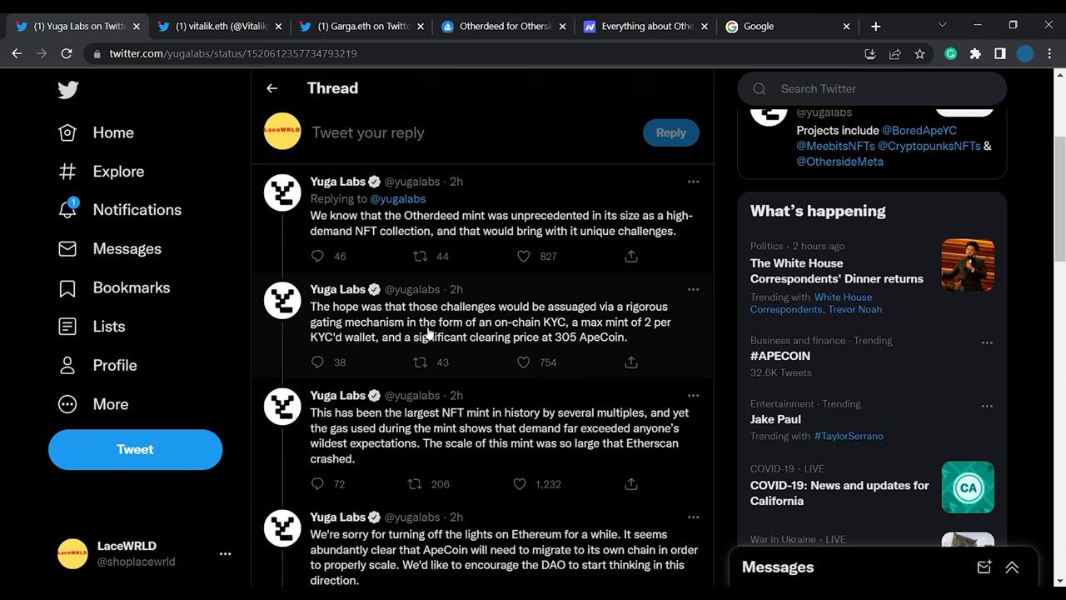
{"action": "mouse_move", "coordinate": [486, 348]}
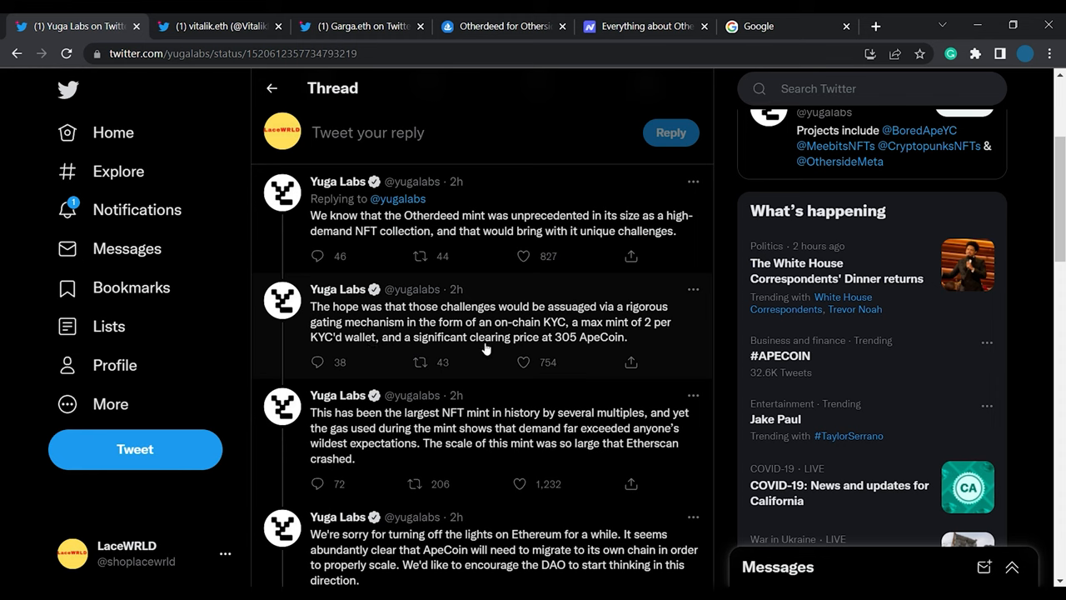
{"action": "mouse_move", "coordinate": [453, 360]}
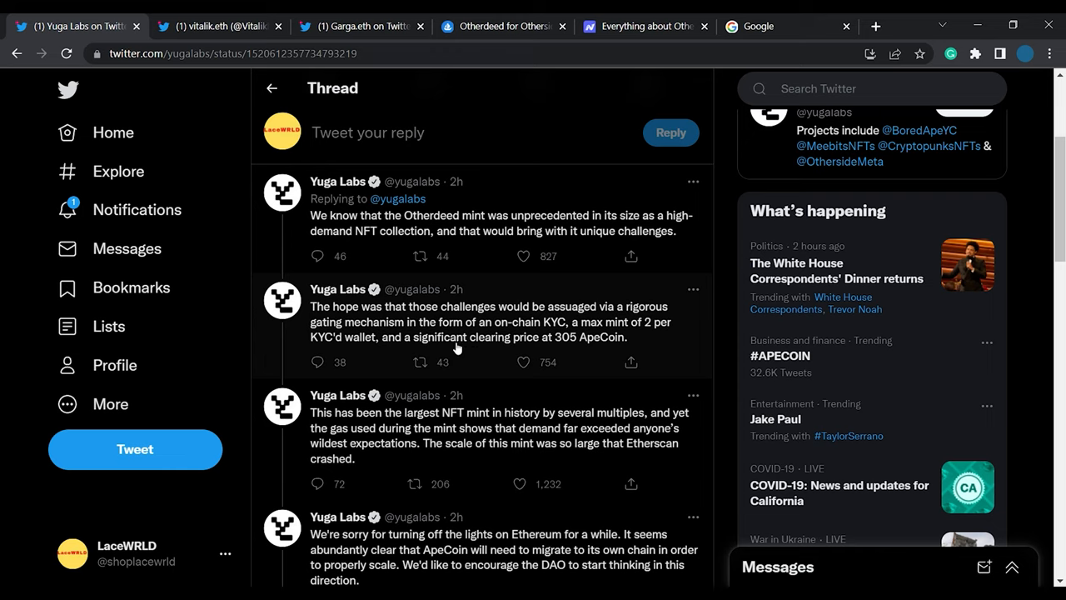
{"action": "scroll", "scroll_direction": "down", "scroll_amount": 3}
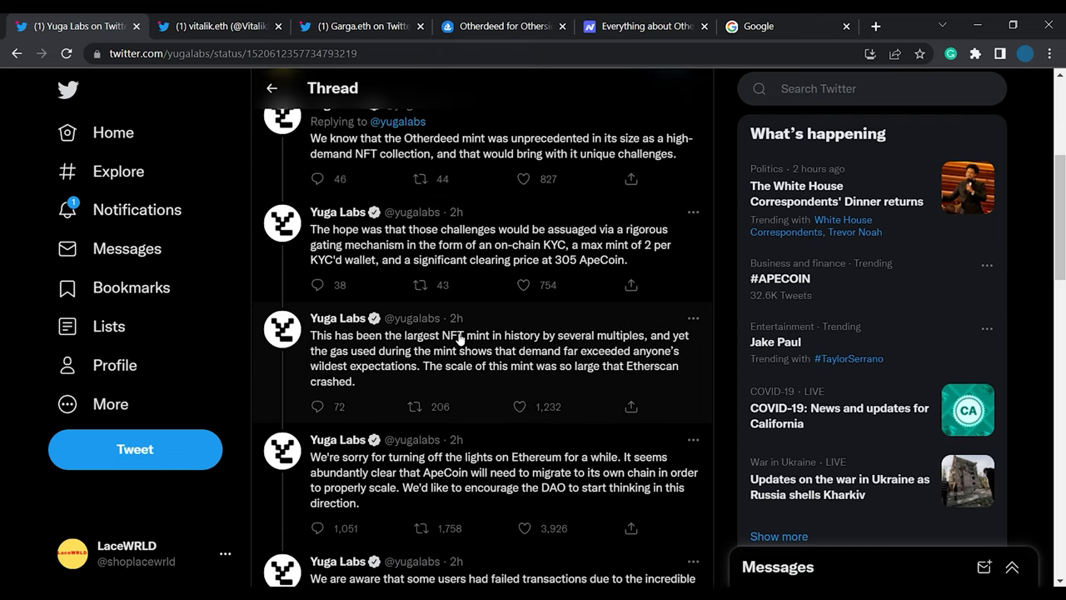
{"action": "mouse_move", "coordinate": [426, 390]}
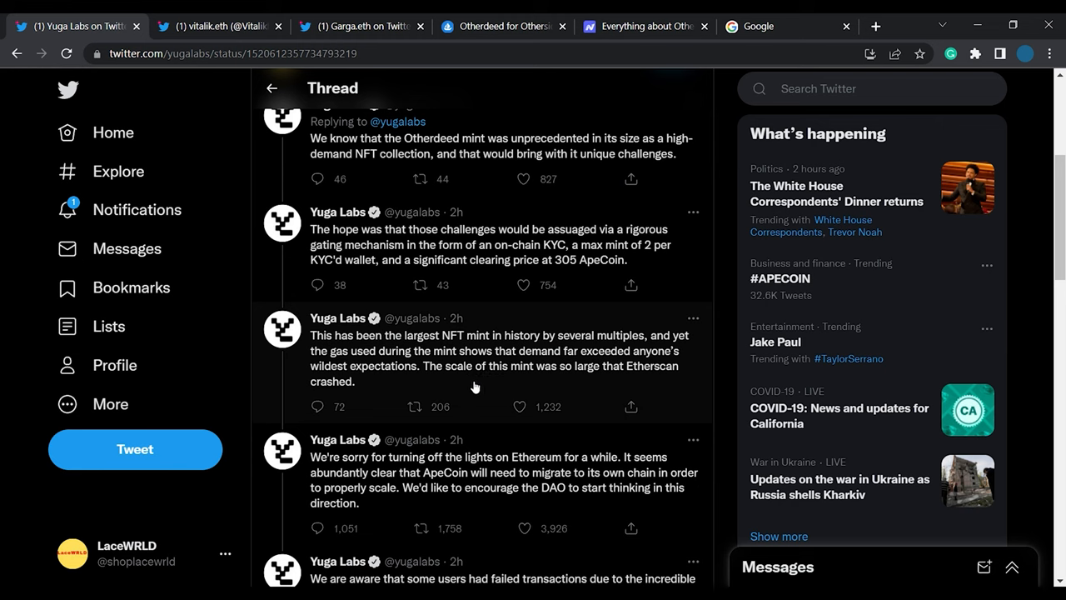
{"action": "mouse_move", "coordinate": [498, 413]}
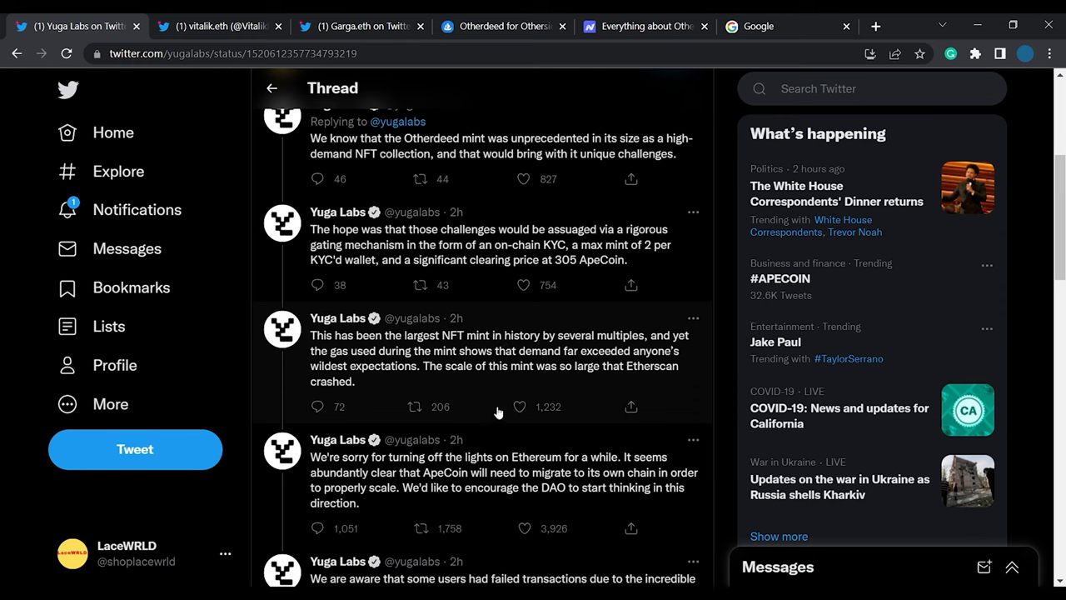
{"action": "mouse_move", "coordinate": [457, 407]}
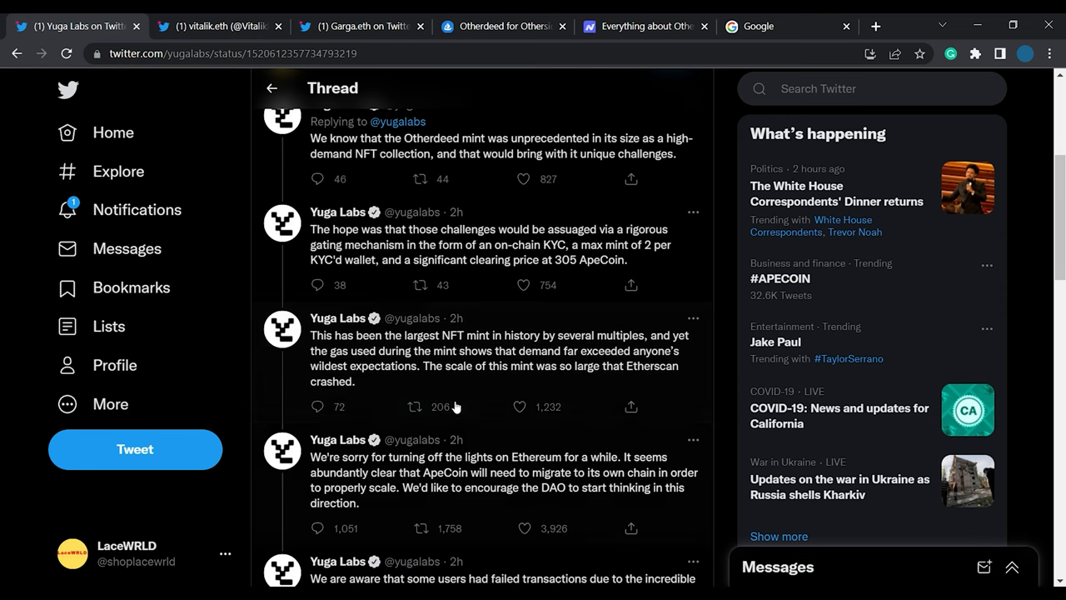
{"action": "scroll", "scroll_direction": "down", "scroll_amount": 3}
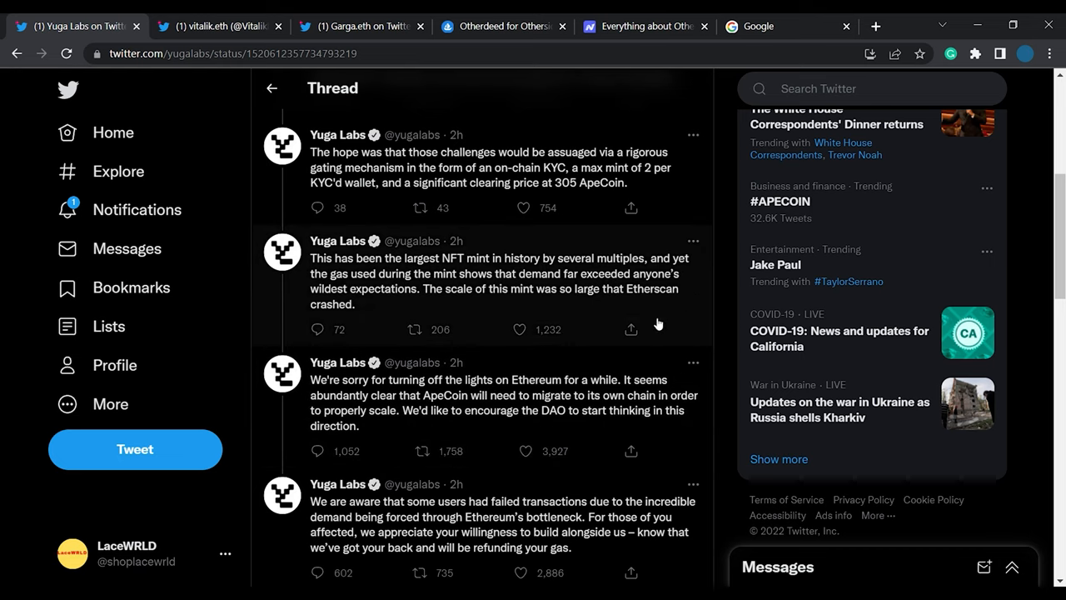
{"action": "scroll", "scroll_direction": "down", "scroll_amount": 3}
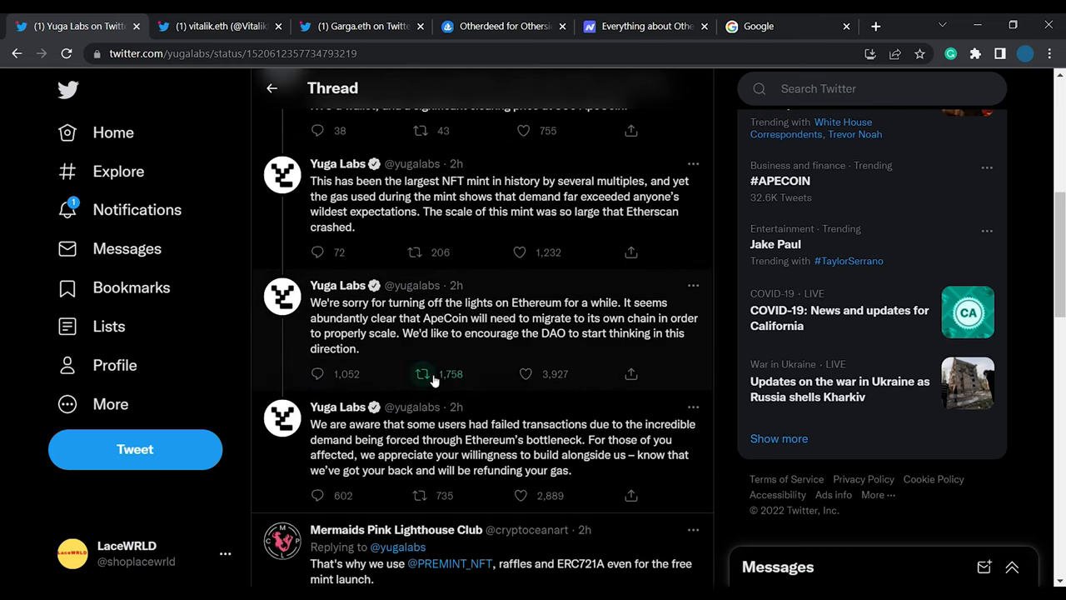
{"action": "mouse_move", "coordinate": [336, 285]}
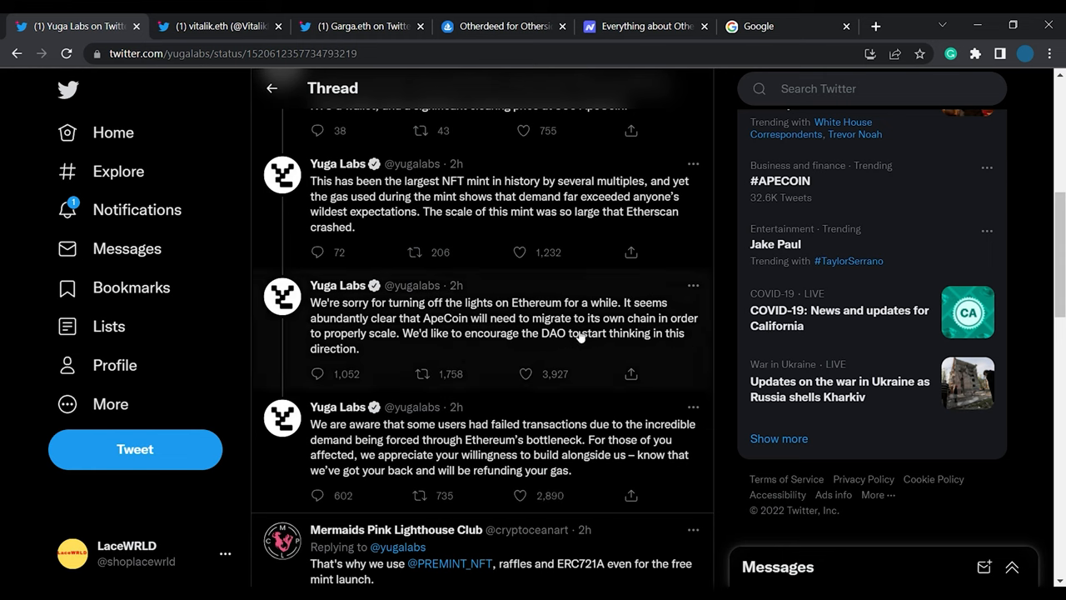
{"action": "mouse_move", "coordinate": [715, 357]}
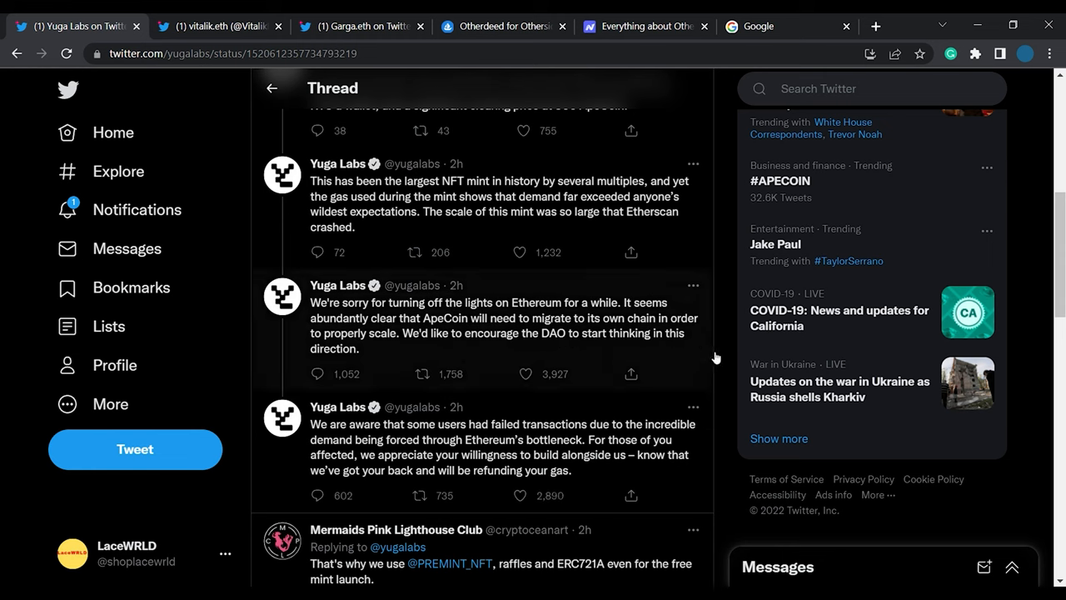
{"action": "mouse_move", "coordinate": [703, 352]}
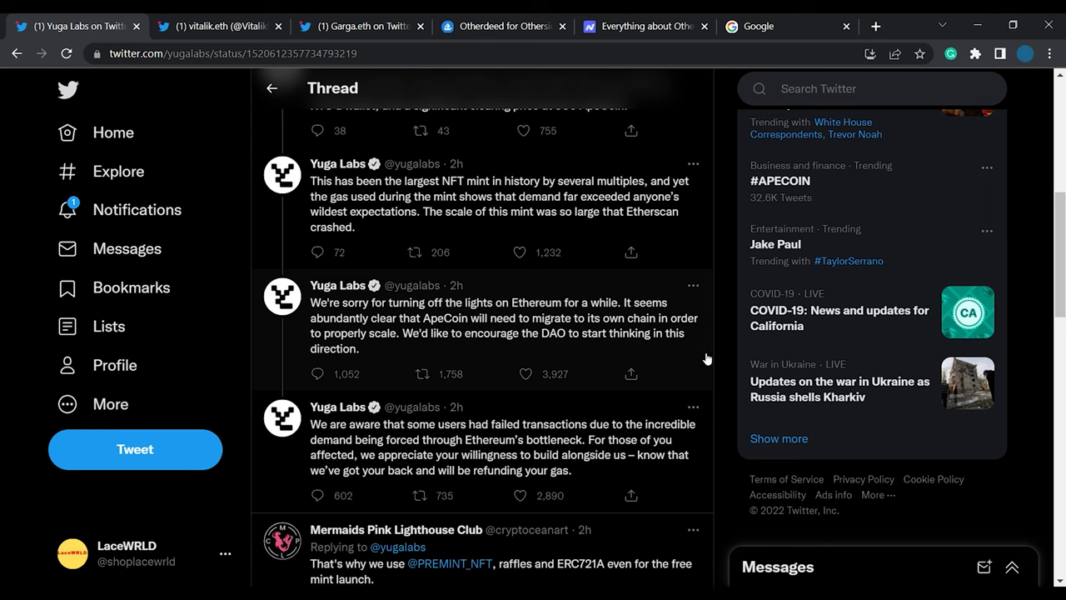
{"action": "scroll", "scroll_direction": "down", "scroll_amount": 3}
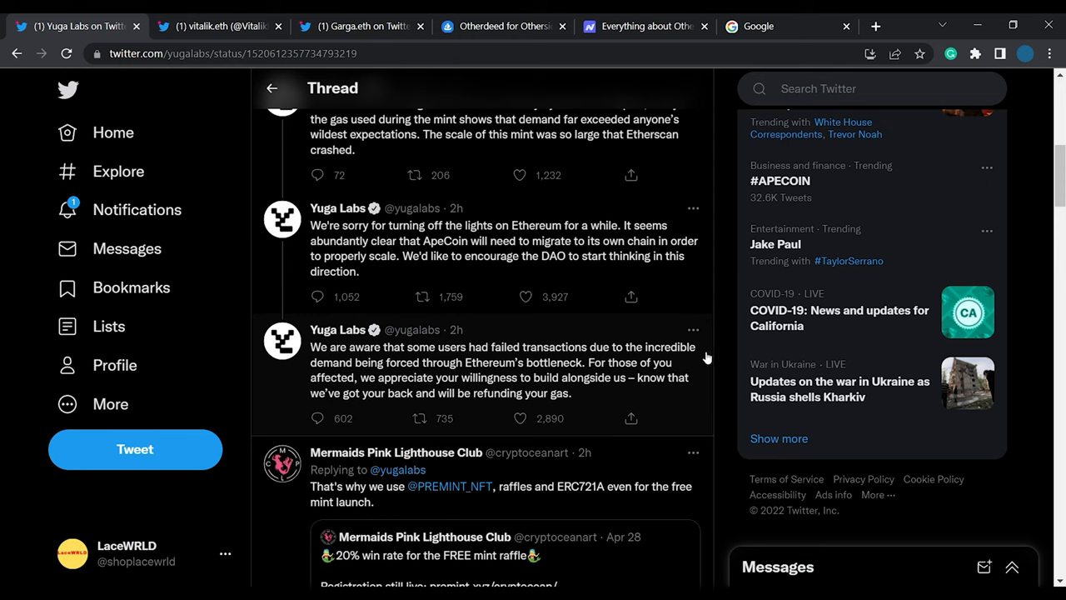
{"action": "mouse_move", "coordinate": [393, 376]}
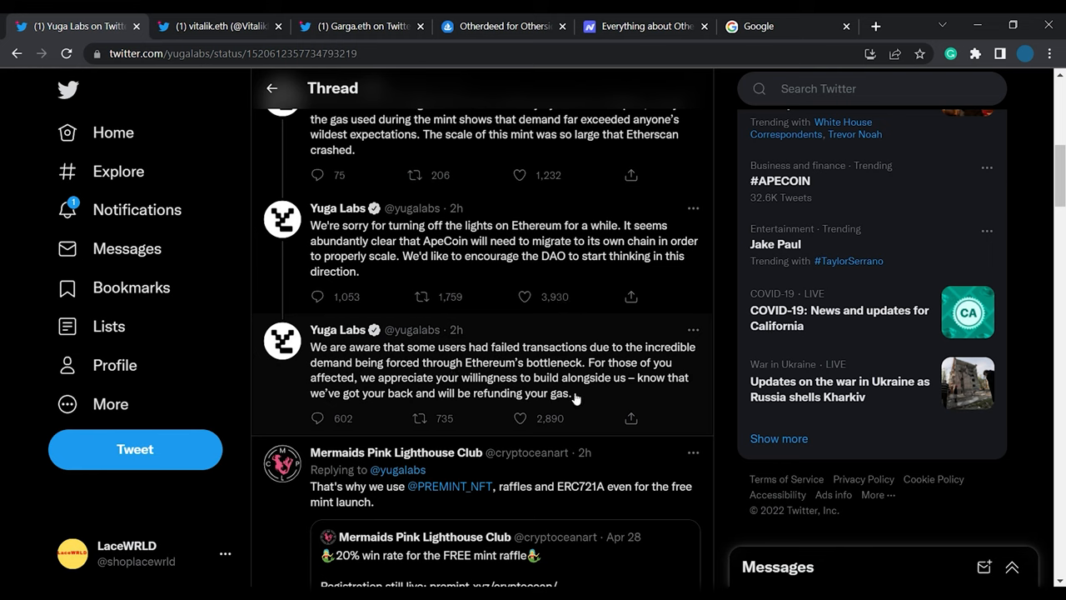
{"action": "mouse_move", "coordinate": [630, 400]}
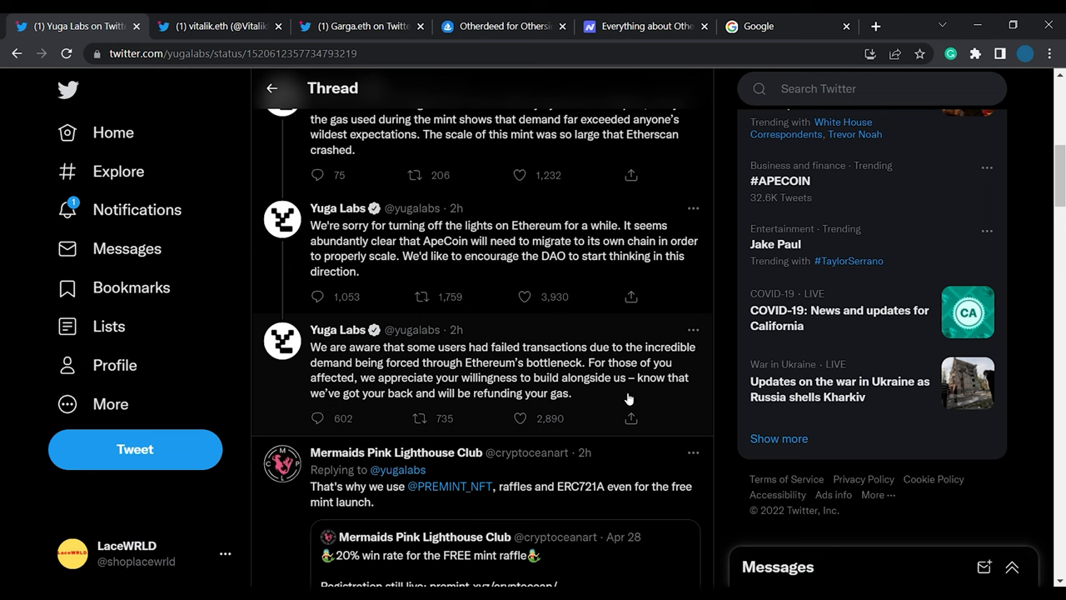
{"action": "mouse_move", "coordinate": [663, 393]}
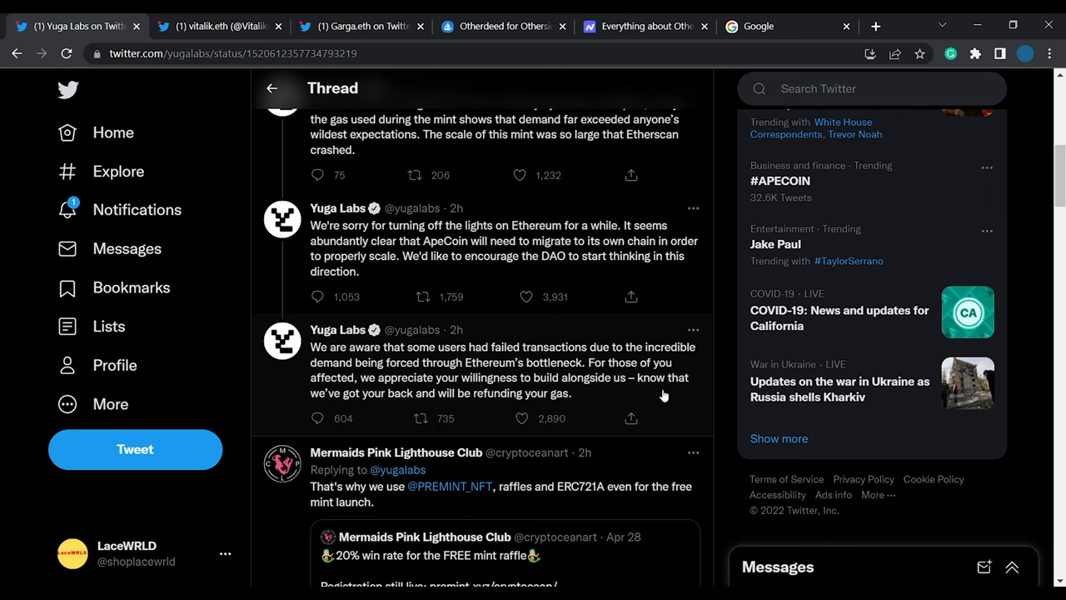
{"action": "left_click", "coordinate": [523, 418]}
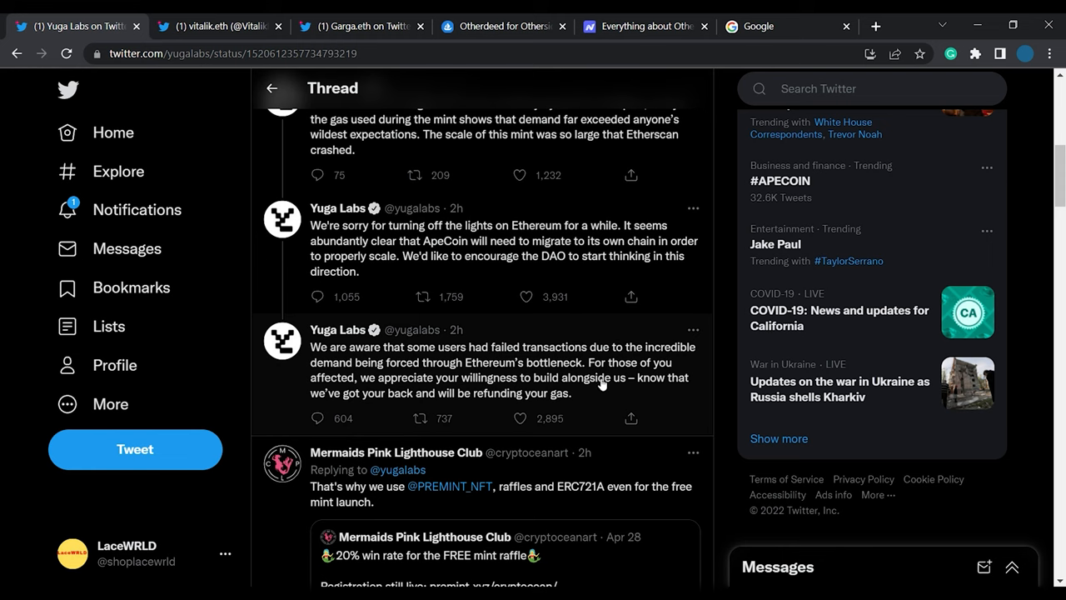
{"action": "mouse_move", "coordinate": [491, 397]}
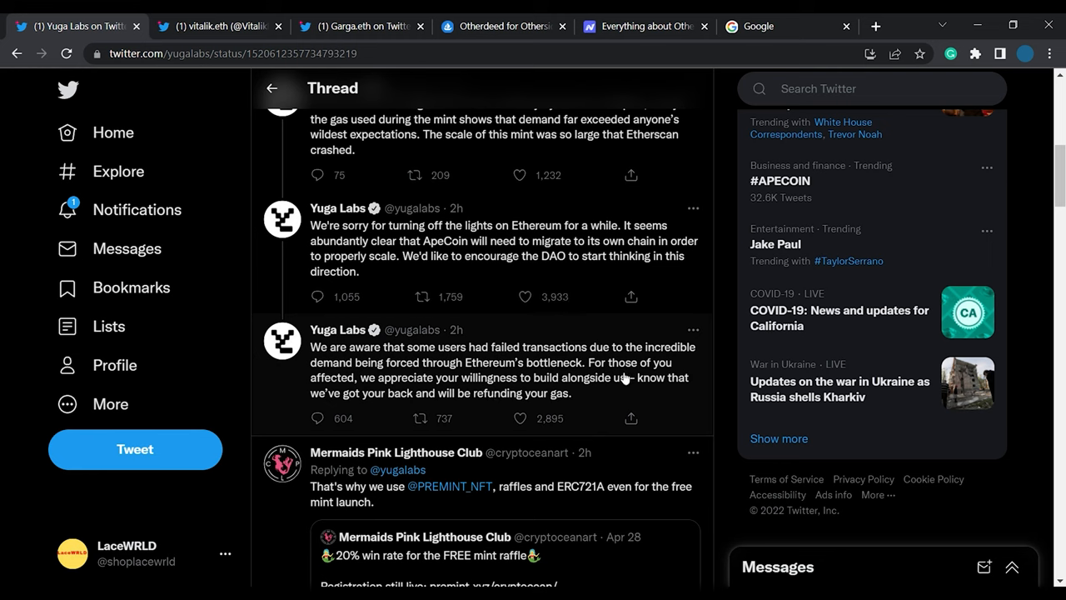
{"action": "mouse_move", "coordinate": [536, 390]}
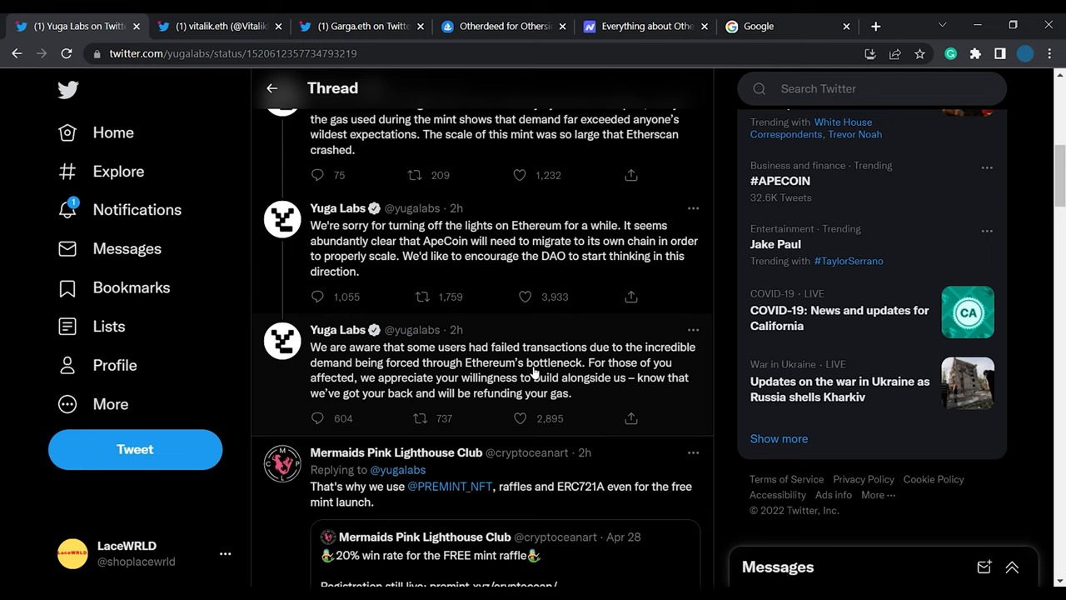
{"action": "mouse_move", "coordinate": [518, 348]}
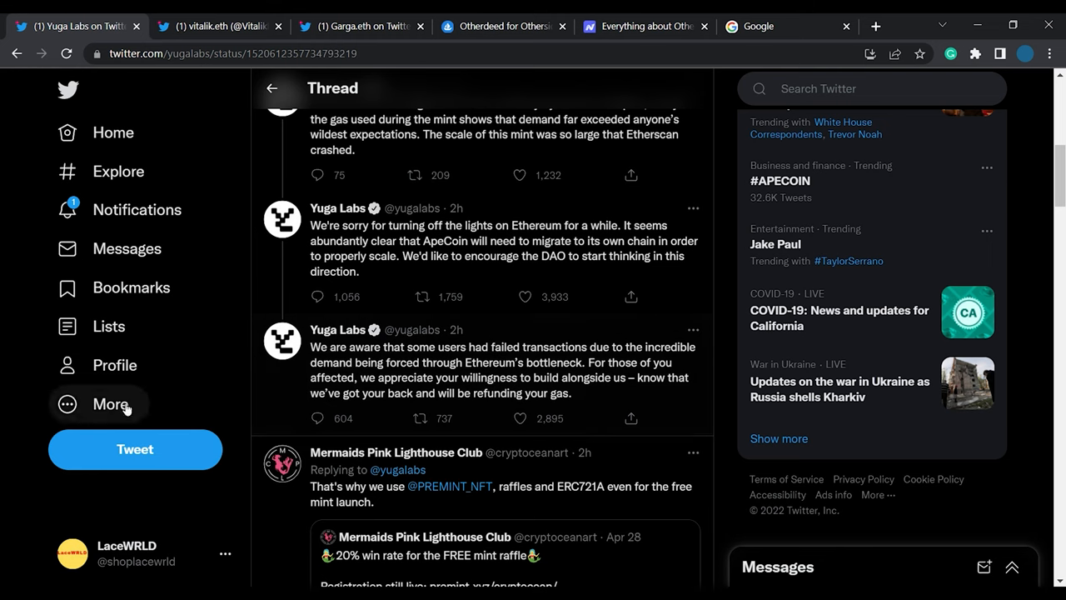
Scroll vitalik.eth's Tweets & replies past his gas-price and economics replies to the Matt Taibbi quote.
{"action": "left_click", "coordinate": [218, 27]}
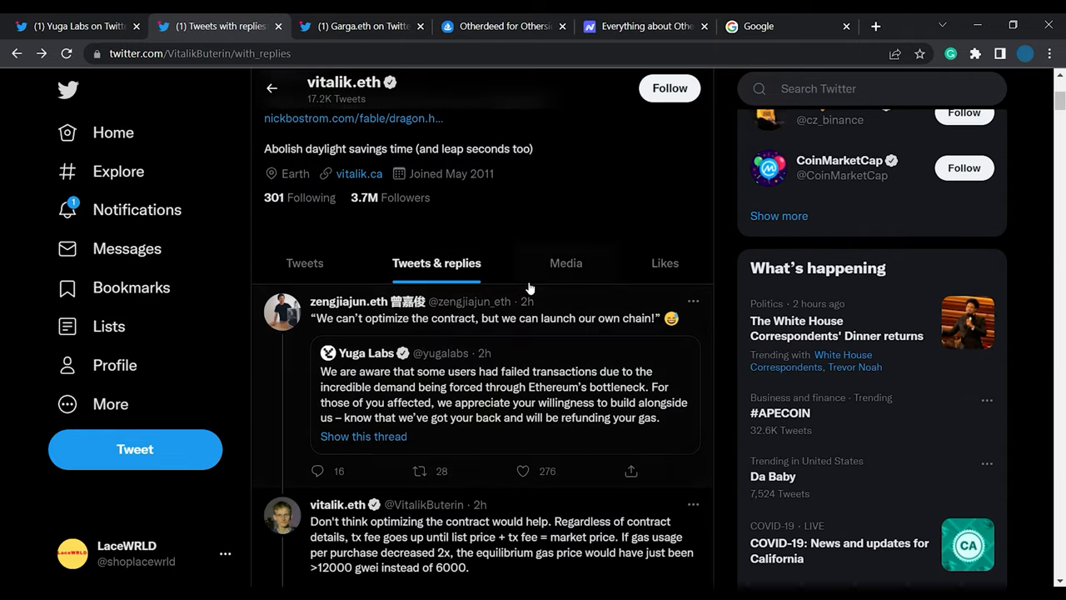
{"action": "scroll", "scroll_direction": "down", "scroll_amount": 3}
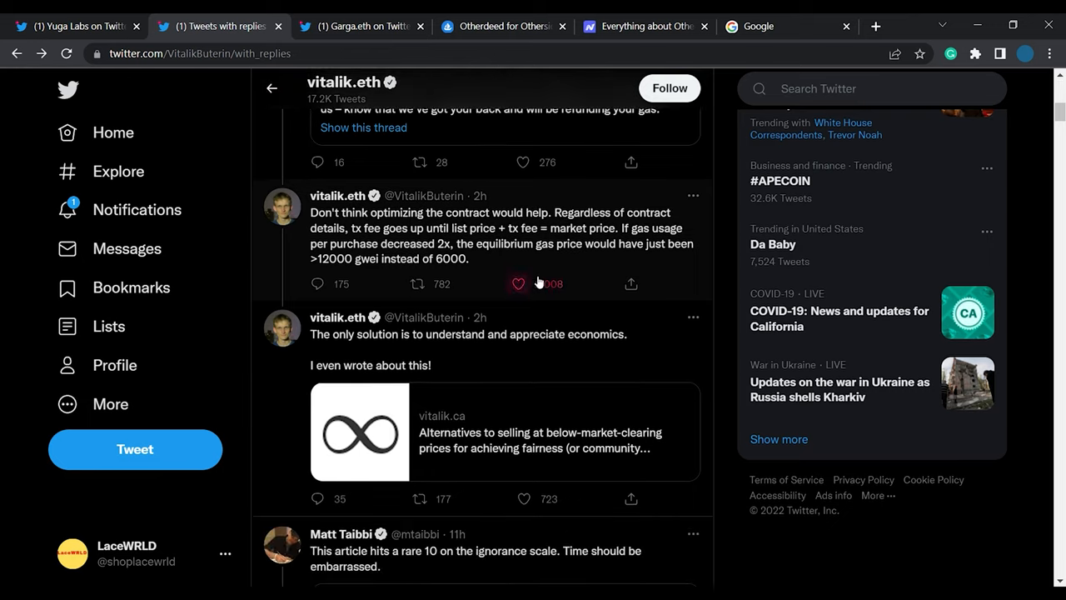
{"action": "scroll", "scroll_direction": "down", "scroll_amount": 3}
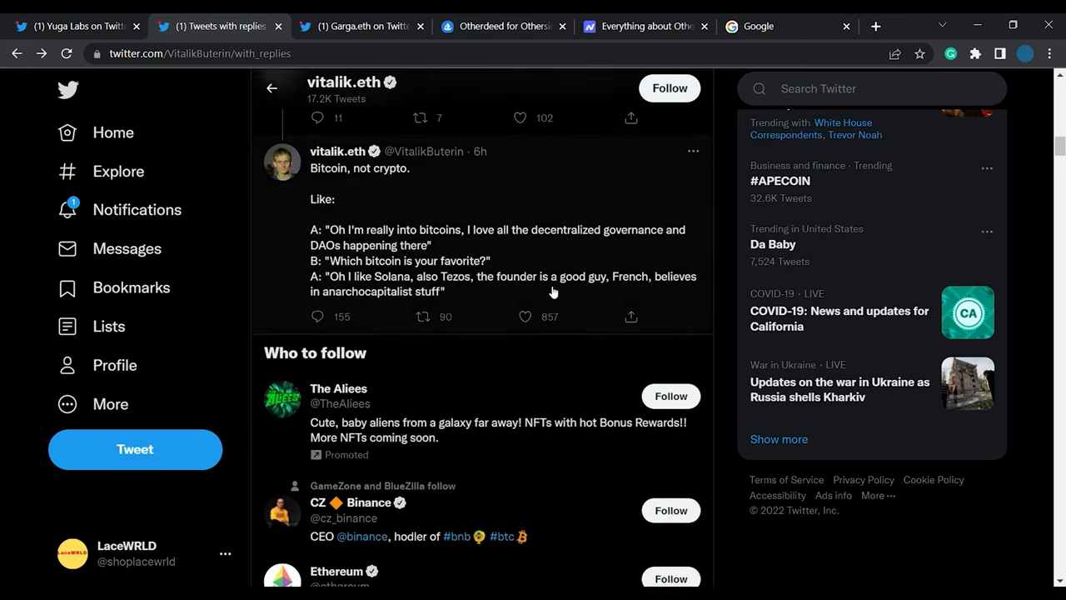
{"action": "scroll", "scroll_direction": "down", "scroll_amount": 3}
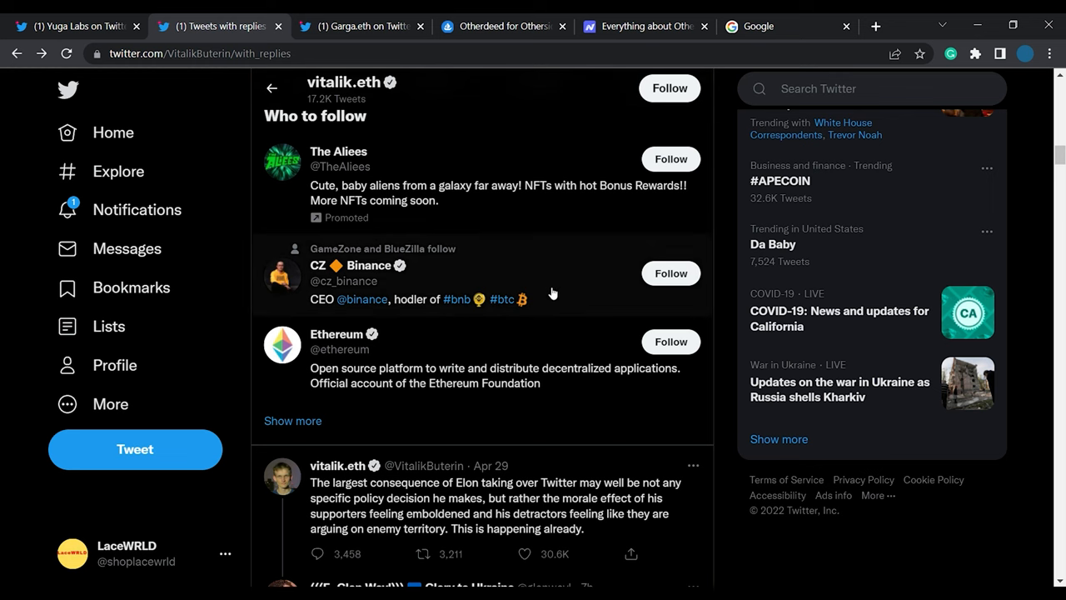
{"action": "scroll", "scroll_direction": "down", "scroll_amount": 3}
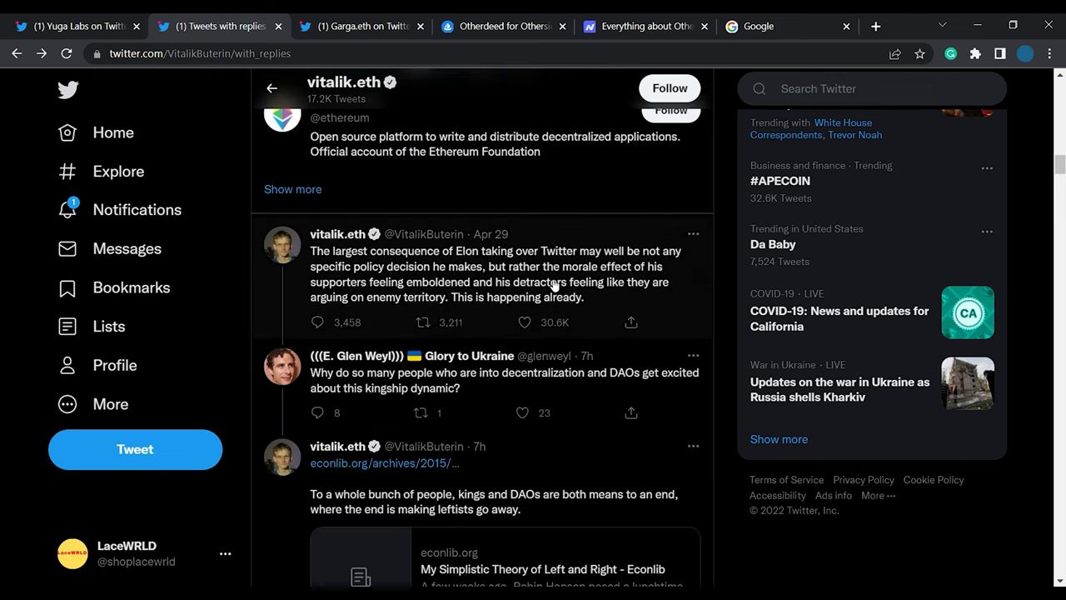
{"action": "scroll", "scroll_direction": "down", "scroll_amount": 3}
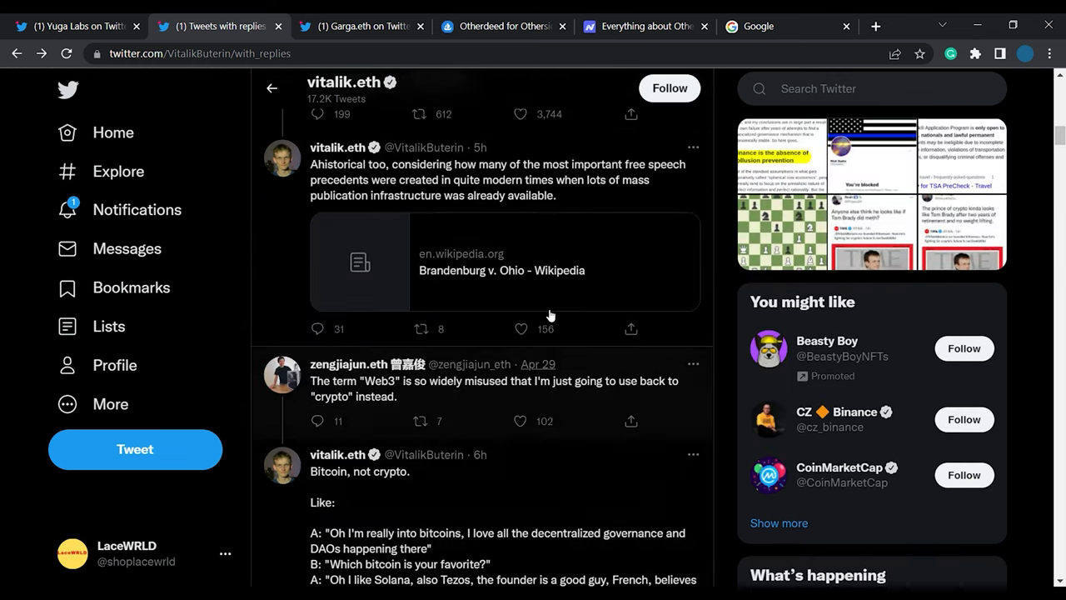
{"action": "scroll", "scroll_direction": "up", "scroll_amount": 3}
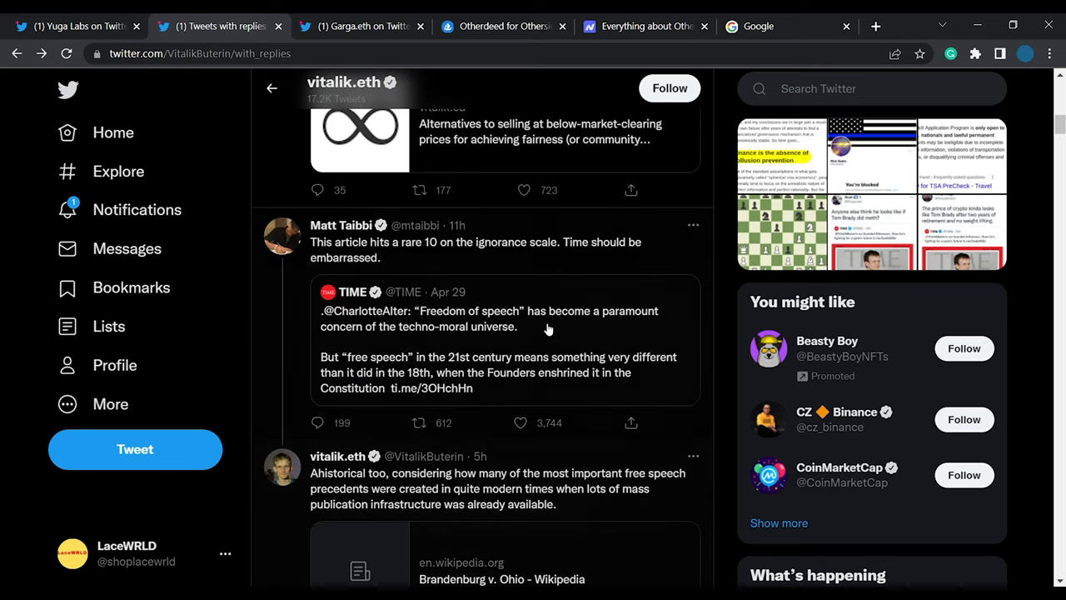
{"action": "scroll", "scroll_direction": "up", "scroll_amount": 3}
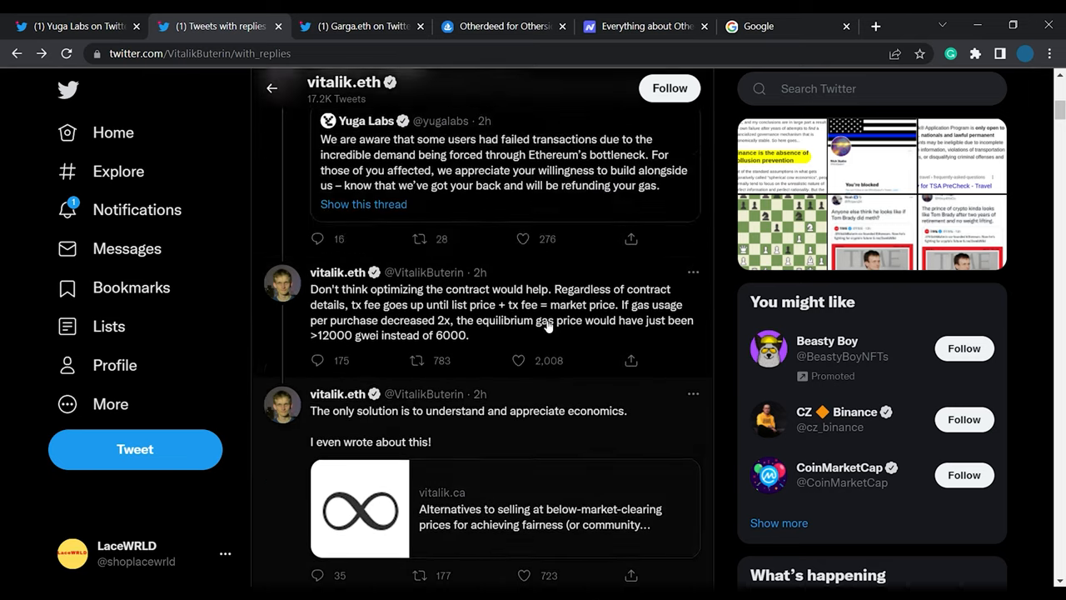
{"action": "scroll", "scroll_direction": "up", "scroll_amount": 3}
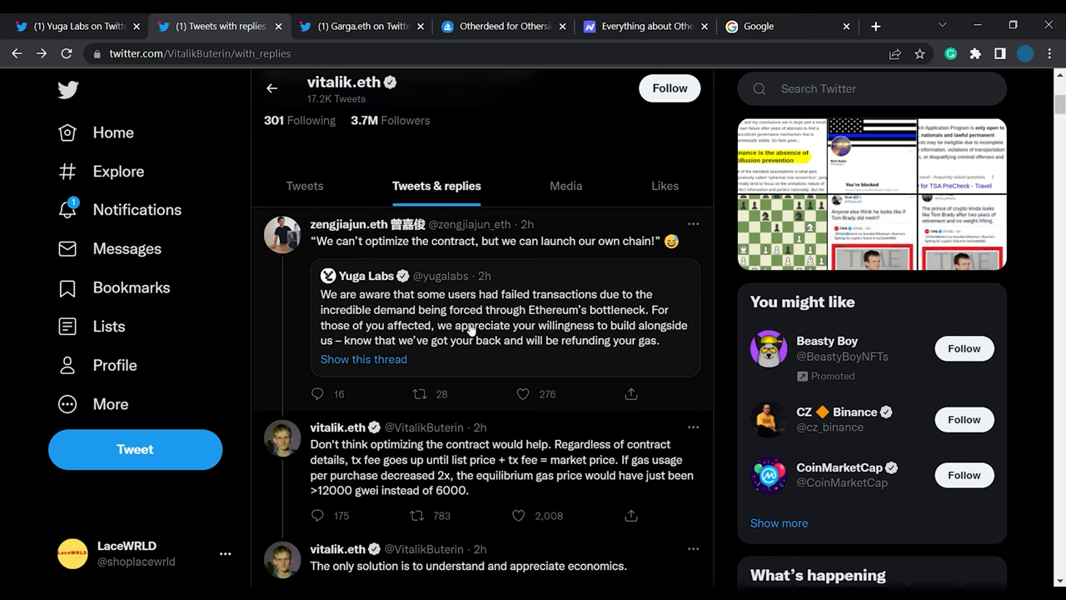
{"action": "mouse_move", "coordinate": [490, 340]}
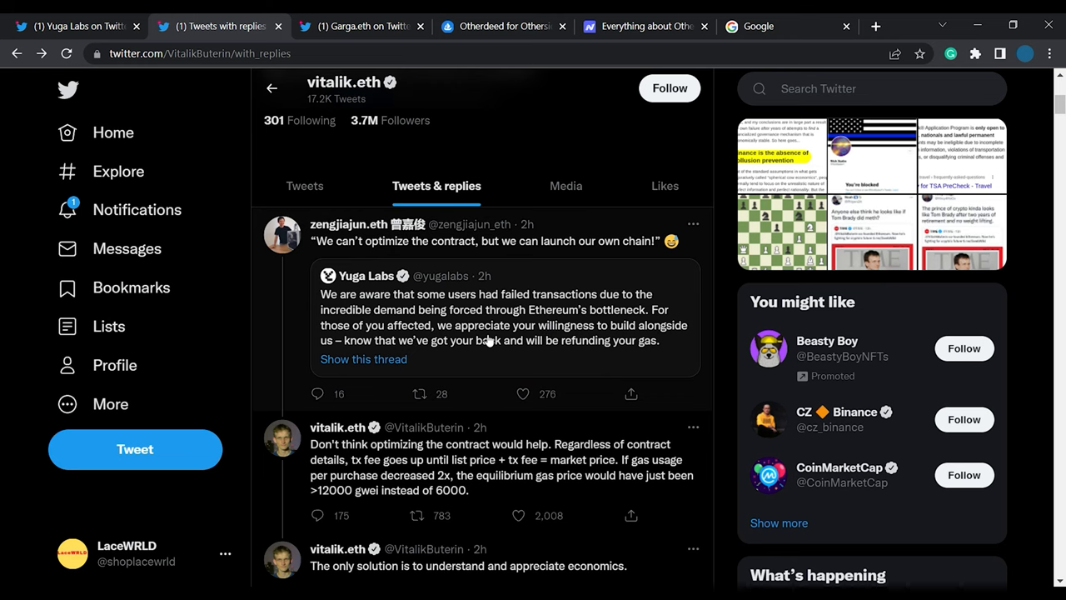
{"action": "scroll", "scroll_direction": "down", "scroll_amount": 3}
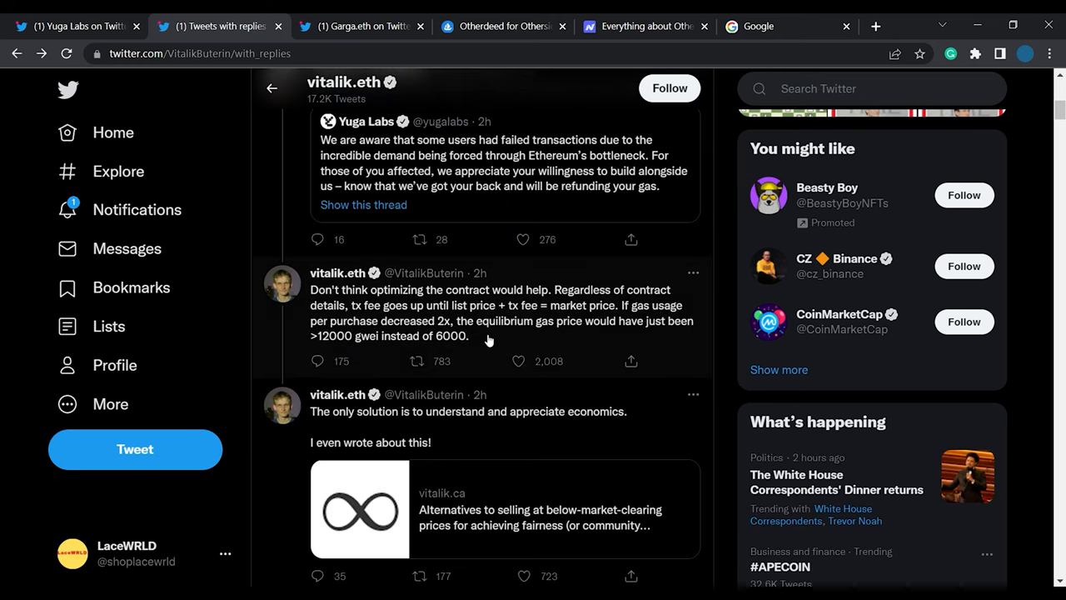
{"action": "scroll", "scroll_direction": "down", "scroll_amount": 3}
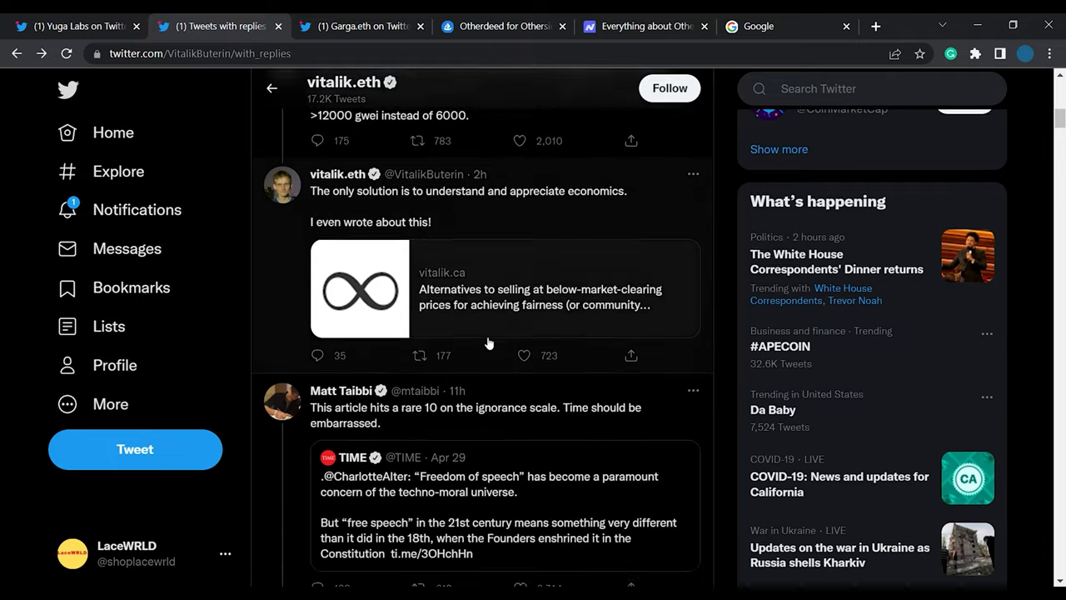
{"action": "scroll", "scroll_direction": "down", "scroll_amount": 3}
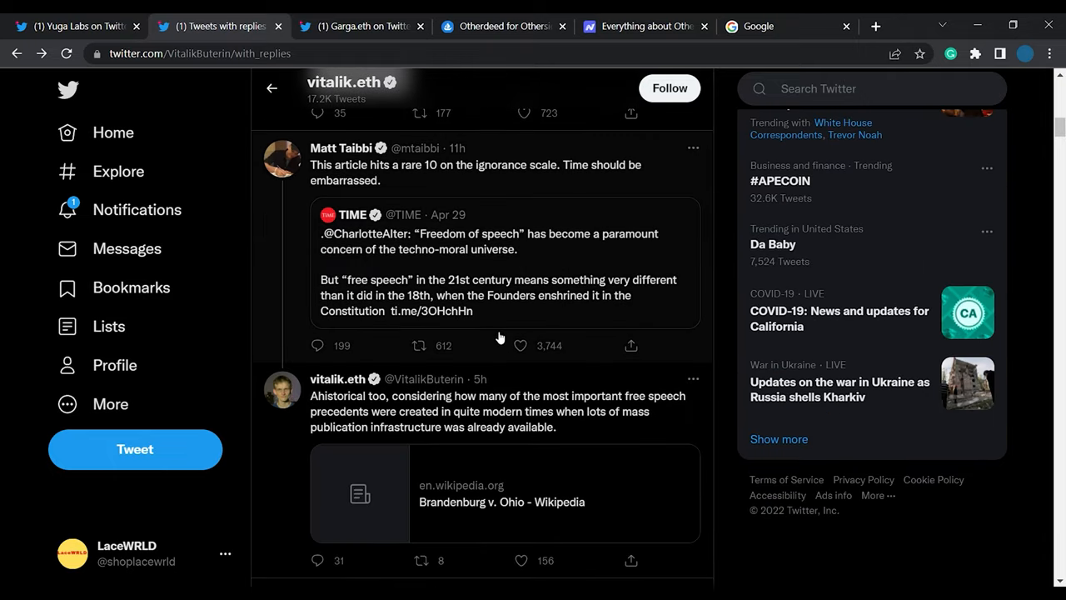
{"action": "scroll", "scroll_direction": "up", "scroll_amount": 3}
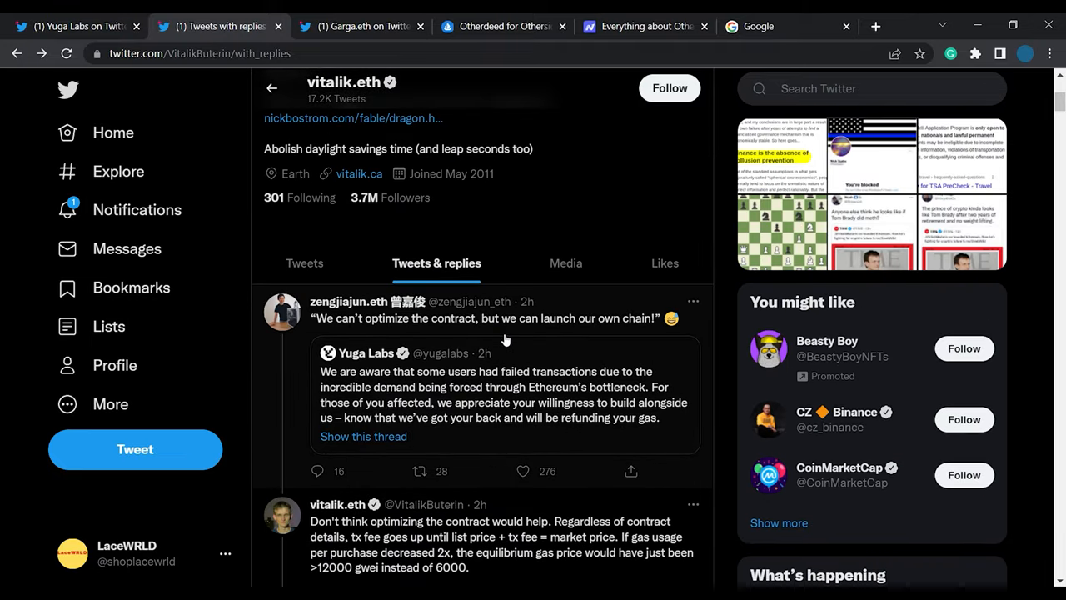
{"action": "scroll", "scroll_direction": "down", "scroll_amount": 3}
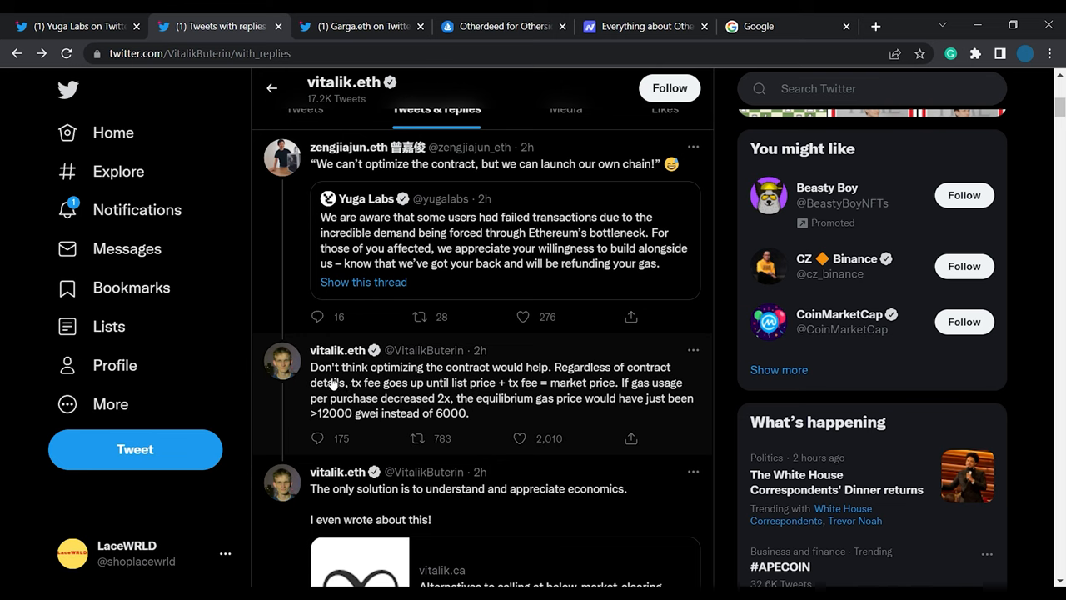
{"action": "mouse_move", "coordinate": [549, 407]}
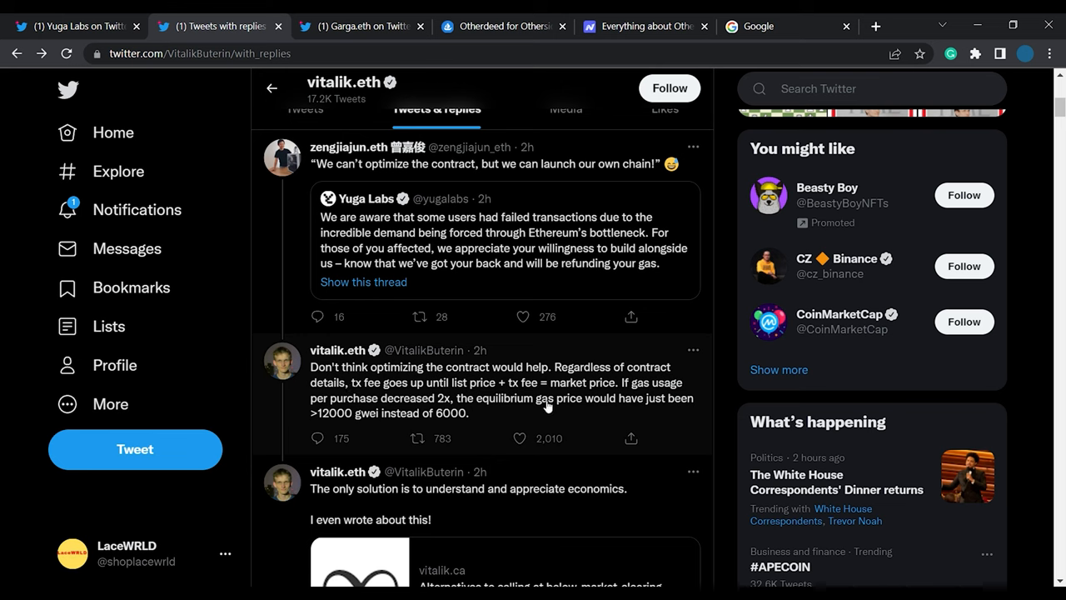
{"action": "mouse_move", "coordinate": [366, 402]}
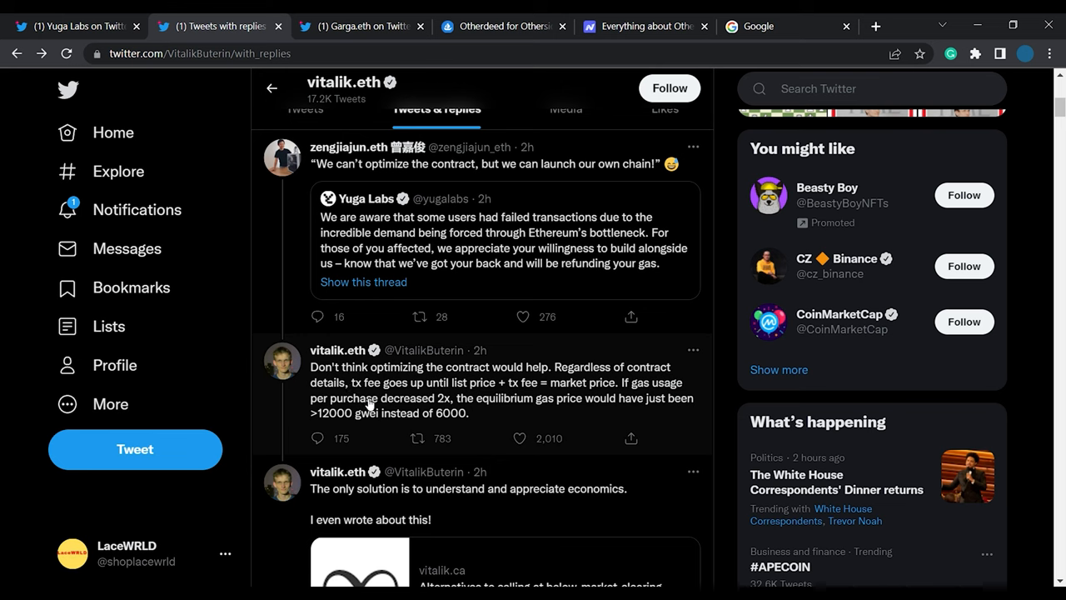
{"action": "mouse_move", "coordinate": [474, 398]}
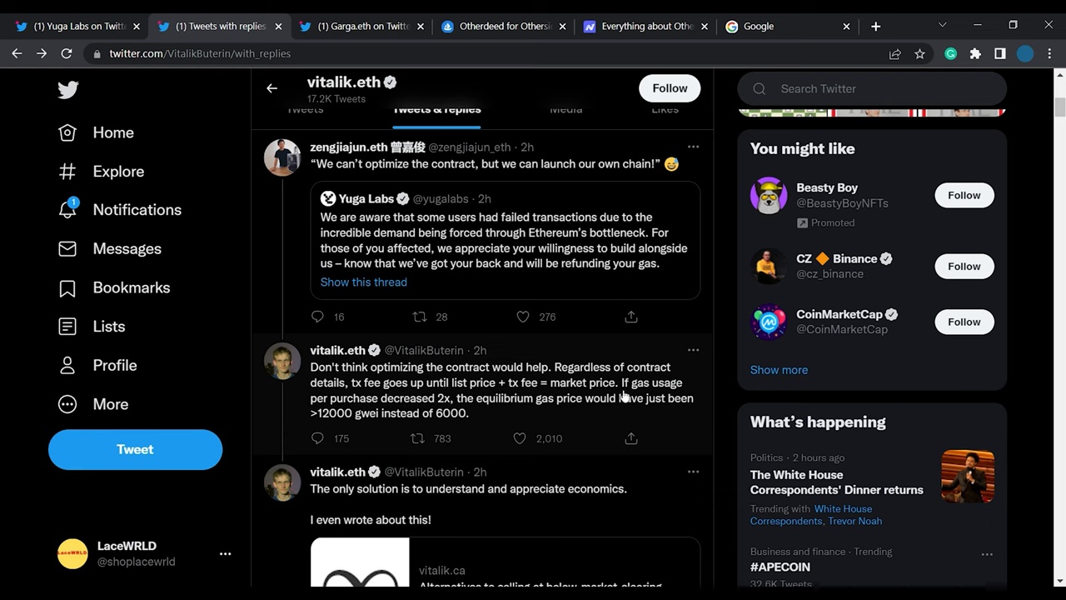
{"action": "mouse_move", "coordinate": [435, 415]}
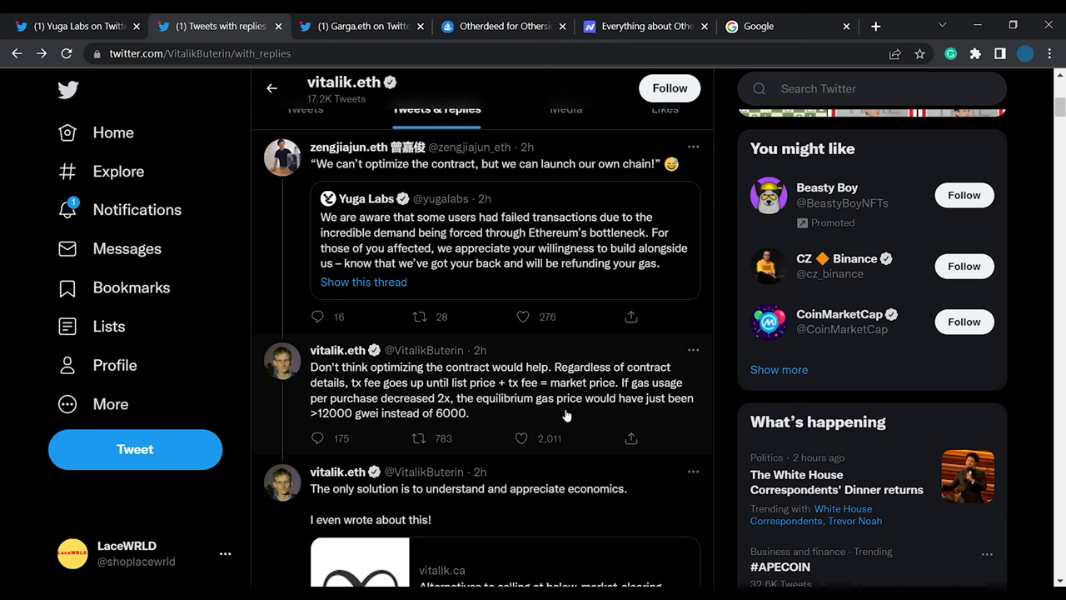
{"action": "mouse_move", "coordinate": [437, 393]}
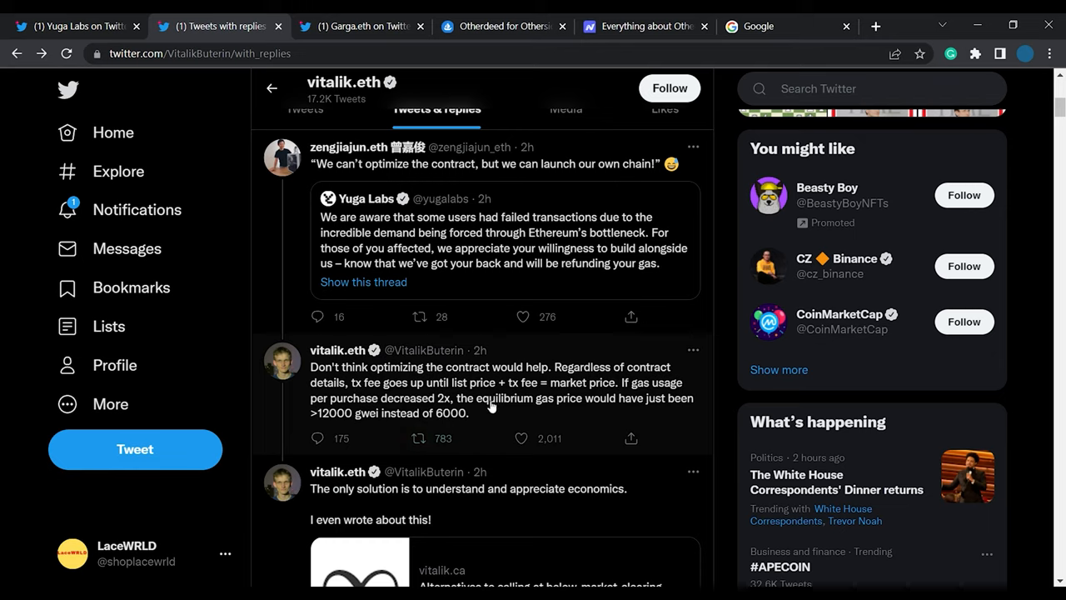
{"action": "scroll", "scroll_direction": "down", "scroll_amount": 3}
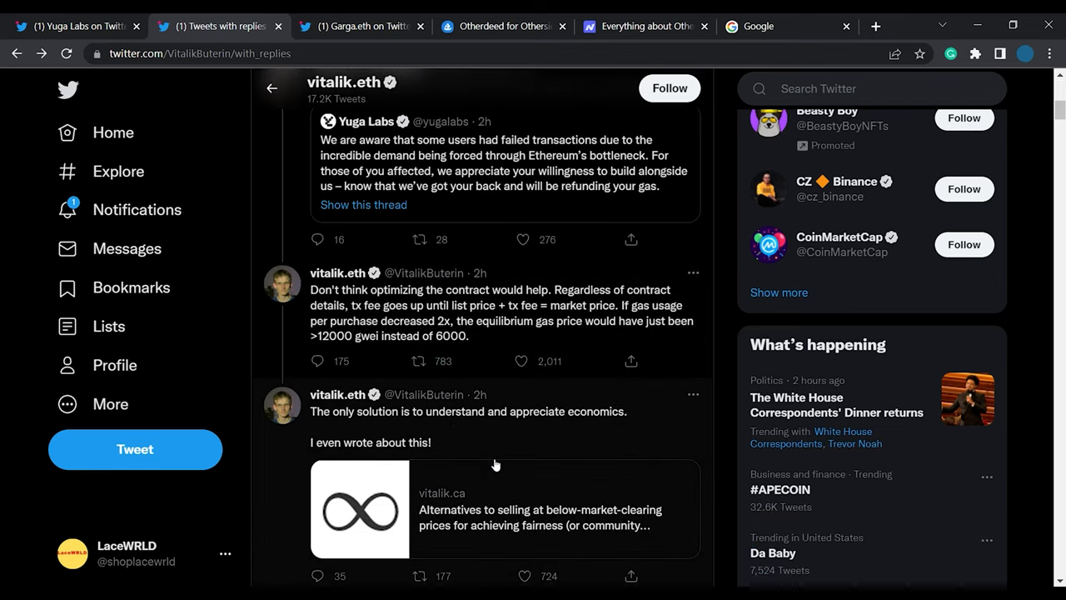
{"action": "mouse_move", "coordinate": [650, 413]}
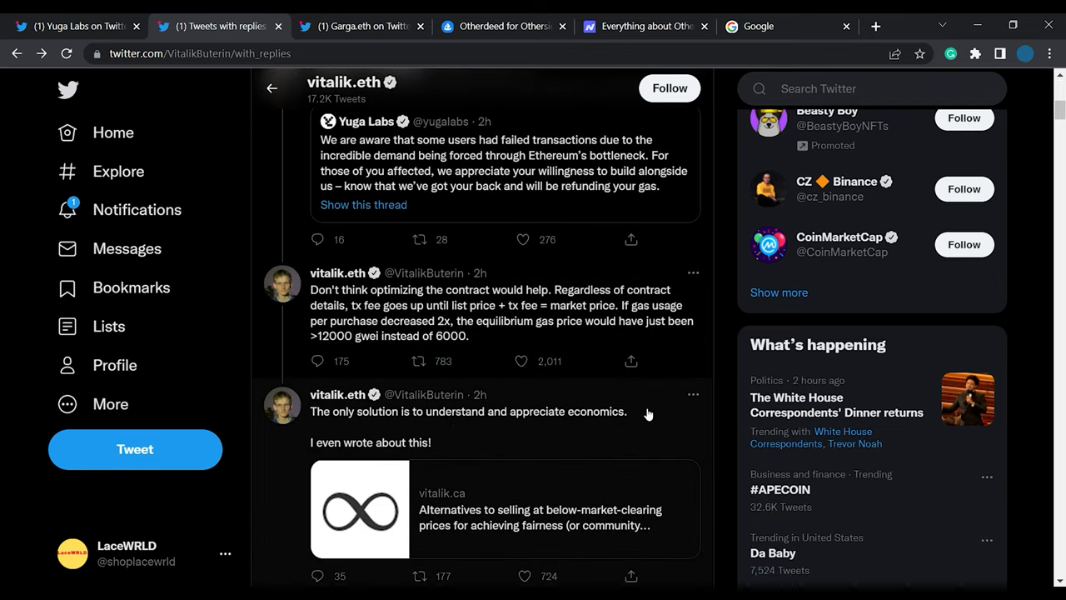
{"action": "scroll", "scroll_direction": "down", "scroll_amount": 3}
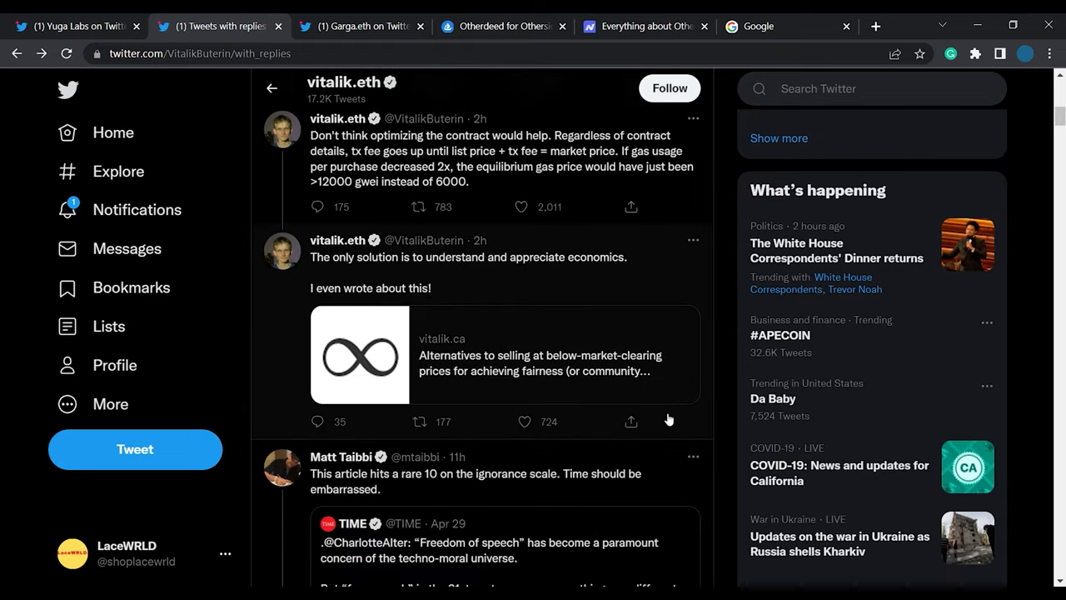
{"action": "scroll", "scroll_direction": "up", "scroll_amount": 3}
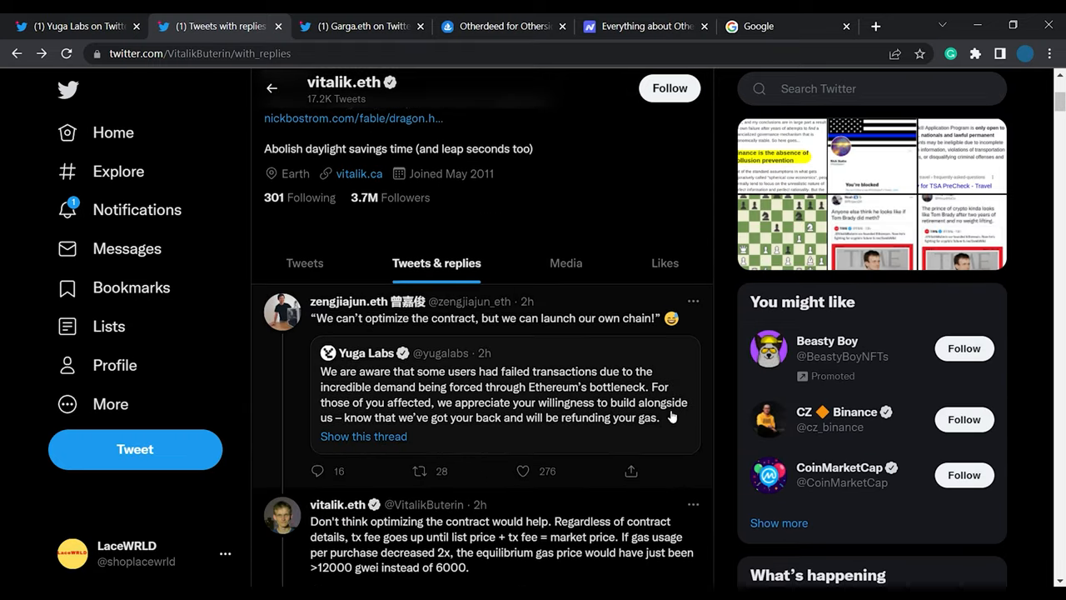
{"action": "scroll", "scroll_direction": "up", "scroll_amount": 3}
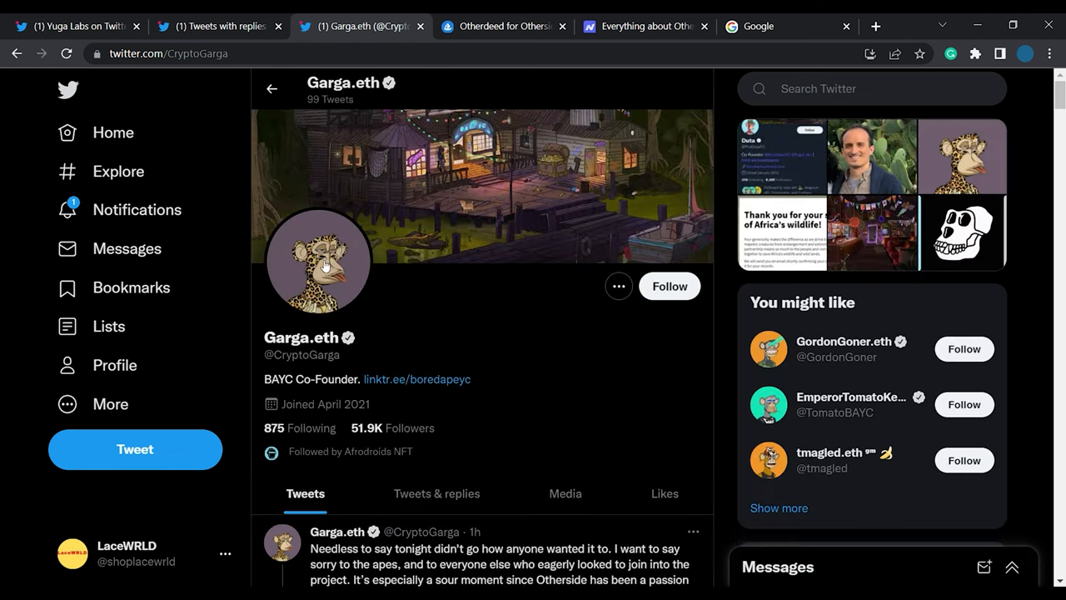
Scroll Garga.eth's profile to bring his full Otherside launch apology tweet into view.
{"action": "scroll", "scroll_direction": "down", "scroll_amount": 3}
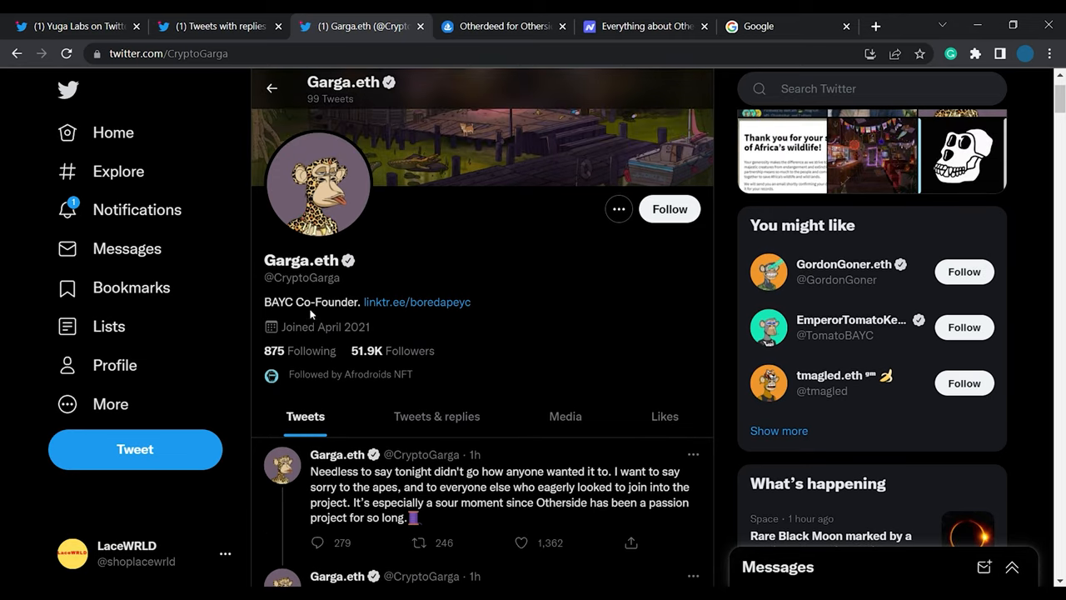
{"action": "mouse_move", "coordinate": [490, 340]}
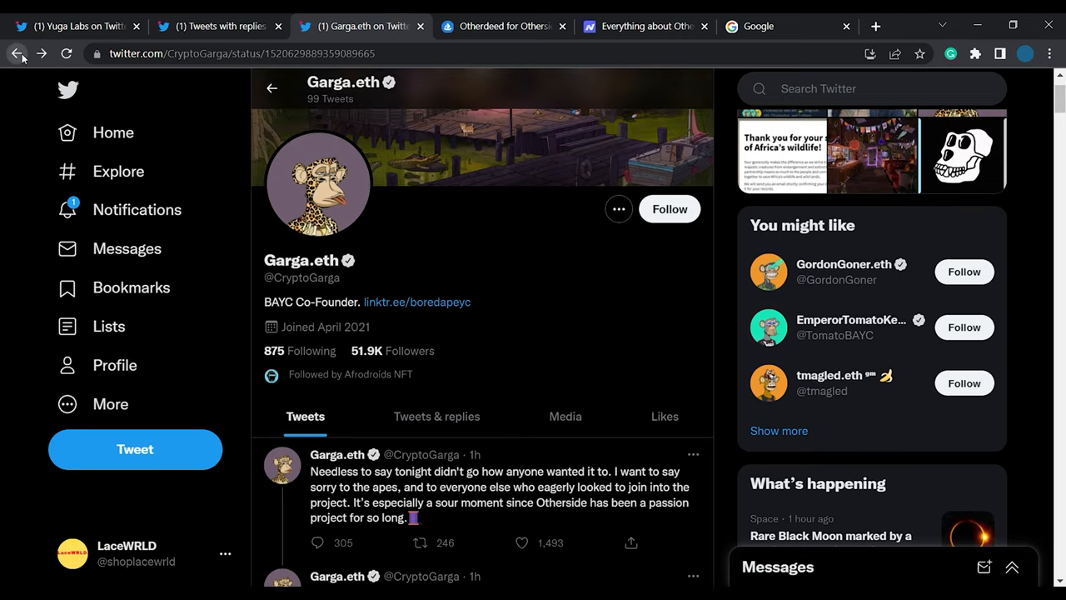
{"action": "left_click", "coordinate": [500, 503]}
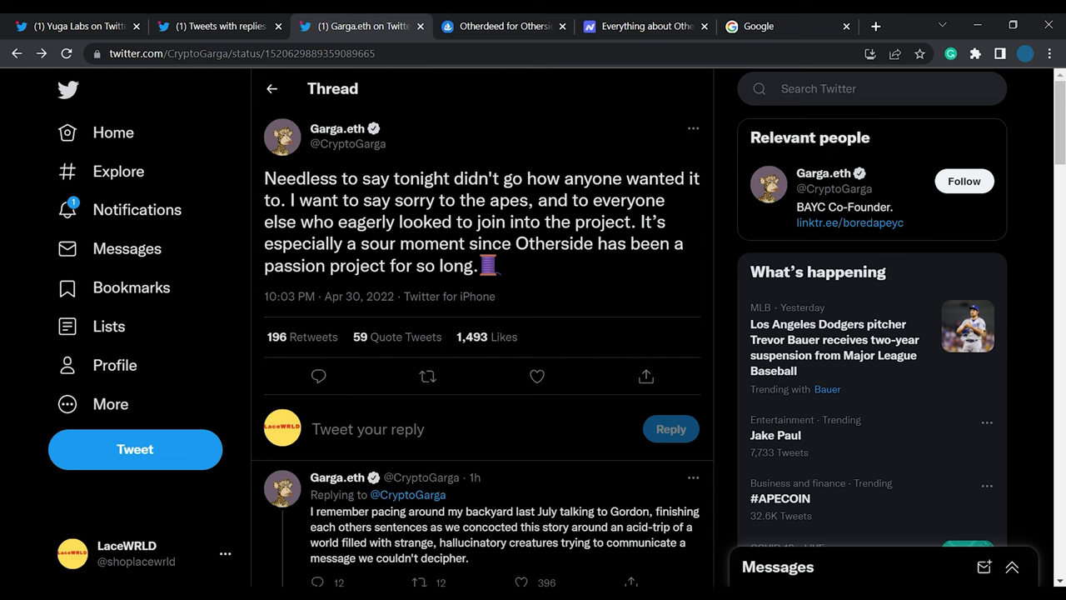
{"action": "mouse_move", "coordinate": [426, 288]}
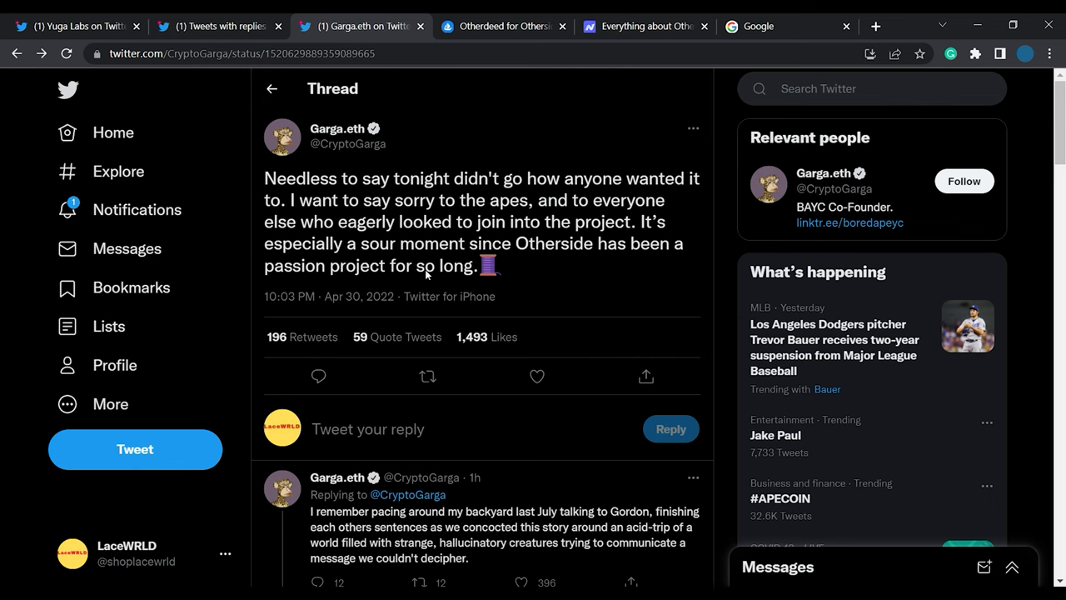
{"action": "scroll", "scroll_direction": "down", "scroll_amount": 3}
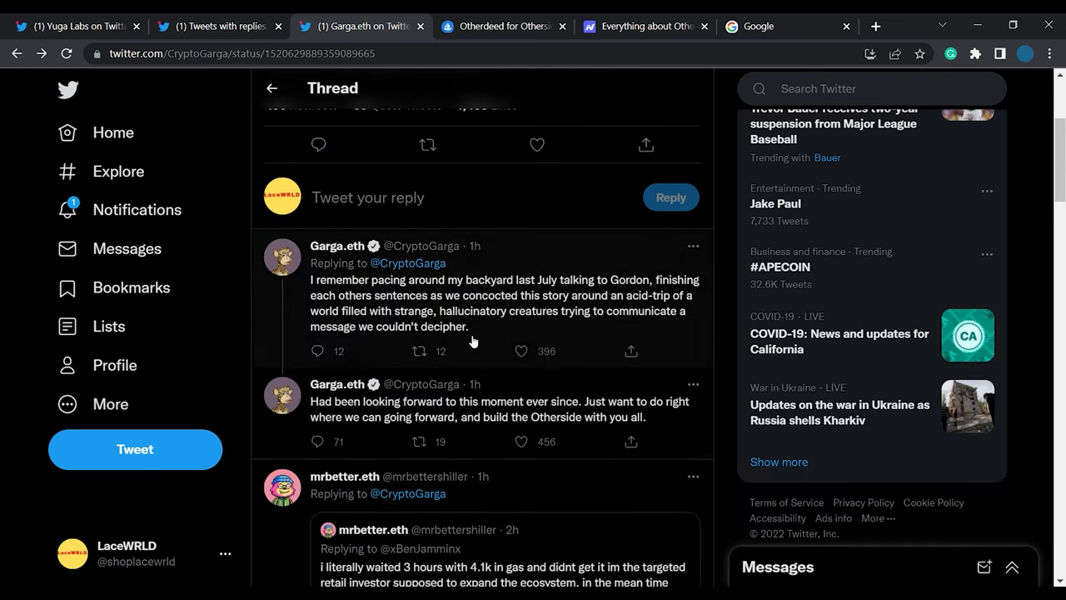
{"action": "mouse_move", "coordinate": [575, 303]}
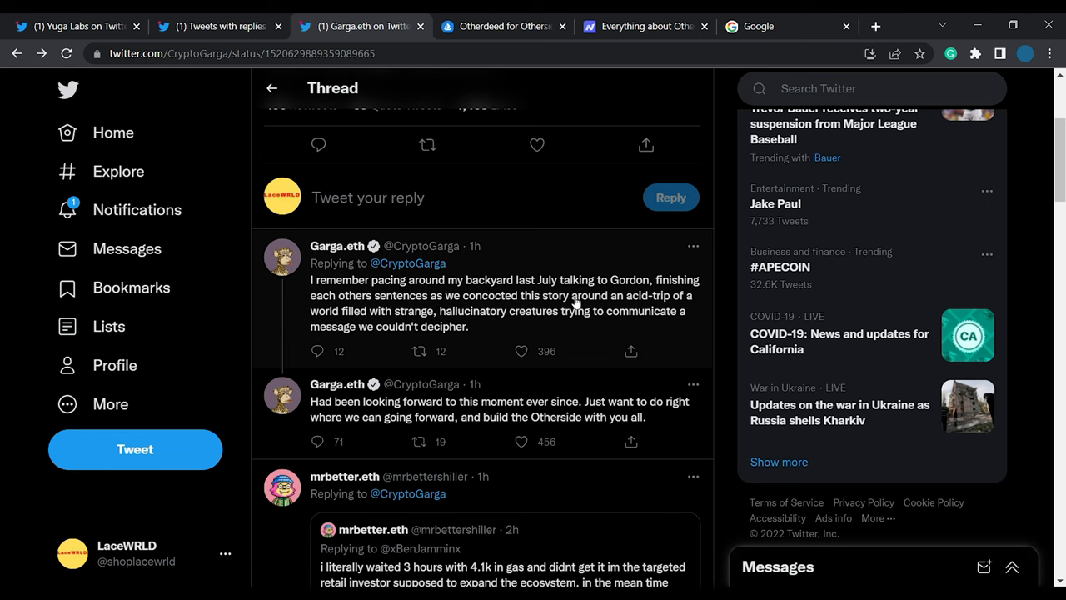
{"action": "mouse_move", "coordinate": [570, 344]}
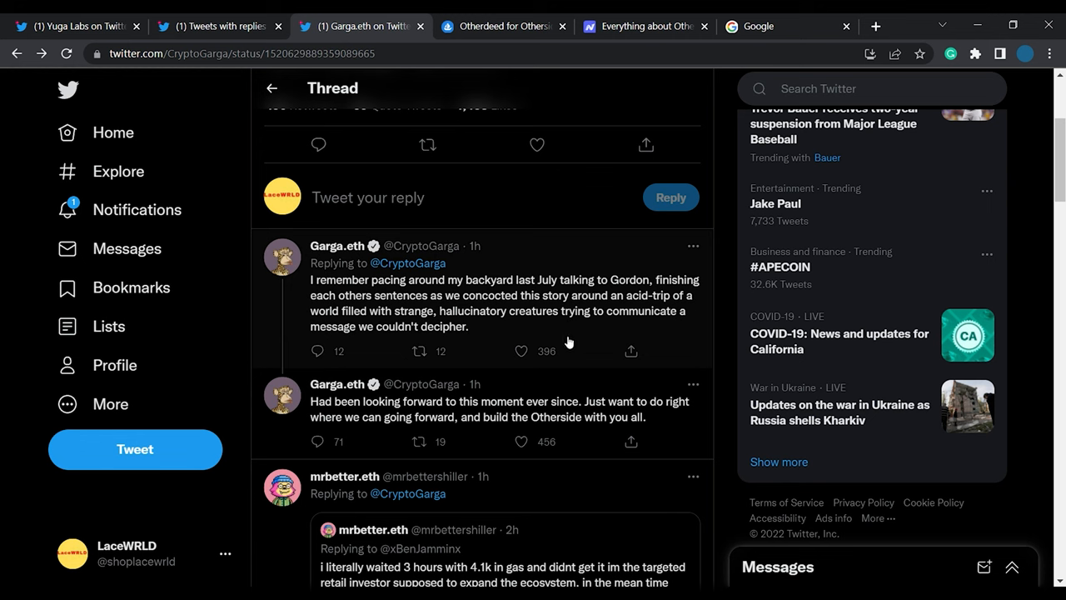
{"action": "mouse_move", "coordinate": [560, 344]}
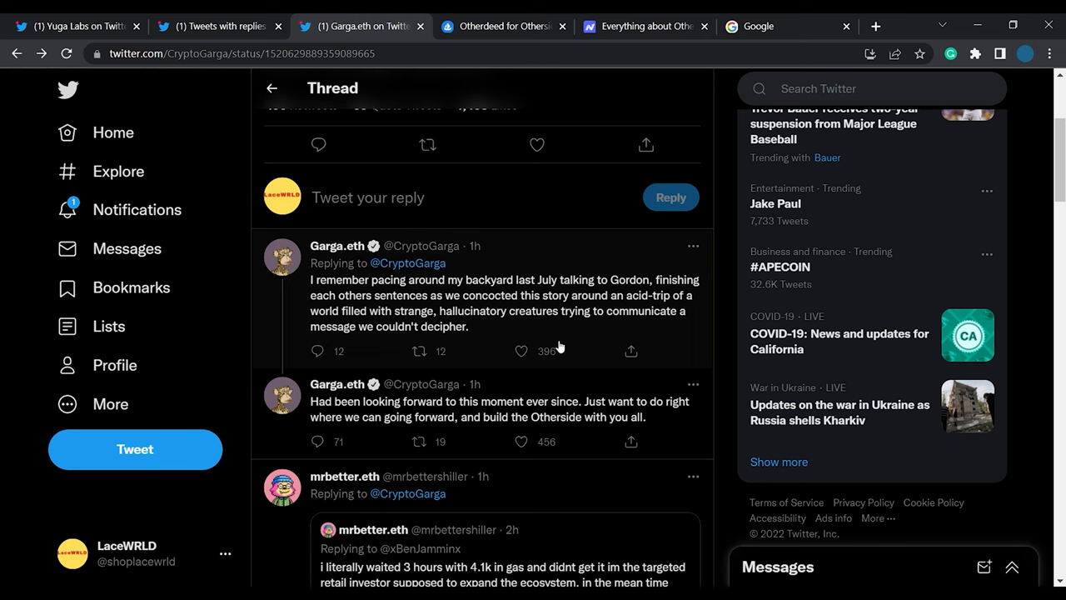
{"action": "mouse_move", "coordinate": [598, 315]}
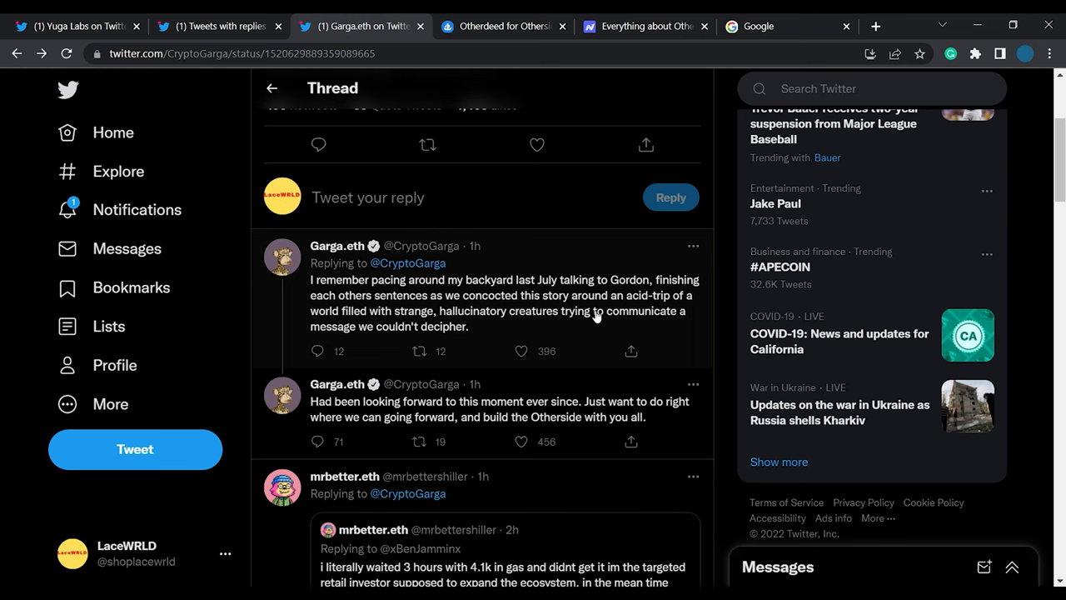
{"action": "mouse_move", "coordinate": [624, 324]}
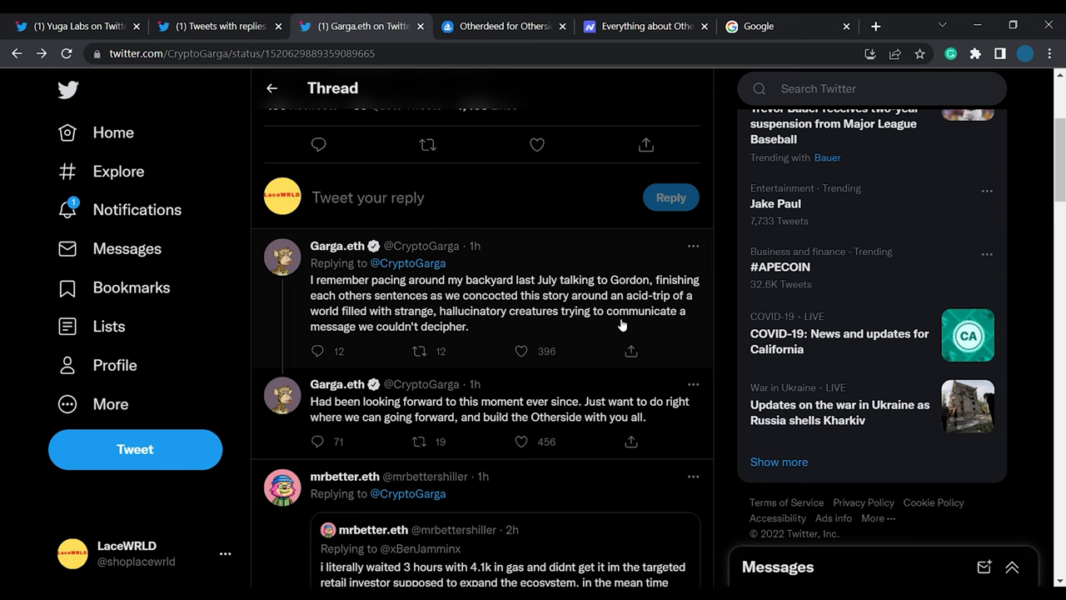
{"action": "mouse_move", "coordinate": [499, 336]}
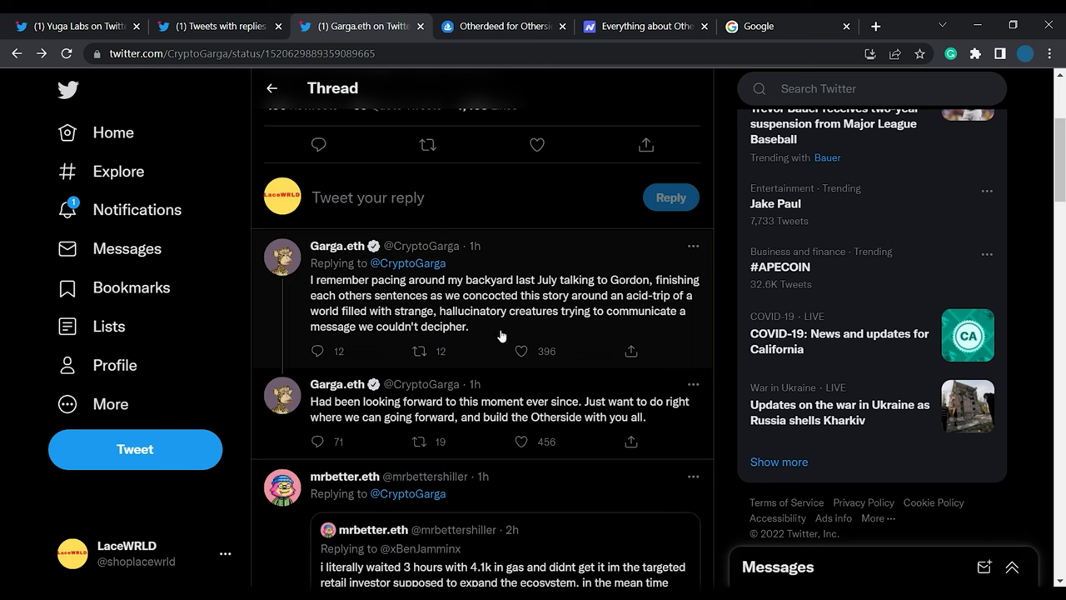
{"action": "mouse_move", "coordinate": [606, 336]}
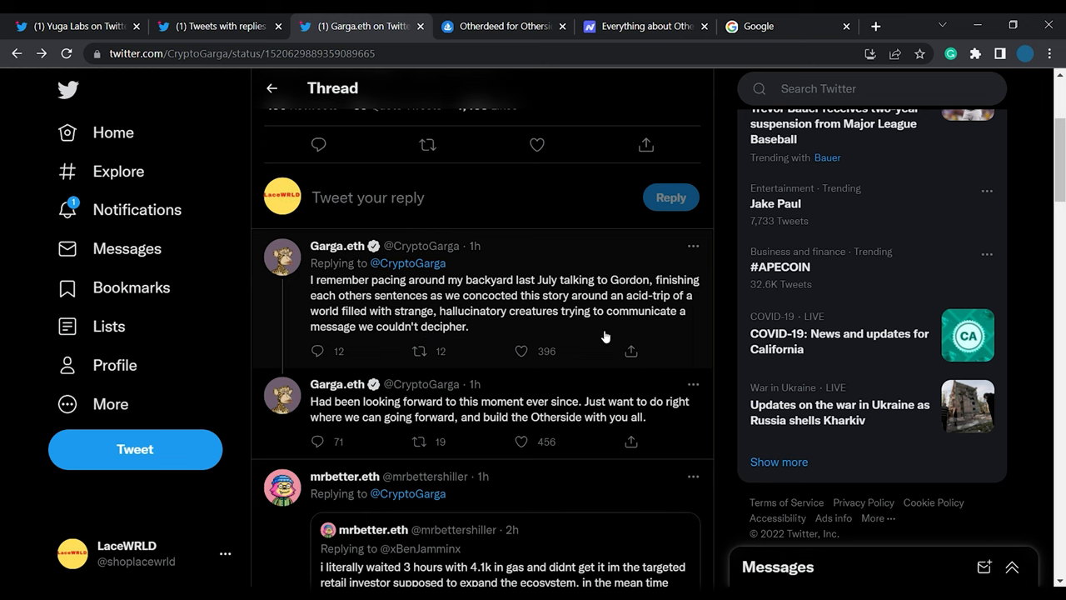
{"action": "mouse_move", "coordinate": [629, 329]}
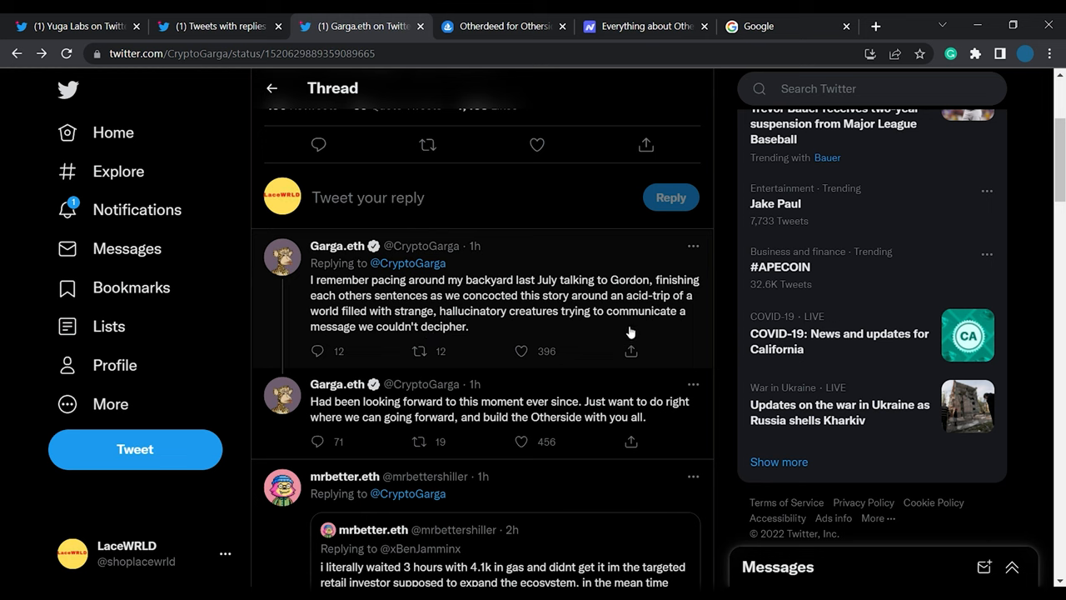
{"action": "mouse_move", "coordinate": [477, 336]}
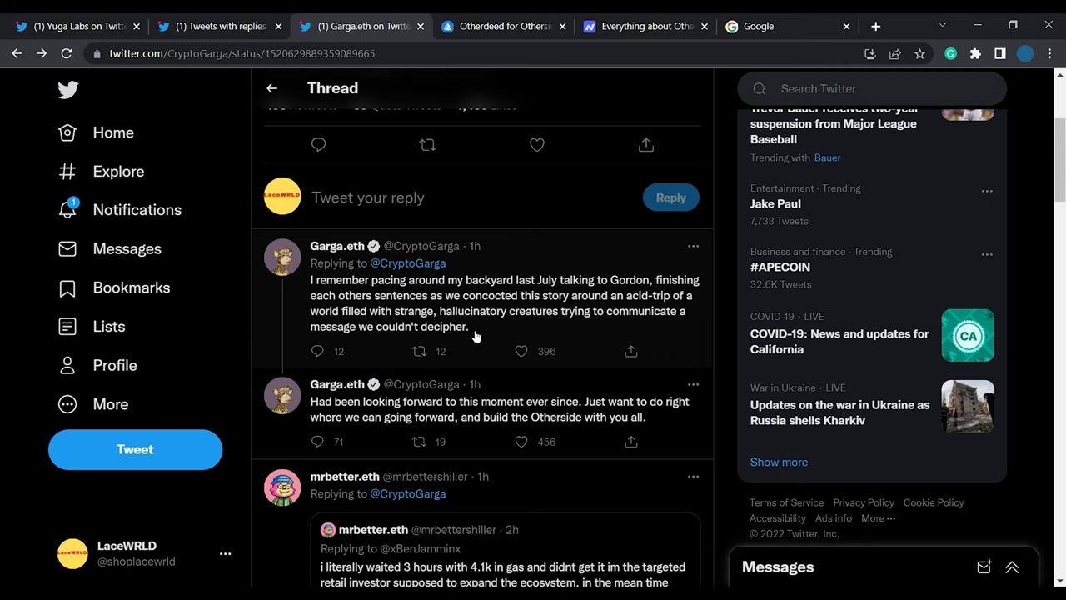
{"action": "scroll", "scroll_direction": "down", "scroll_amount": 3}
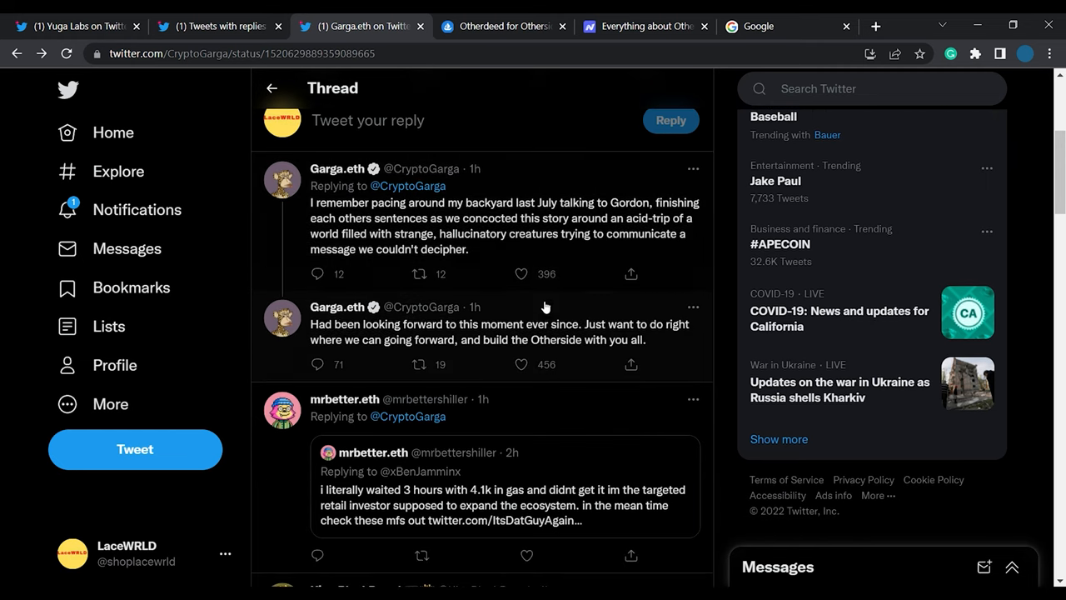
{"action": "mouse_move", "coordinate": [337, 340]}
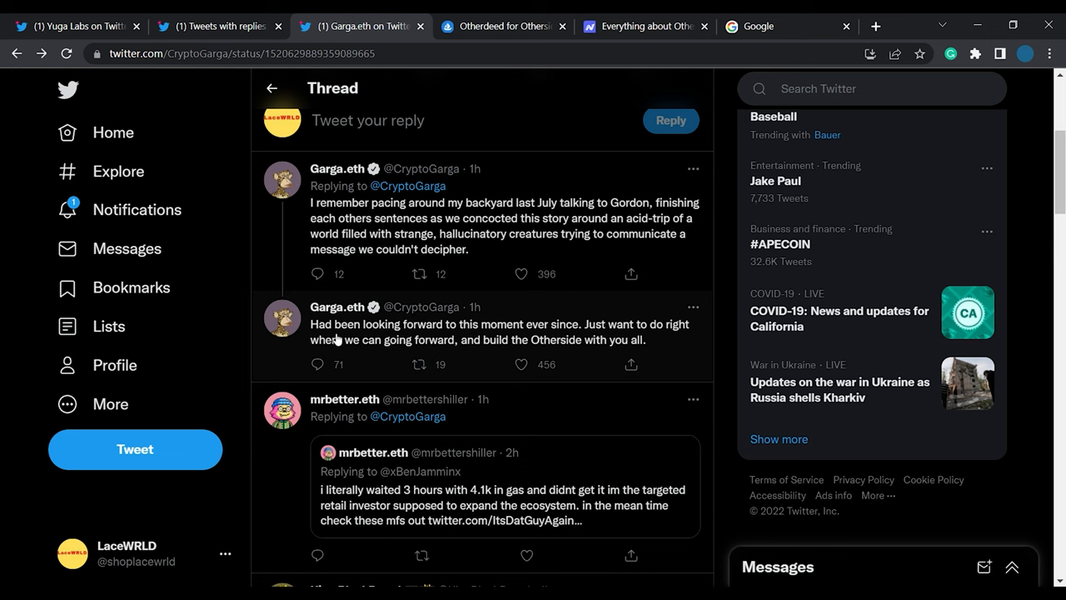
{"action": "mouse_move", "coordinate": [541, 342]}
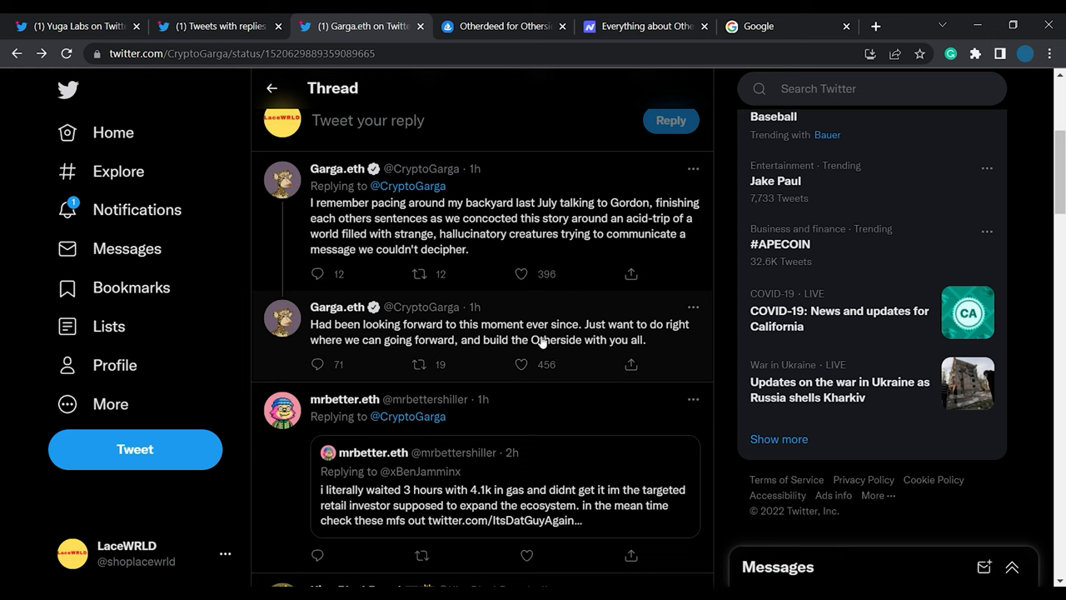
{"action": "mouse_move", "coordinate": [670, 348]}
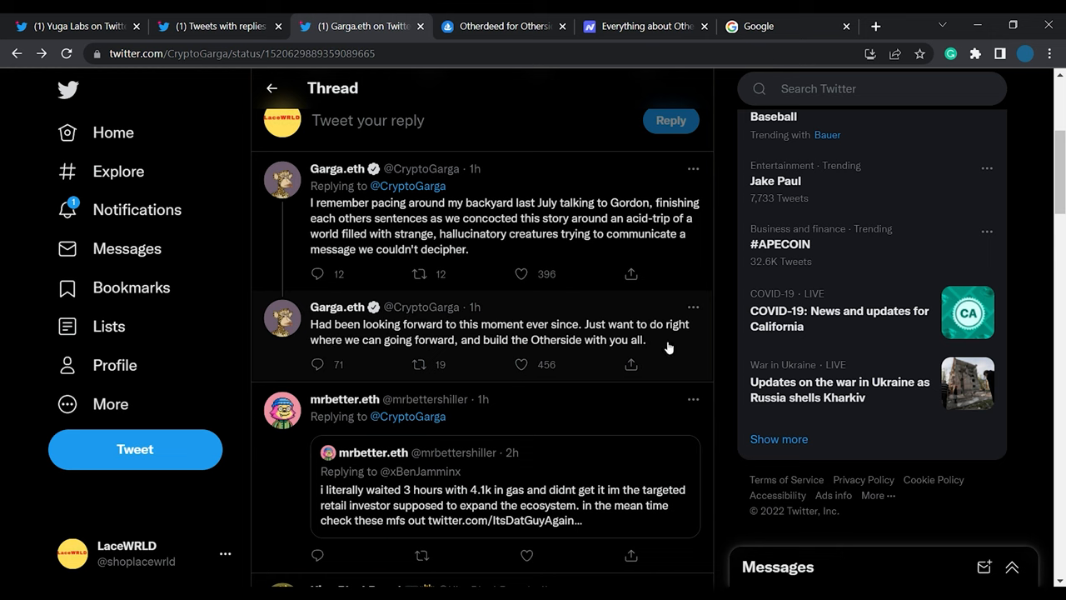
{"action": "mouse_move", "coordinate": [366, 361]}
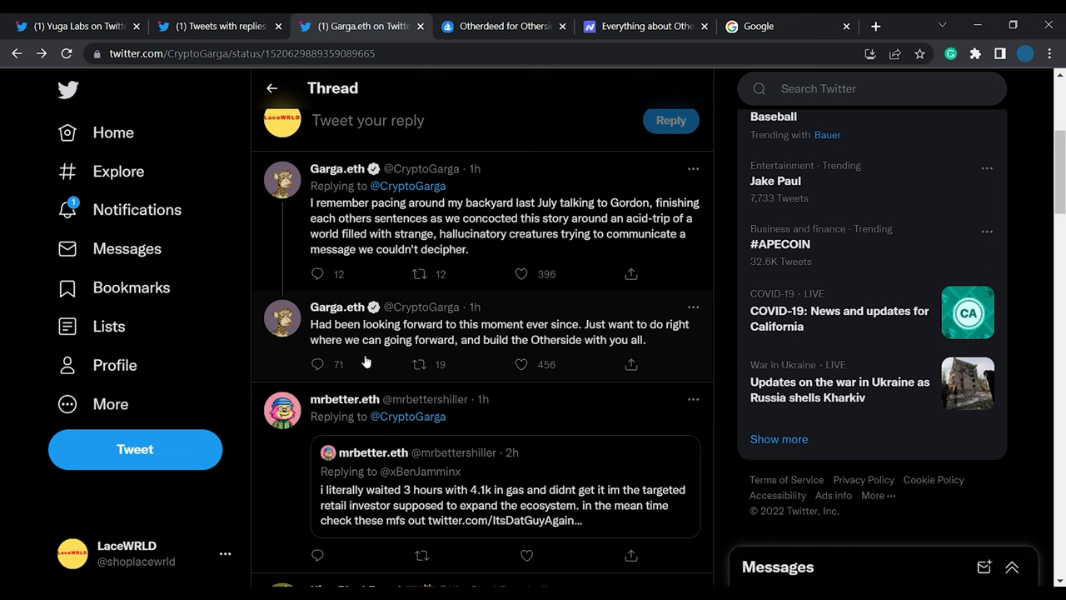
{"action": "mouse_move", "coordinate": [489, 357]}
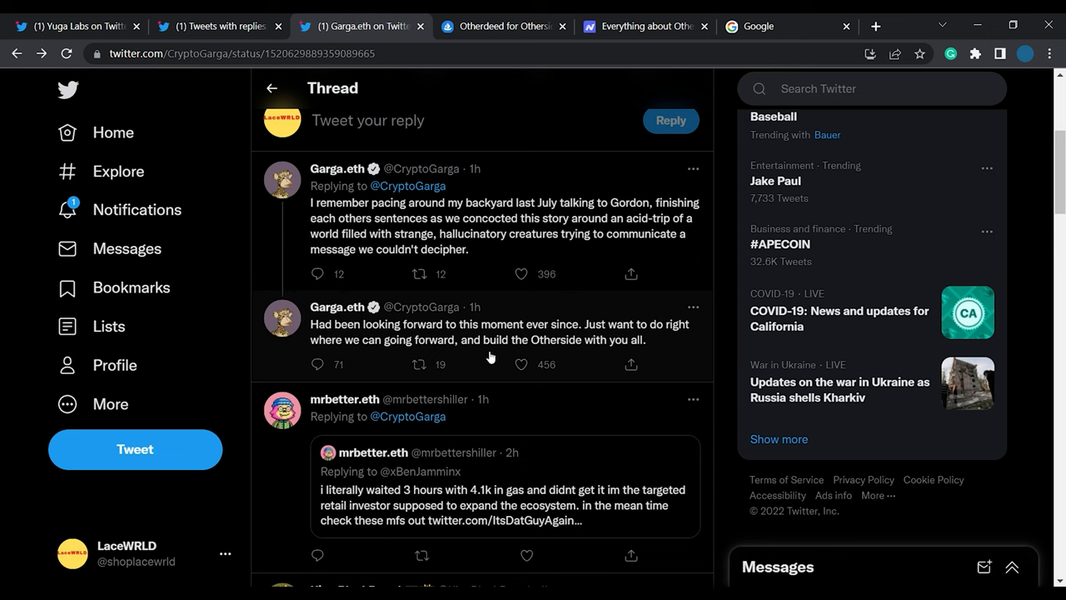
{"action": "mouse_move", "coordinate": [503, 363]}
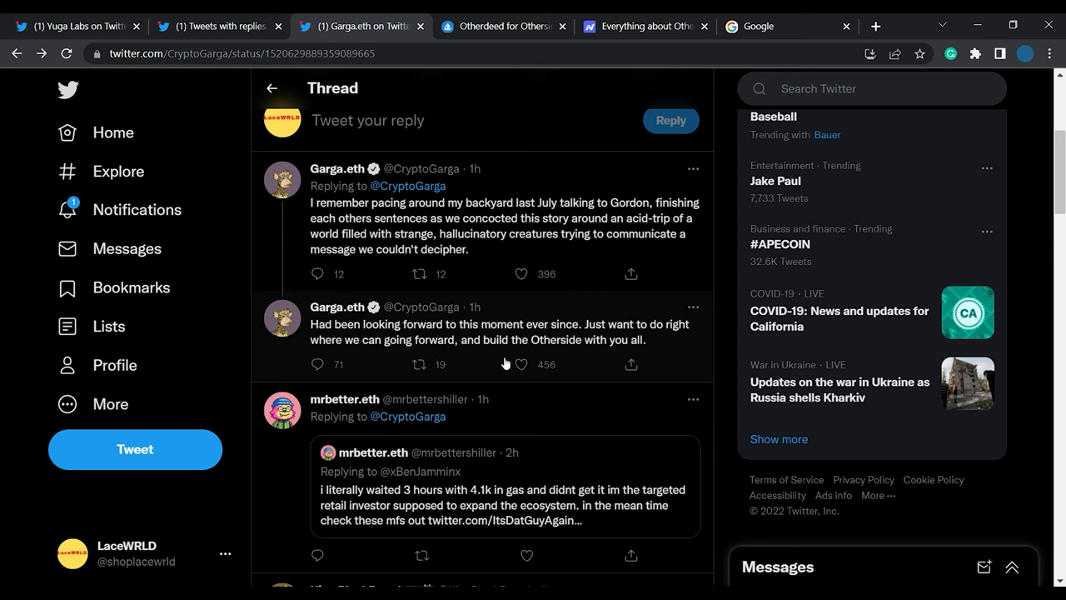
{"action": "scroll", "scroll_direction": "up", "scroll_amount": 3}
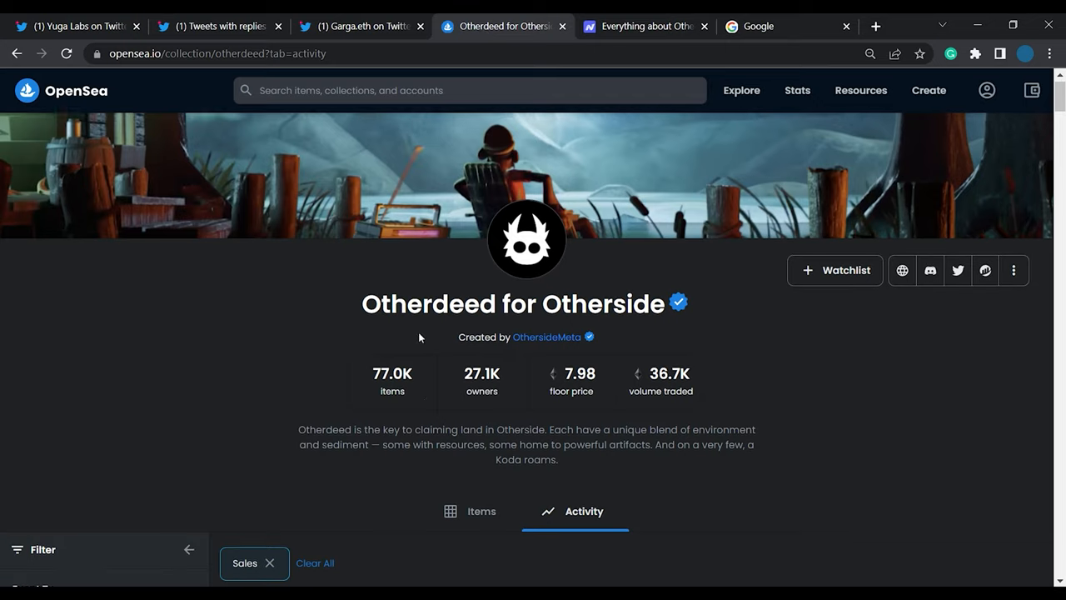
Check the Otherdeed sales activity stats, then move to CoinGecko's prices-by-market-cap page.
{"action": "scroll", "scroll_direction": "down", "scroll_amount": 3}
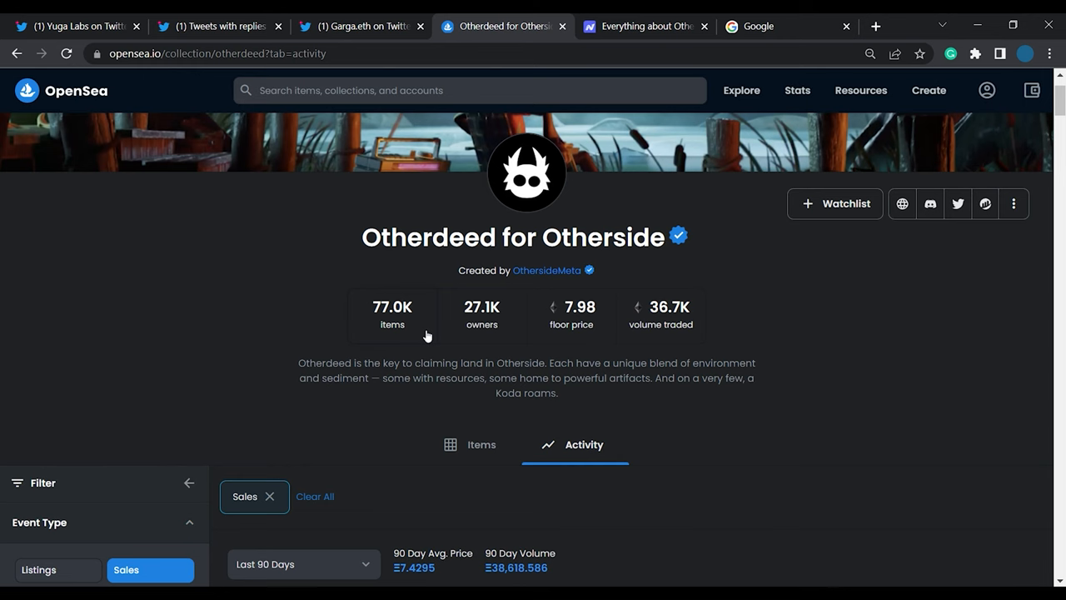
{"action": "mouse_move", "coordinate": [707, 230]}
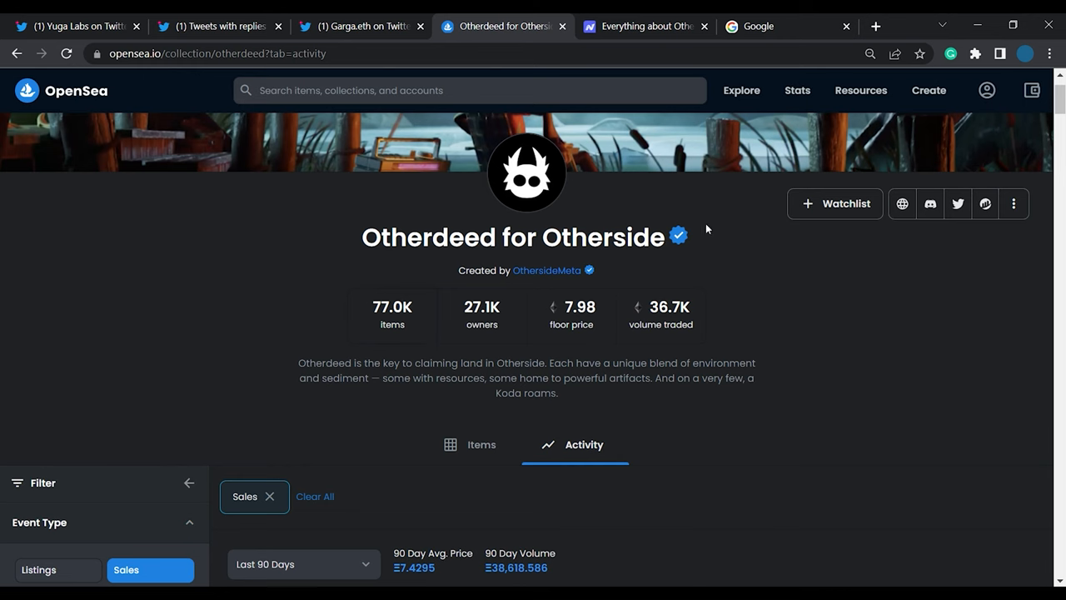
{"action": "left_click", "coordinate": [786, 27]}
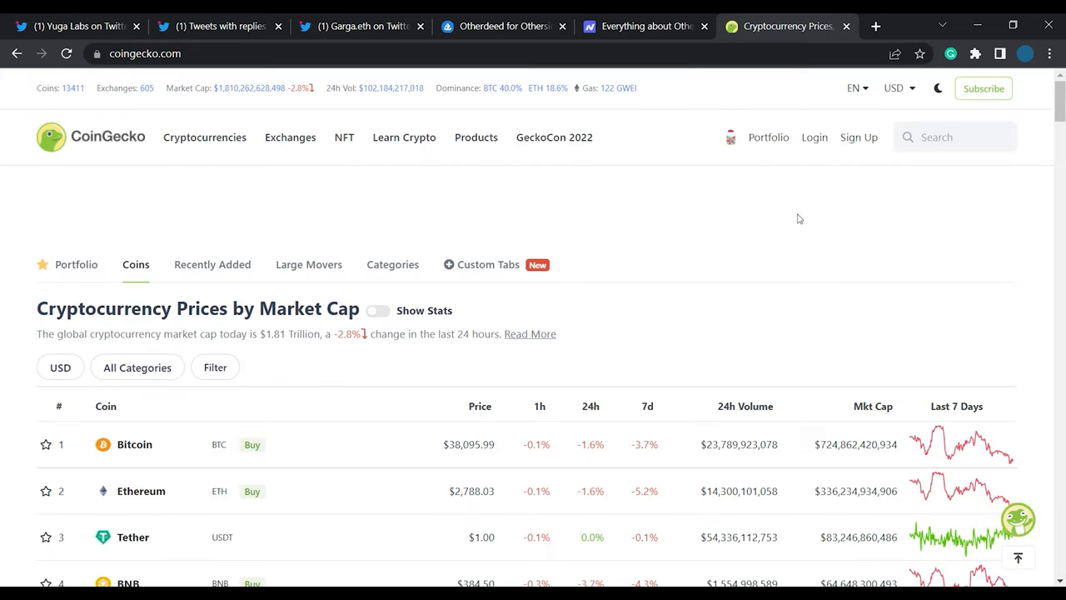
Search CoinGecko for 'ape' and open the ApeCoin (APE) price page.
{"action": "type", "text": "ape"}
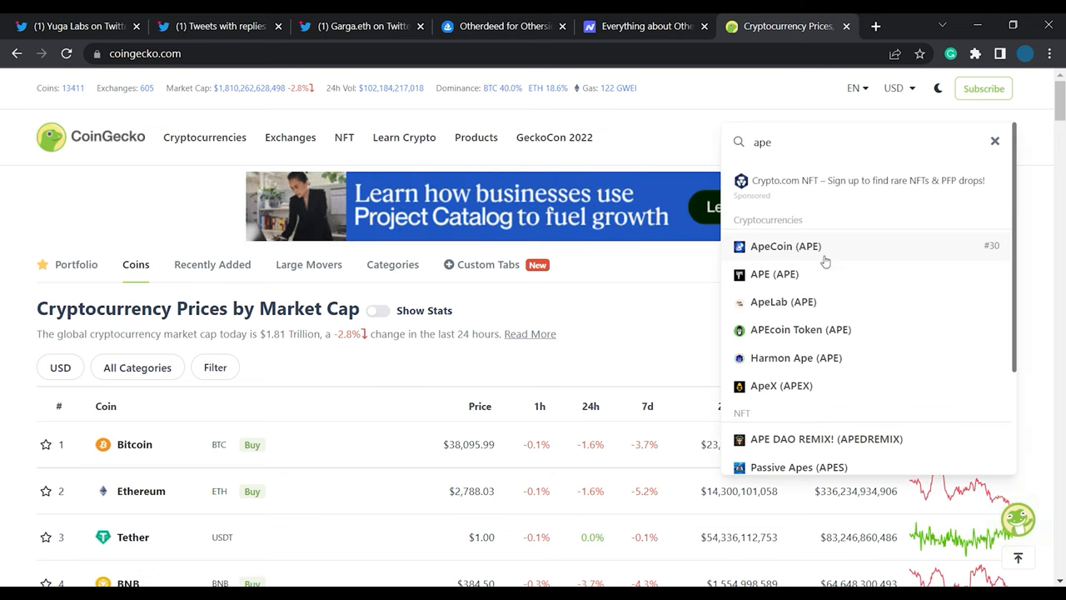
{"action": "left_click", "coordinate": [787, 247]}
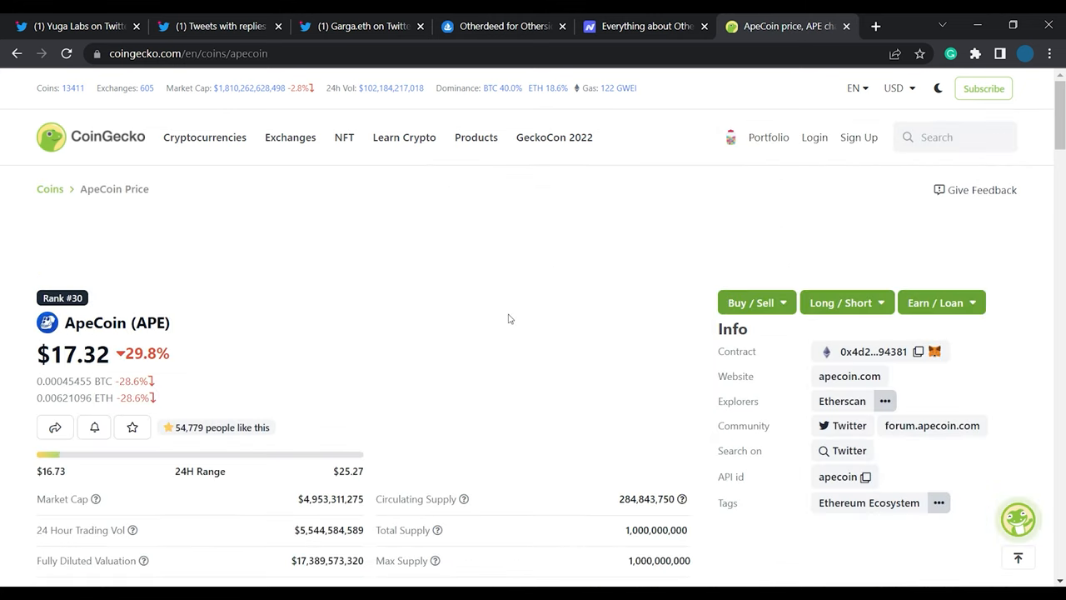
Review ApeCoin's full-history price chart and $26.70 all-time-high statistics, returning to the page top.
{"action": "scroll", "scroll_direction": "down", "scroll_amount": 3}
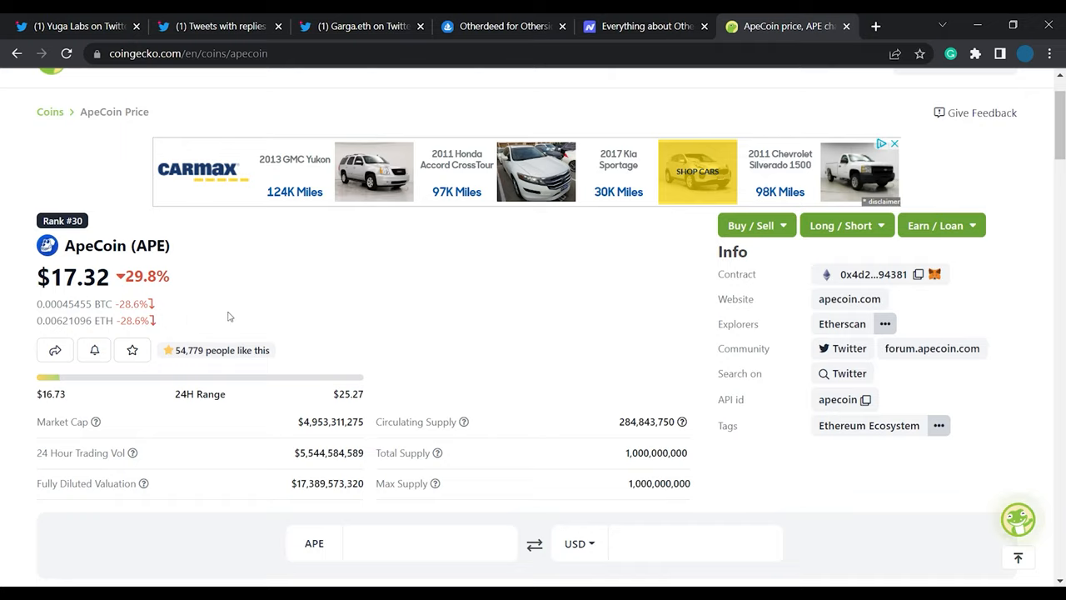
{"action": "scroll", "scroll_direction": "down", "scroll_amount": 3}
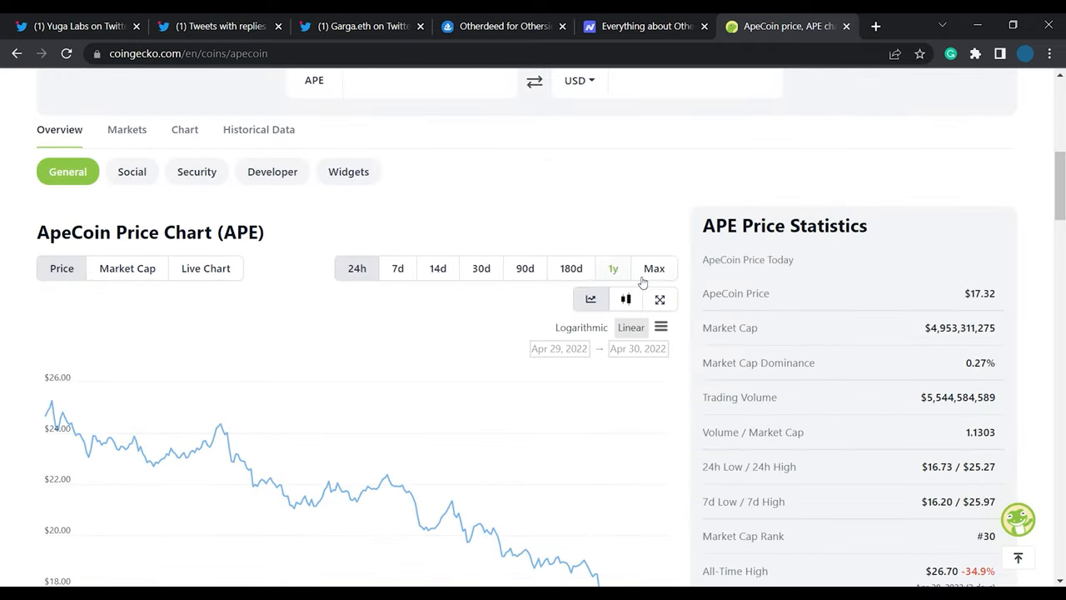
{"action": "scroll", "scroll_direction": "down", "scroll_amount": 3}
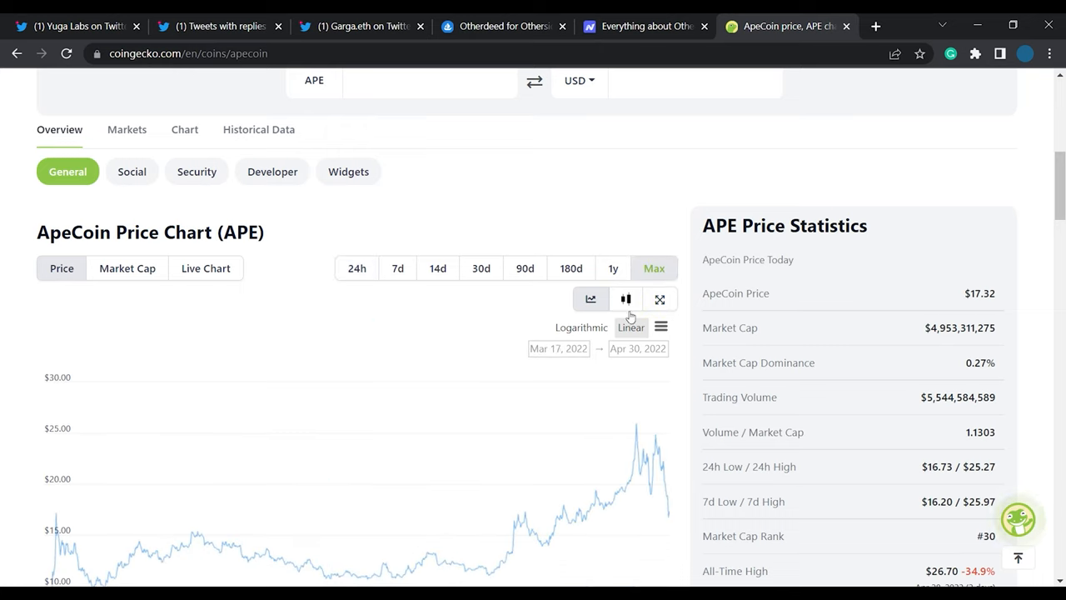
{"action": "scroll", "scroll_direction": "down", "scroll_amount": 3}
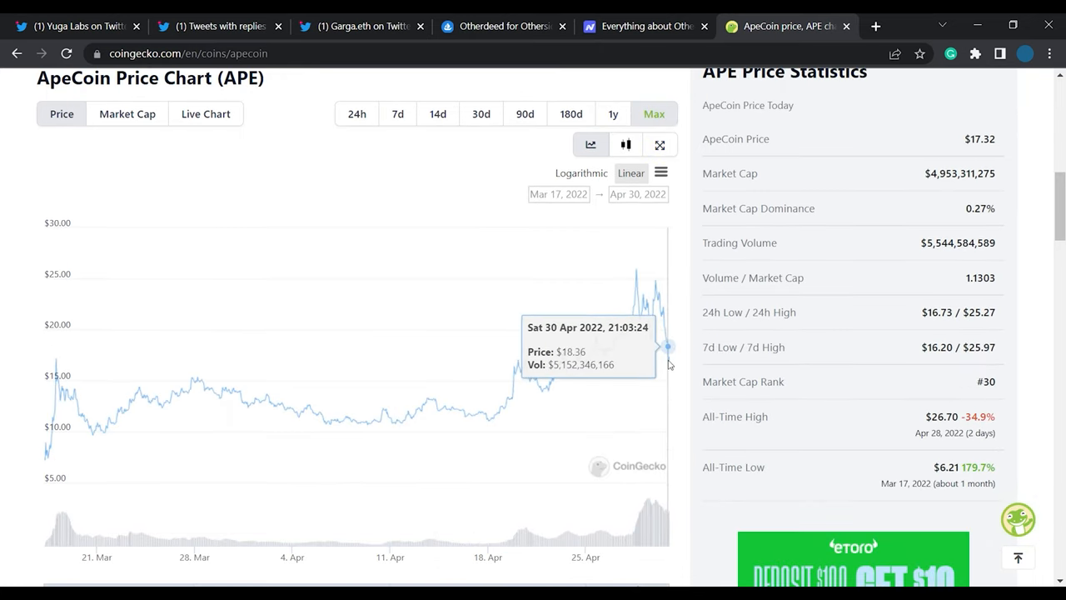
{"action": "mouse_move", "coordinate": [607, 350]}
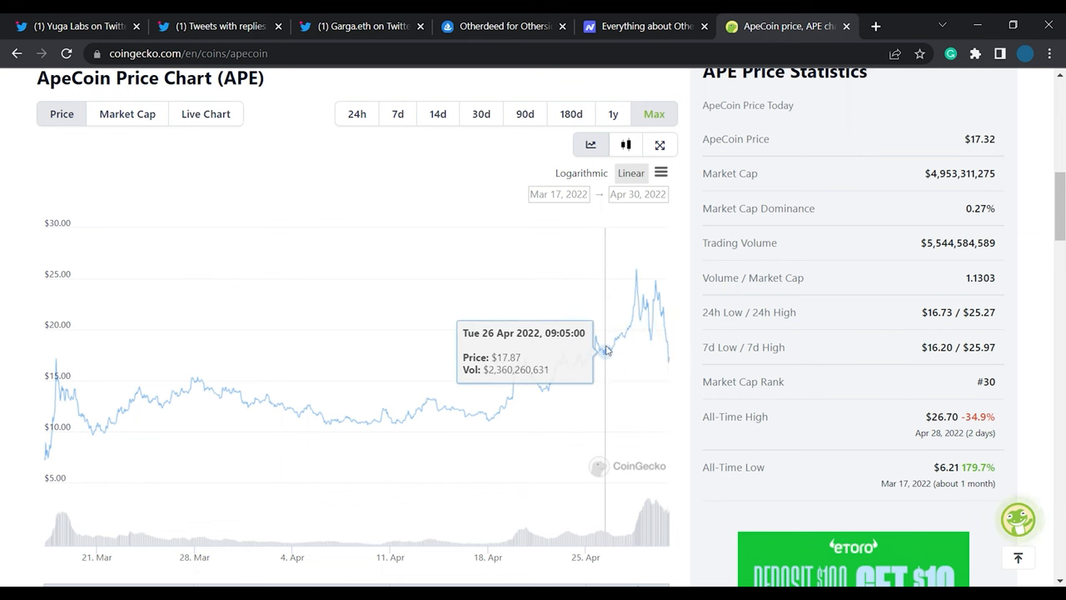
{"action": "scroll", "scroll_direction": "up", "scroll_amount": 3}
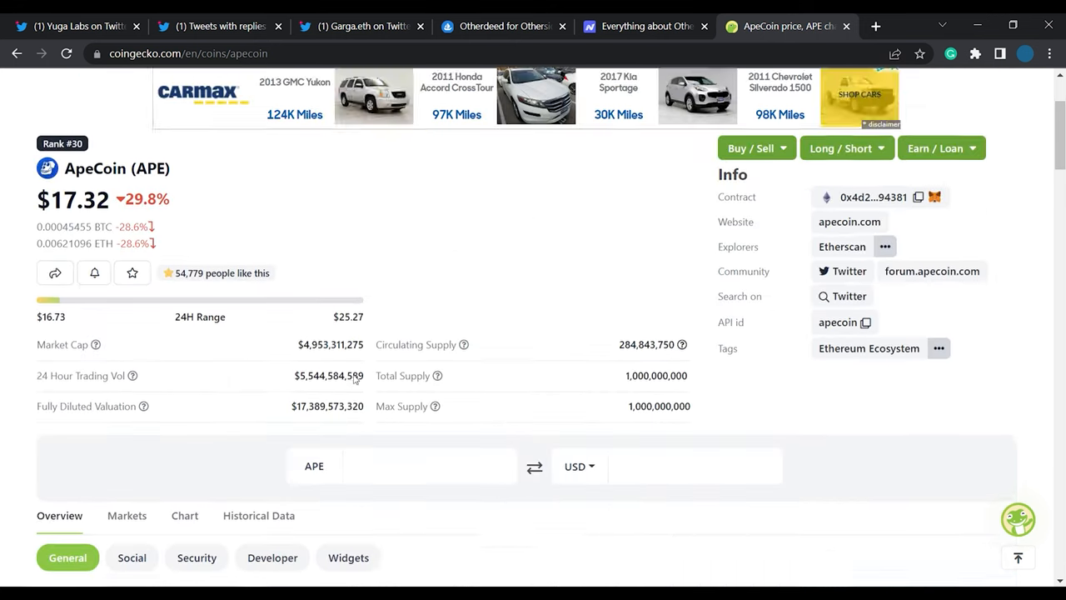
{"action": "scroll", "scroll_direction": "up", "scroll_amount": 3}
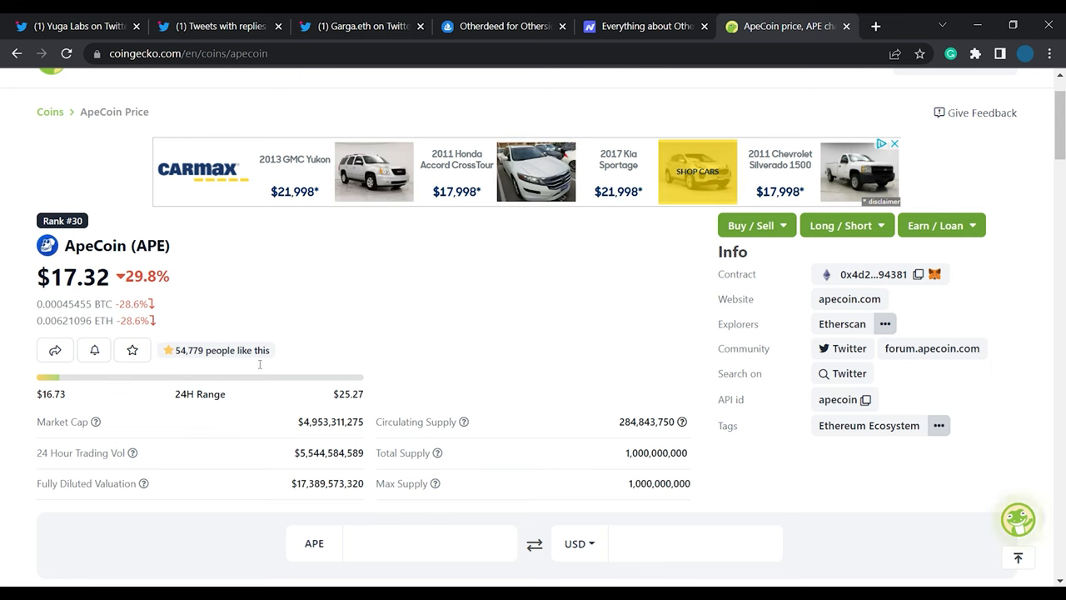
{"action": "scroll", "scroll_direction": "down", "scroll_amount": 3}
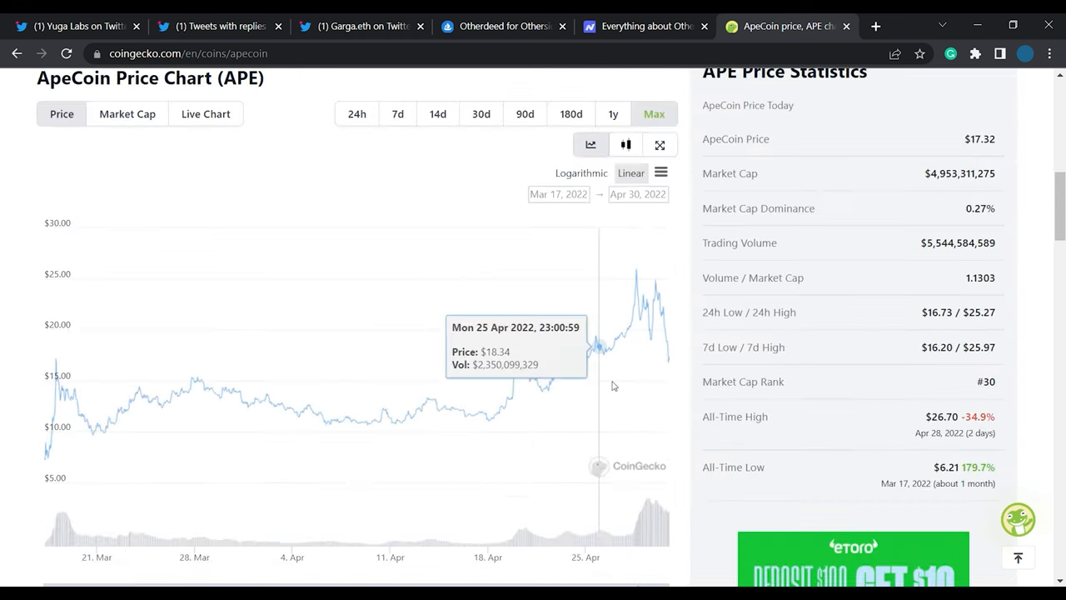
{"action": "scroll", "scroll_direction": "up", "scroll_amount": 3}
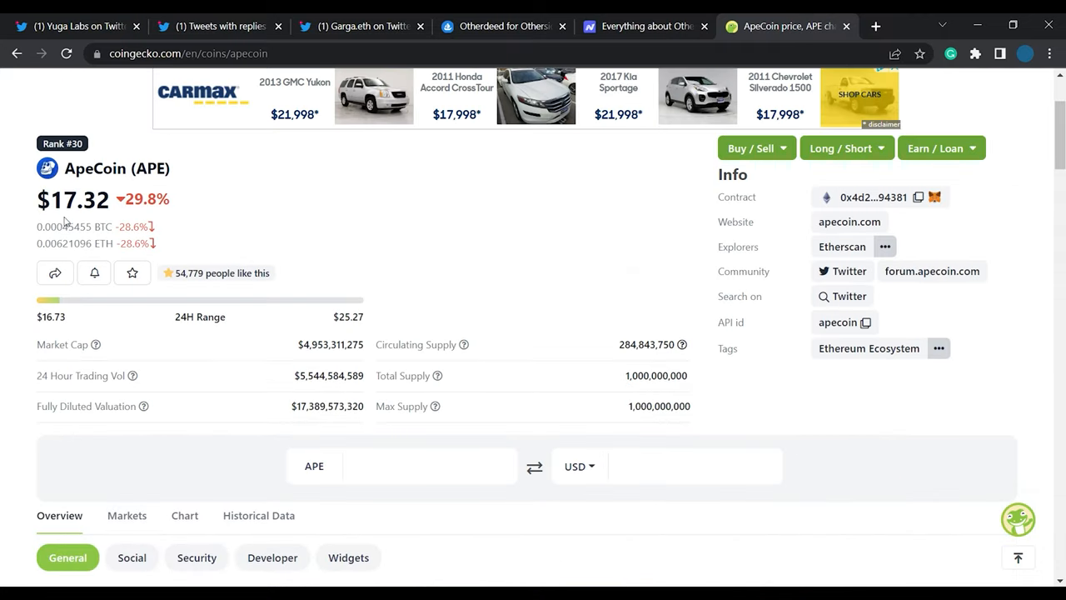
{"action": "scroll", "scroll_direction": "up", "scroll_amount": 3}
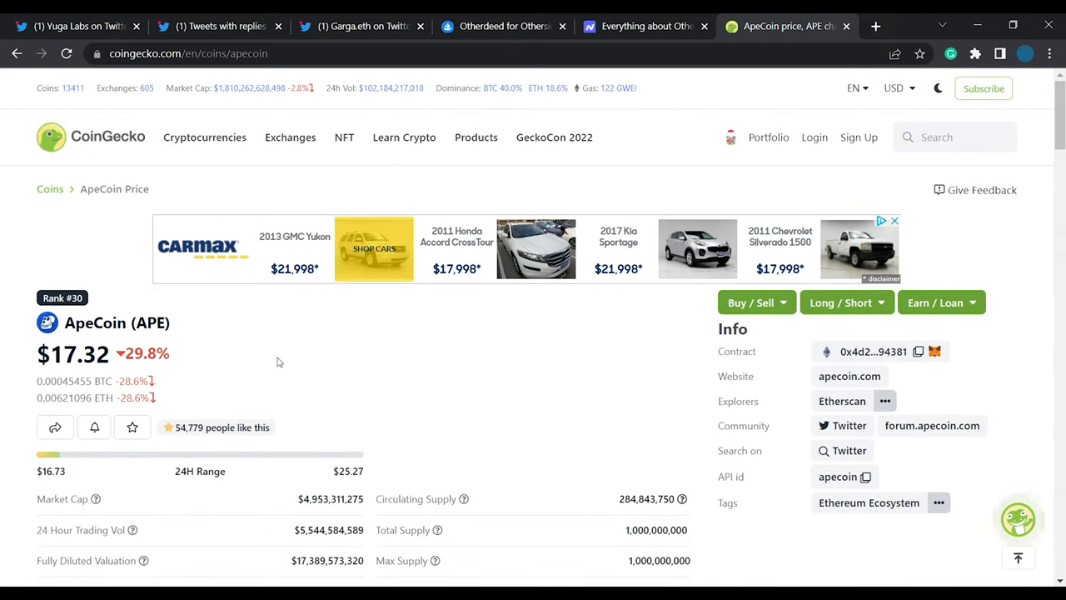